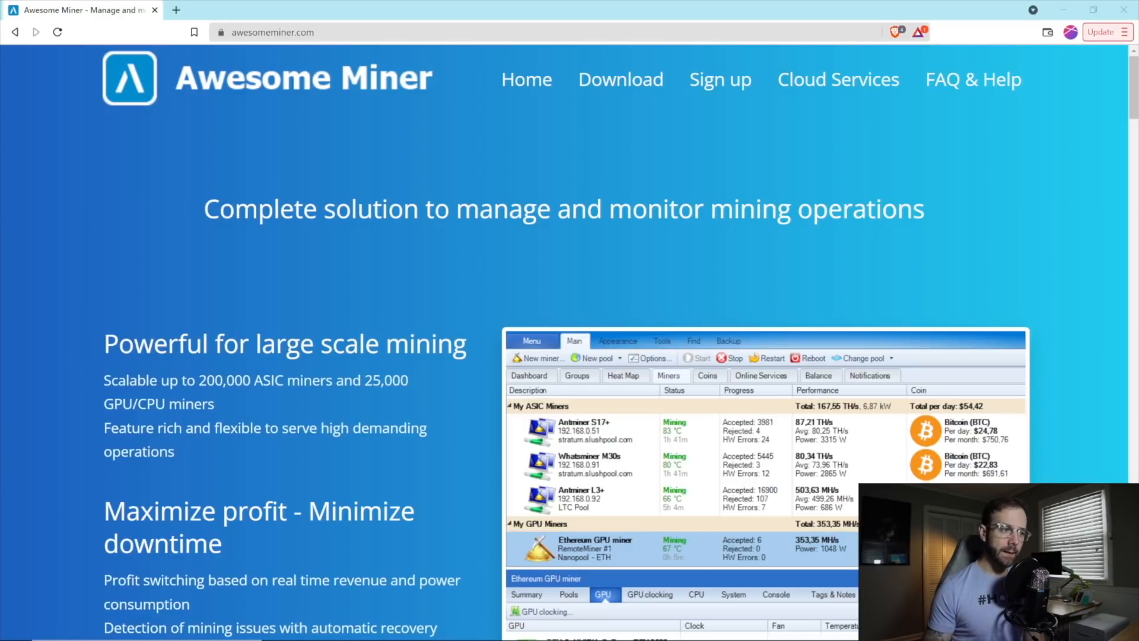
mouse_move(347, 99)
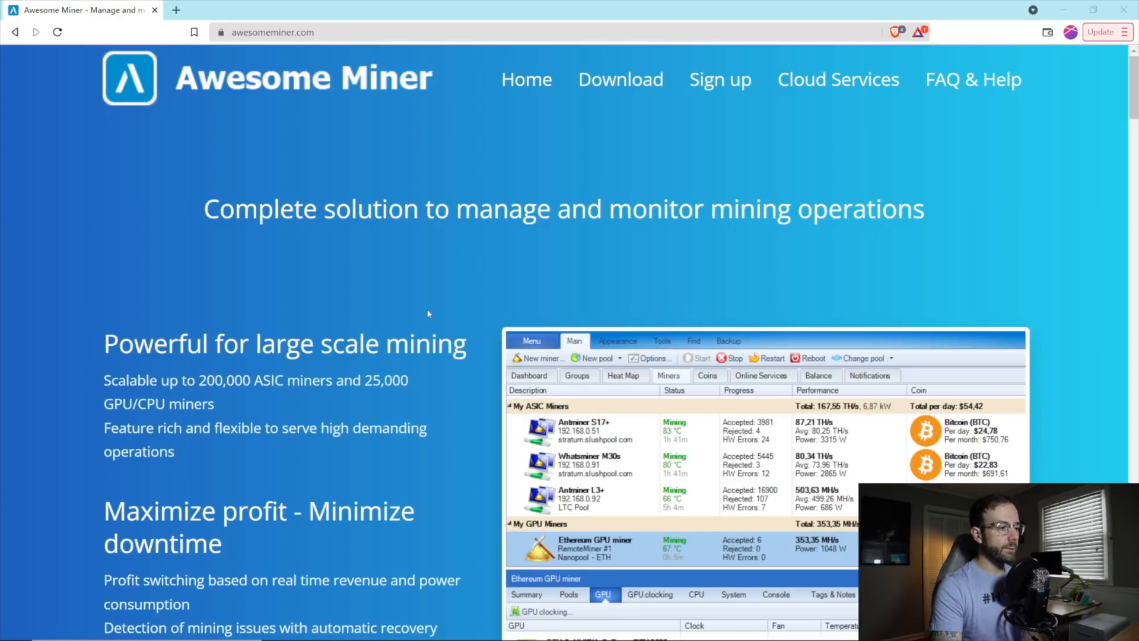
Scroll the homepage down to the GPU mining features on overclocking, profit switching and power.
scroll("down", 3)
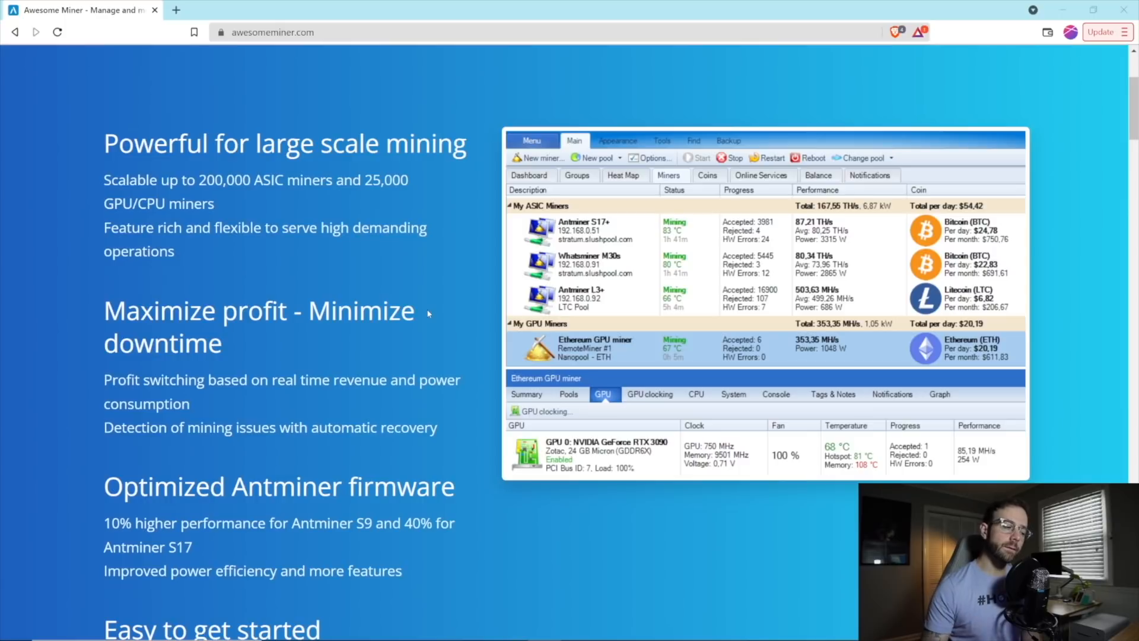
scroll("down", 3)
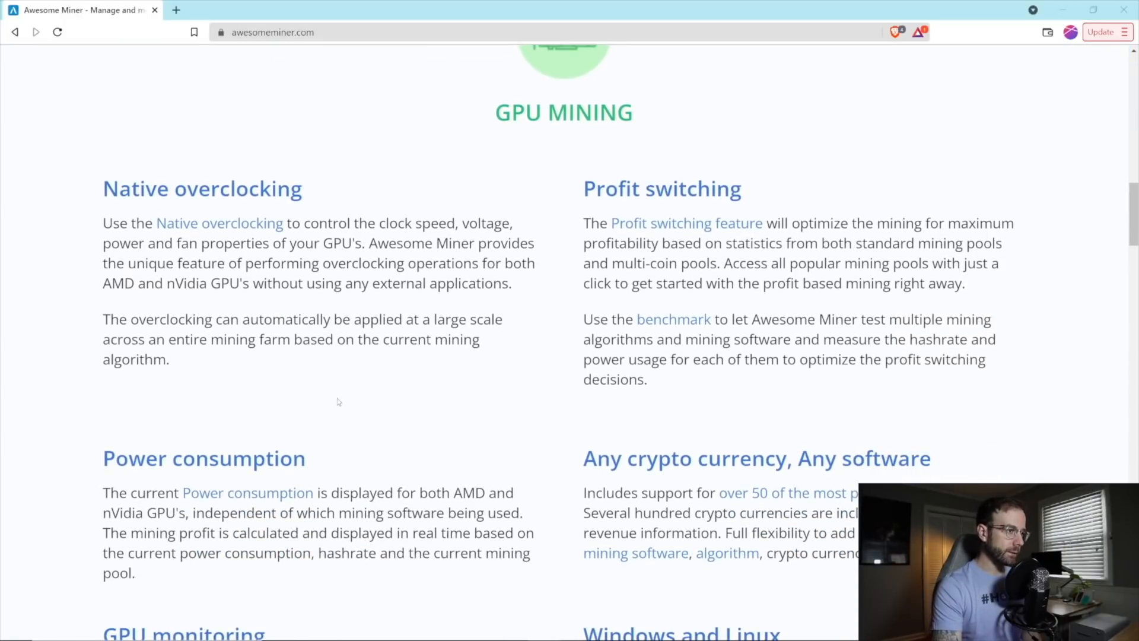
scroll("down", 3)
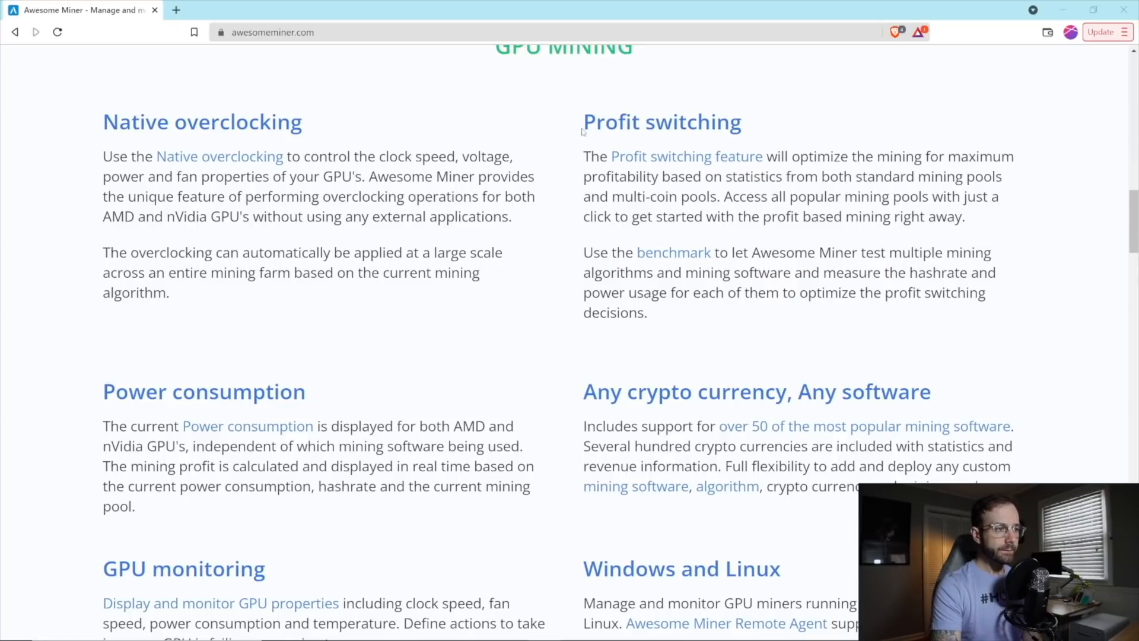
double_click(661, 121)
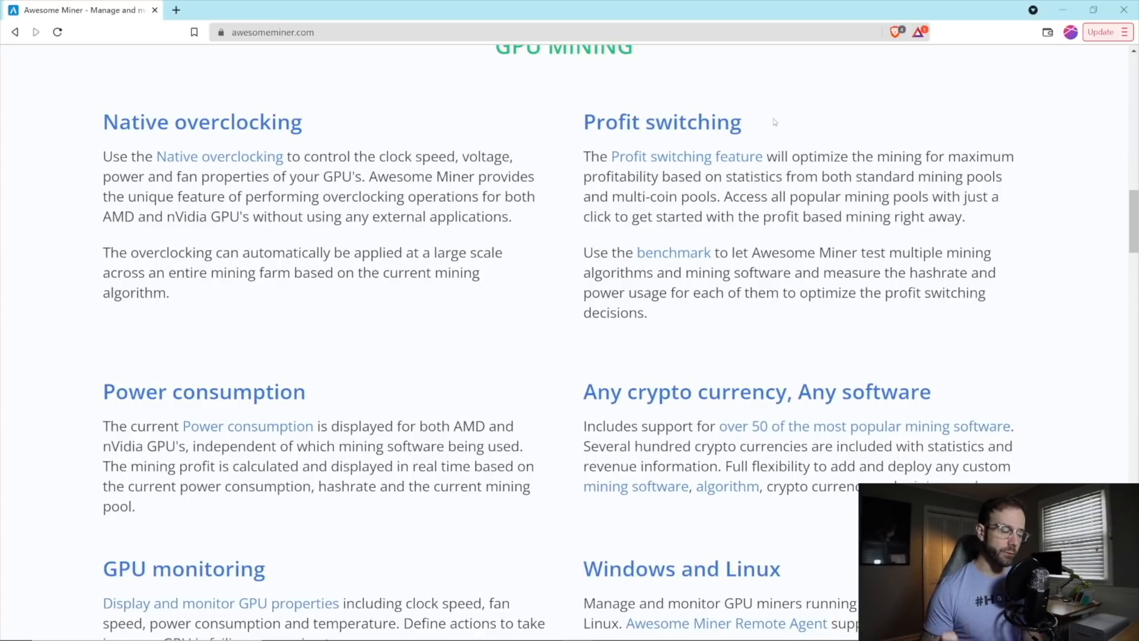
Scroll past the ASIC mining and web interface sections, then back up to the hero section.
scroll("down", 3)
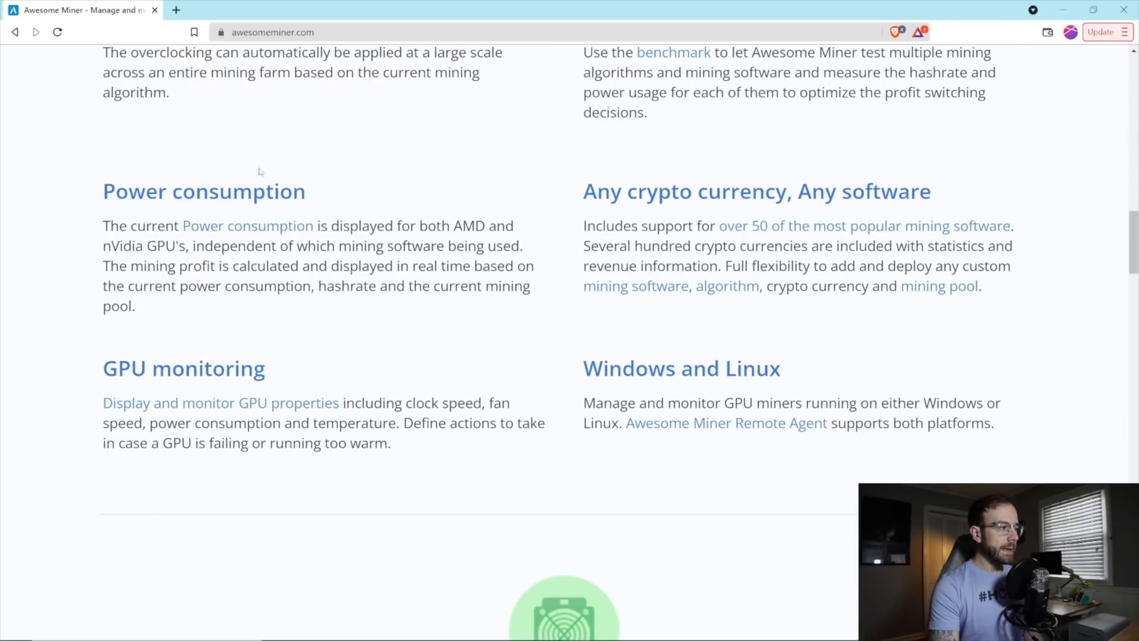
mouse_move(344, 210)
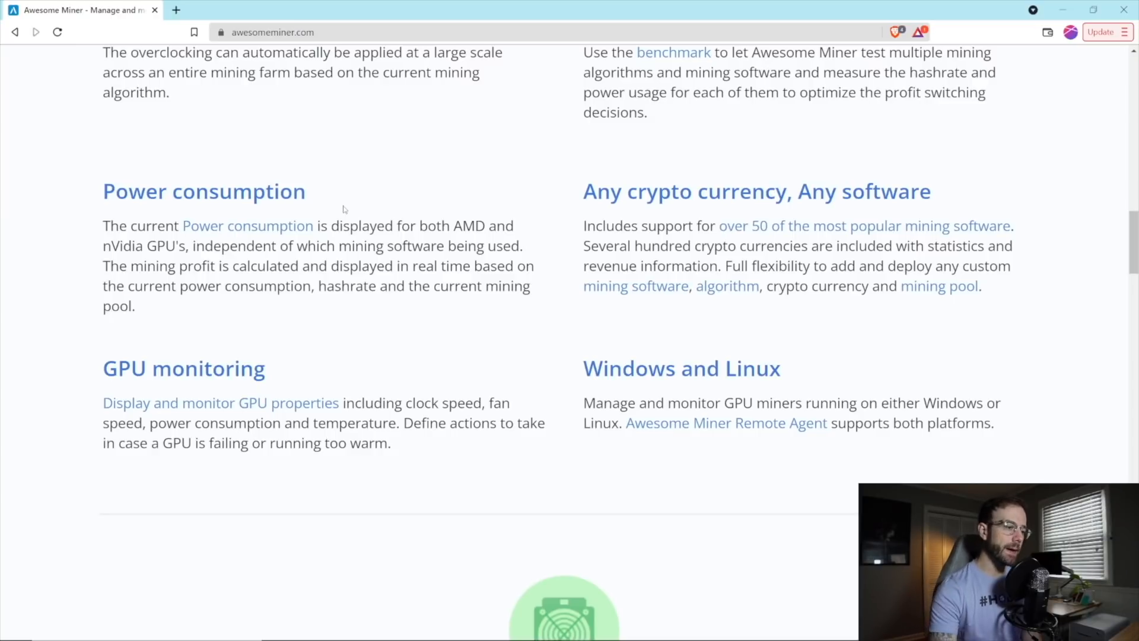
scroll("down", 3)
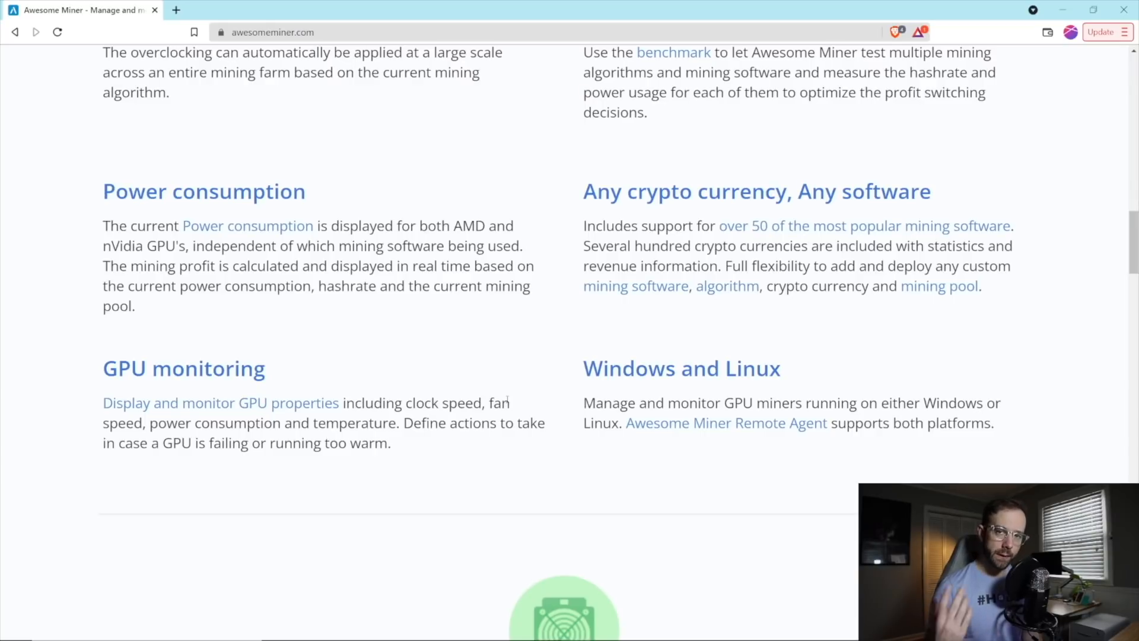
scroll("down", 3)
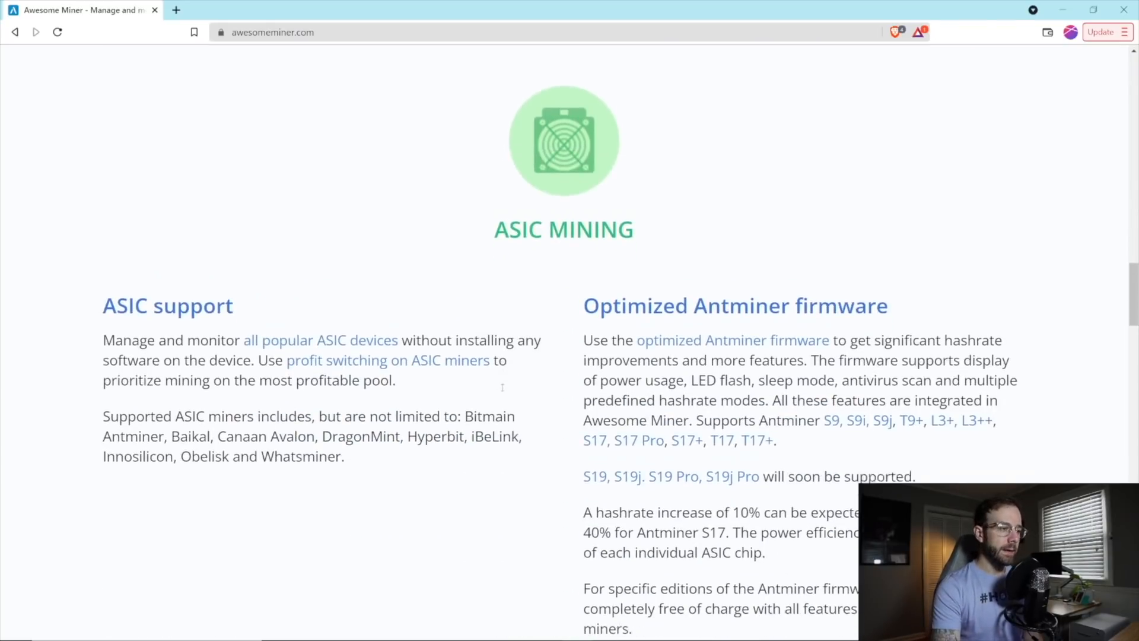
scroll("down", 3)
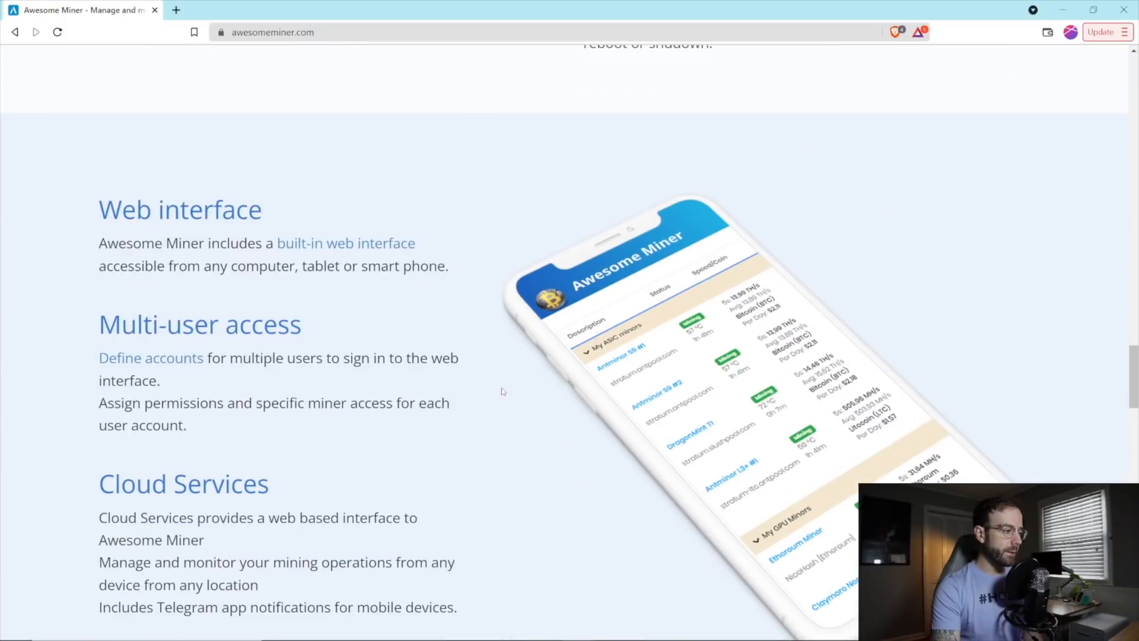
scroll("down", 3)
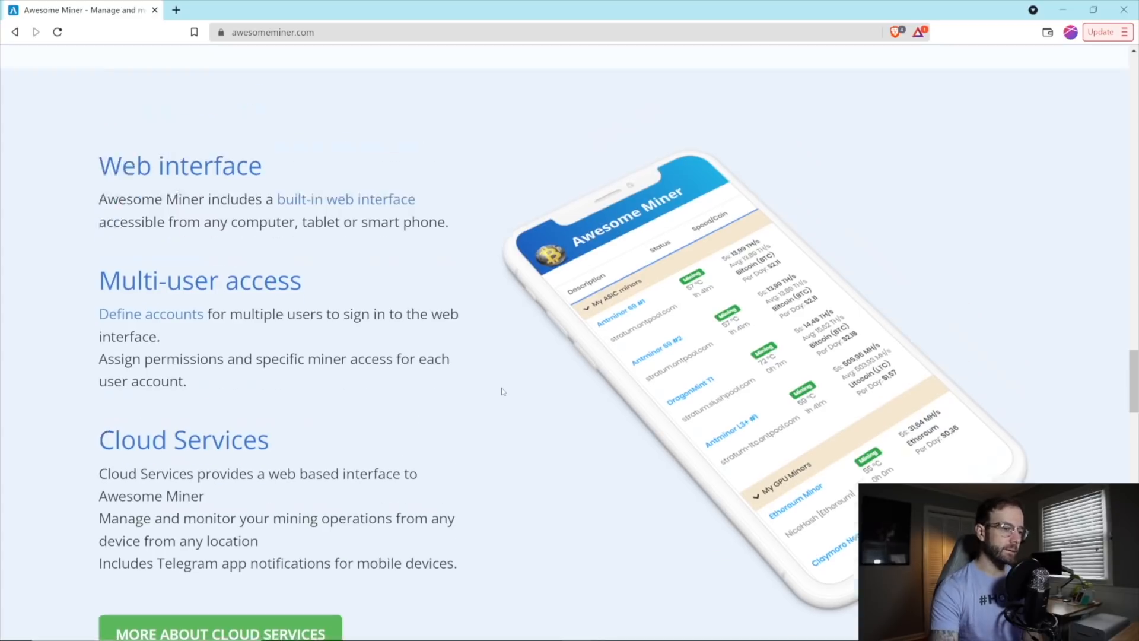
scroll("up", 3)
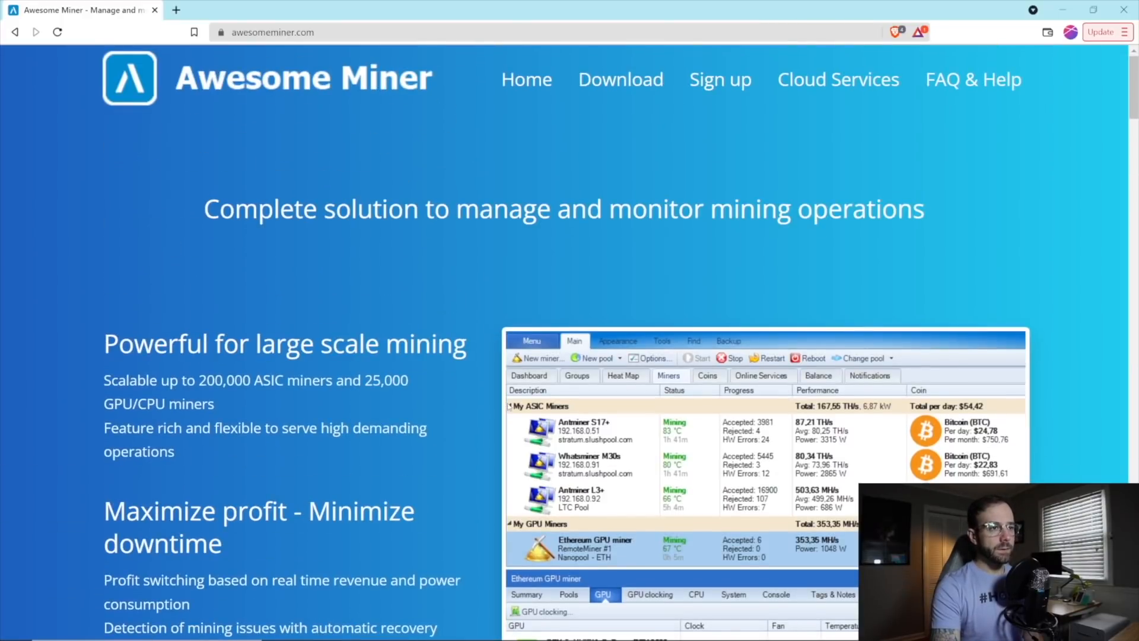
mouse_move(719, 80)
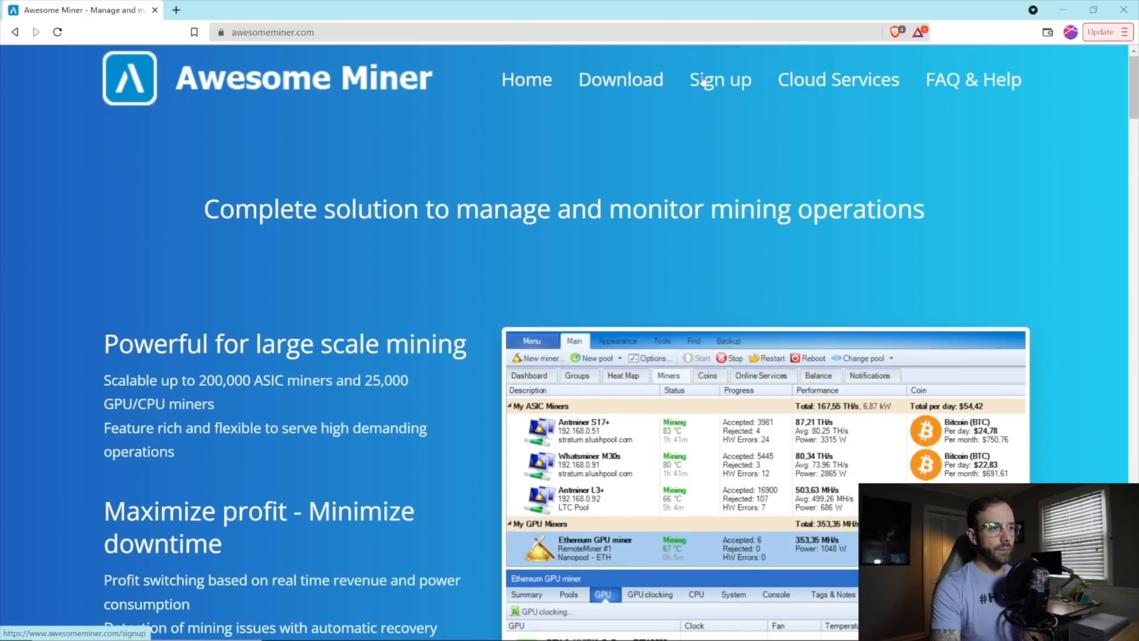
View the subscription page, highlight the 25% yearly saving note, and scroll to the plan comparison.
left_click(719, 79)
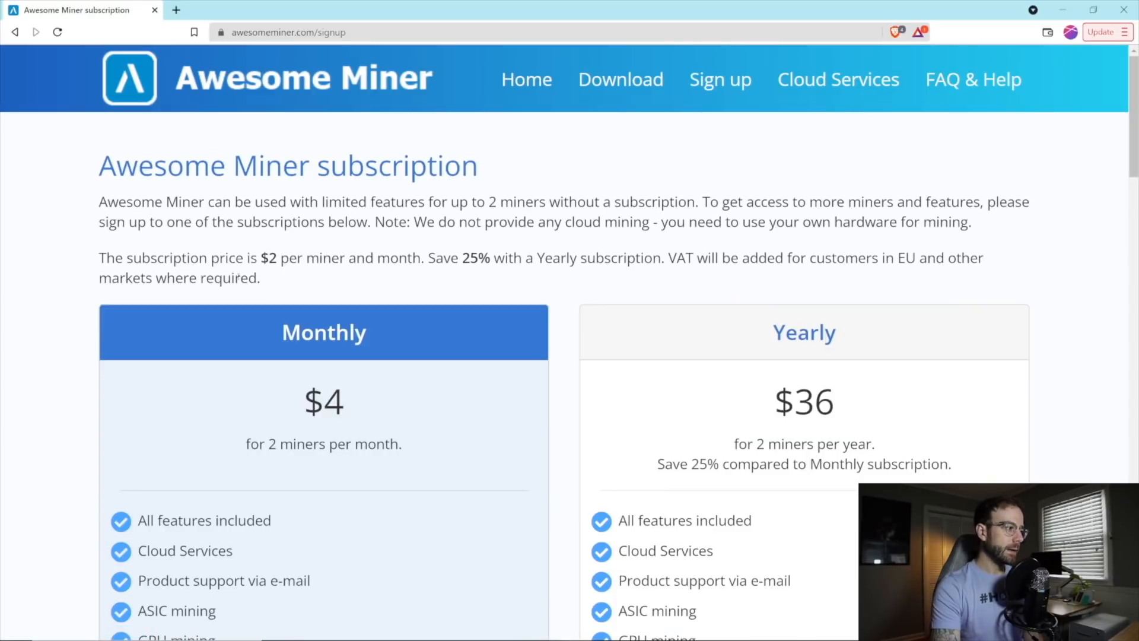
left_click_drag(100, 257, 279, 257)
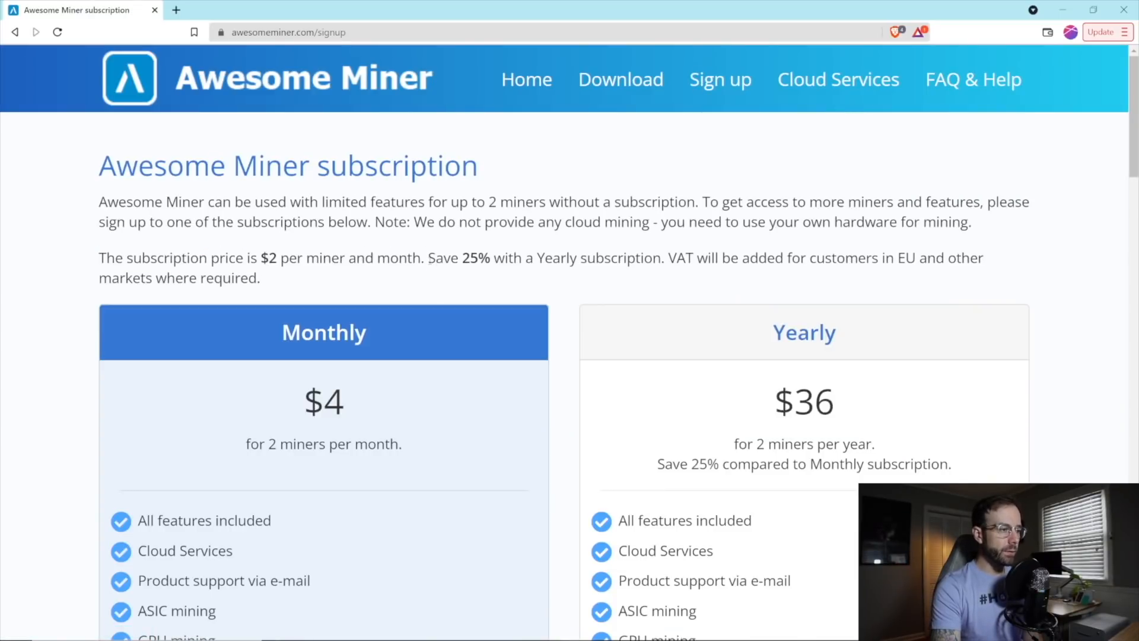
left_click_drag(429, 257, 660, 257)
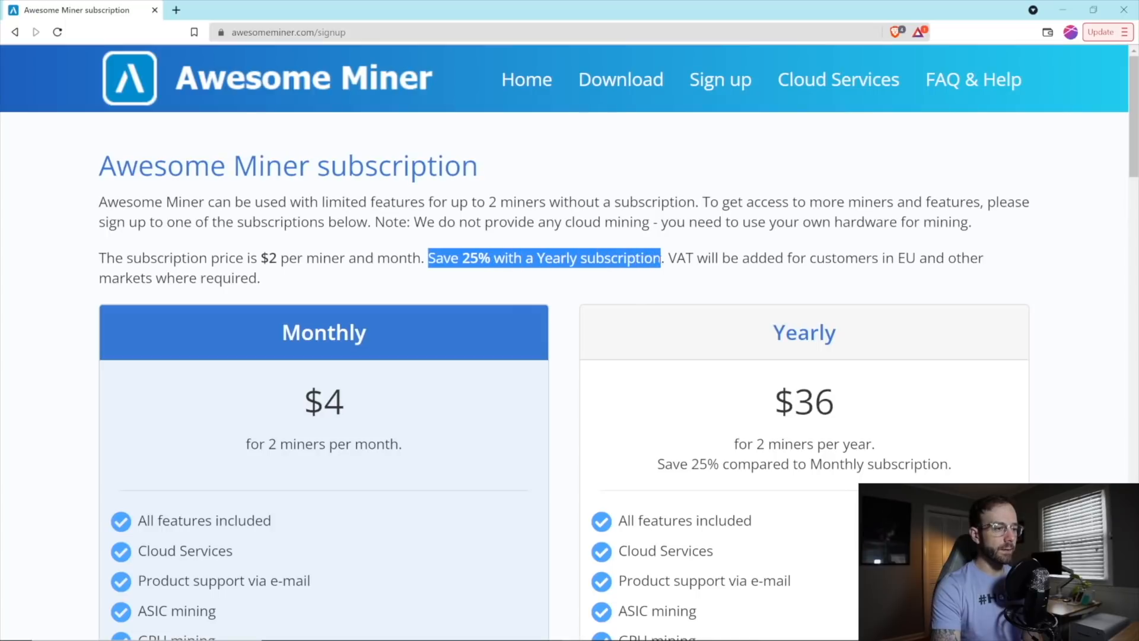
scroll("down", 3)
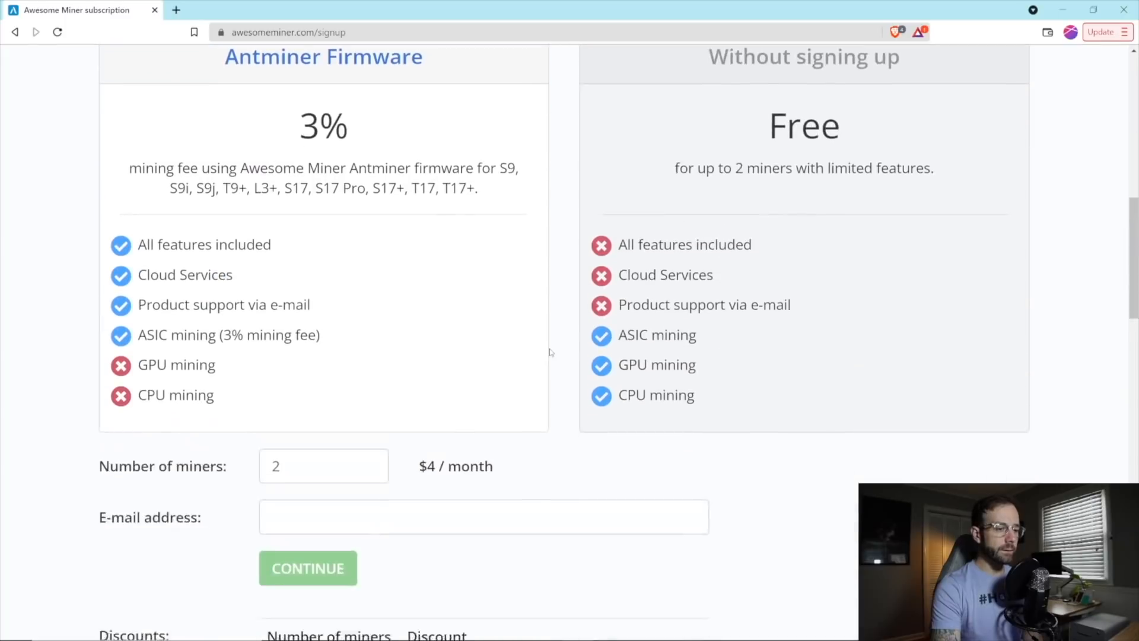
scroll("down", 3)
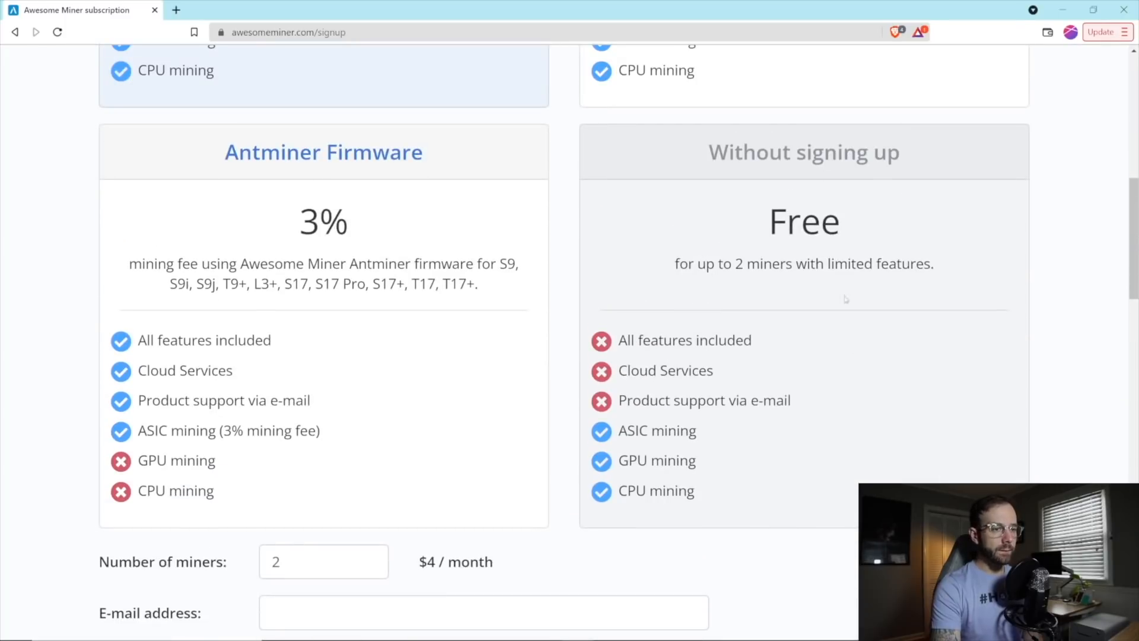
mouse_move(799, 249)
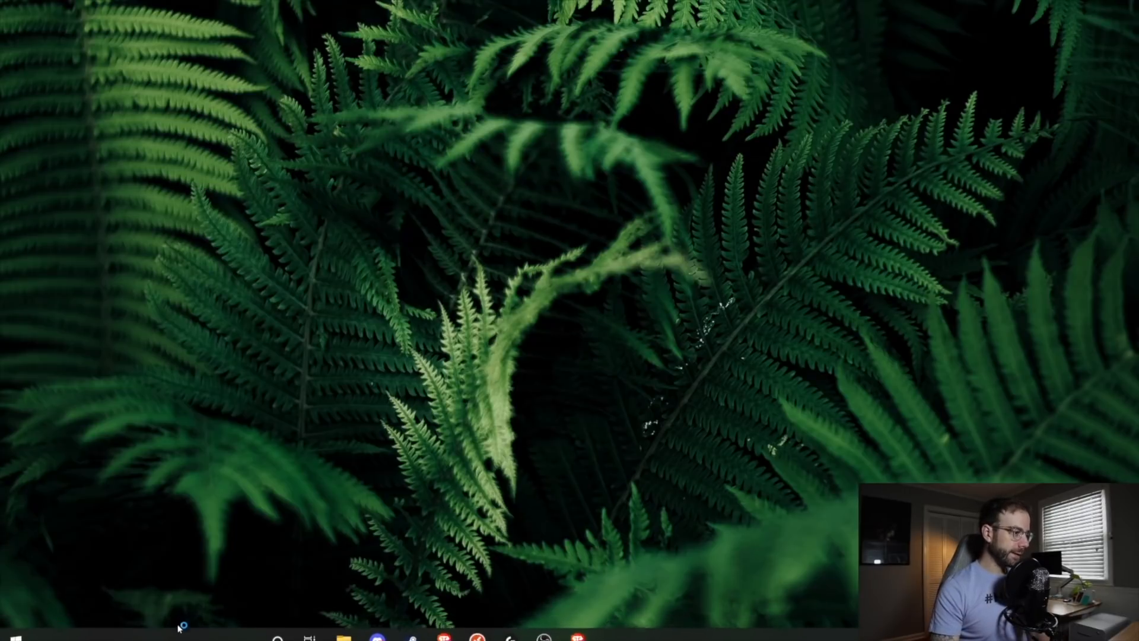
mouse_move(294, 33)
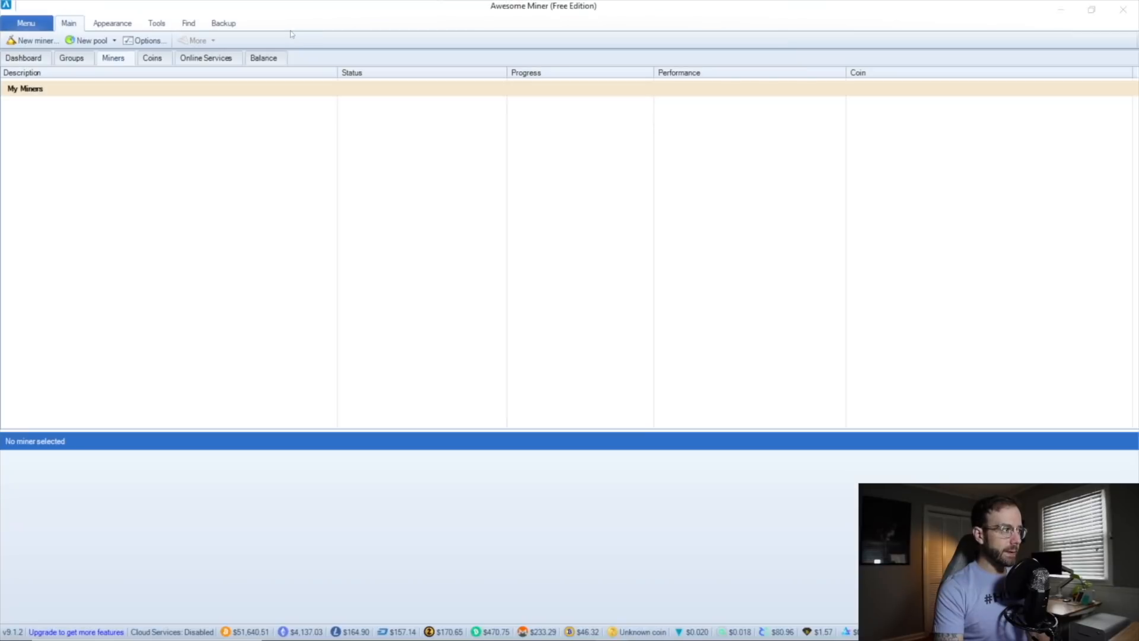
Launch the Miner Wizard from New miner and advance to the miner-type choice.
left_click(32, 41)
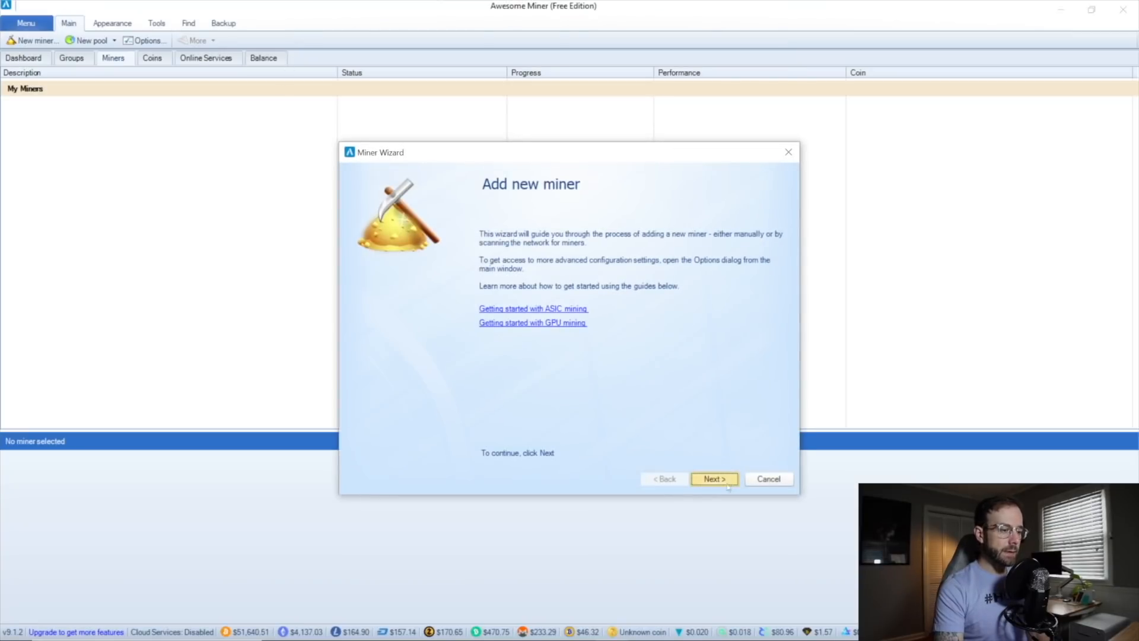
left_click(713, 479)
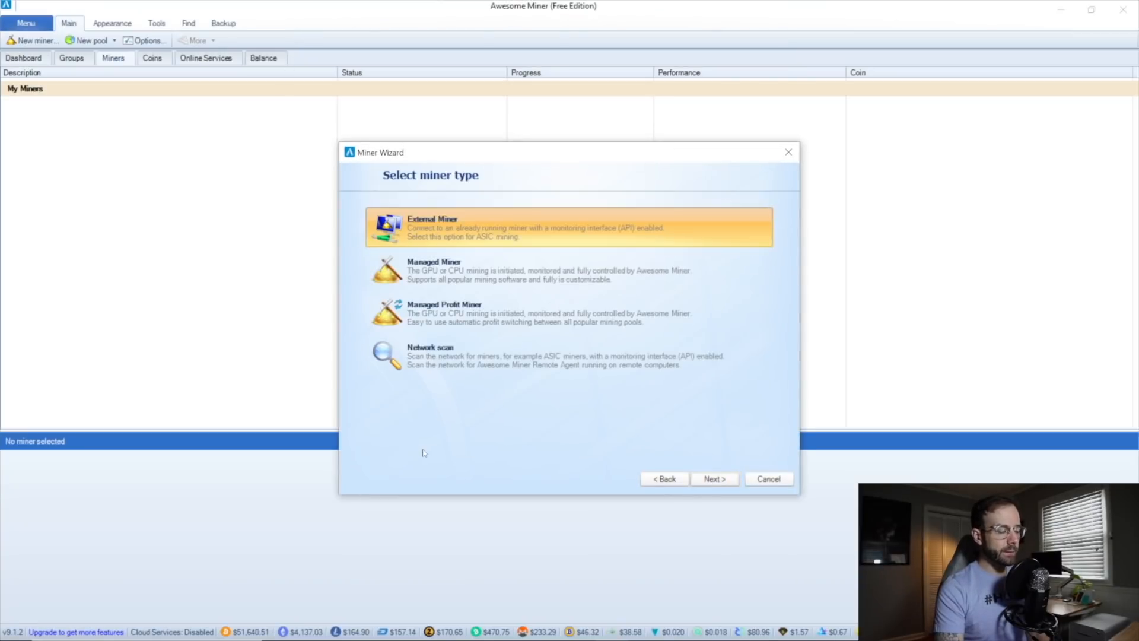
mouse_move(603, 250)
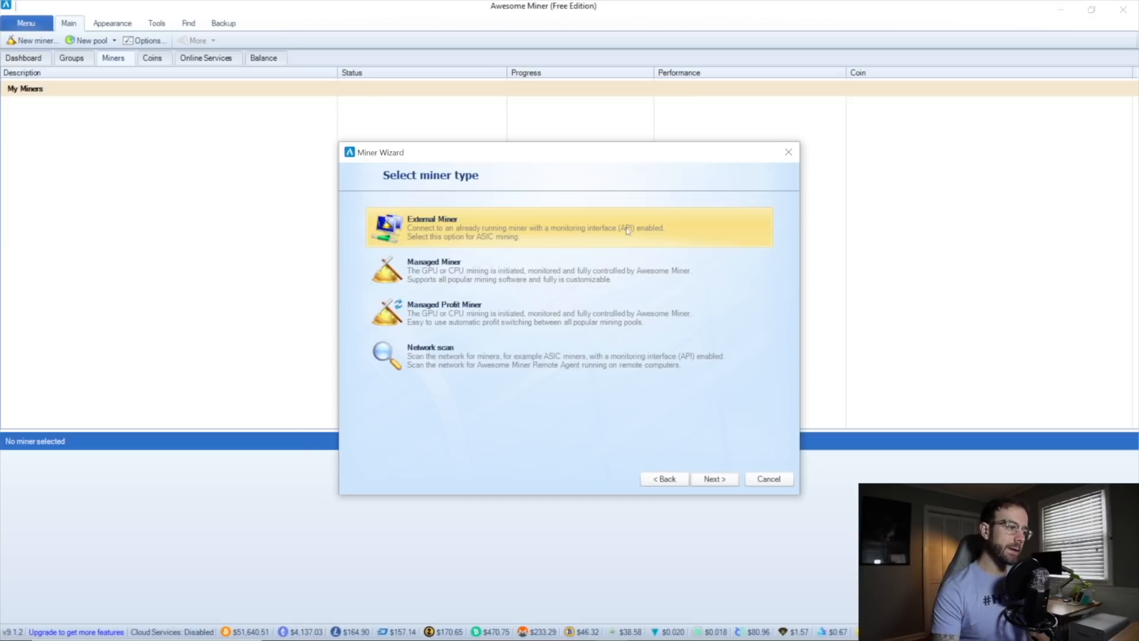
mouse_move(629, 274)
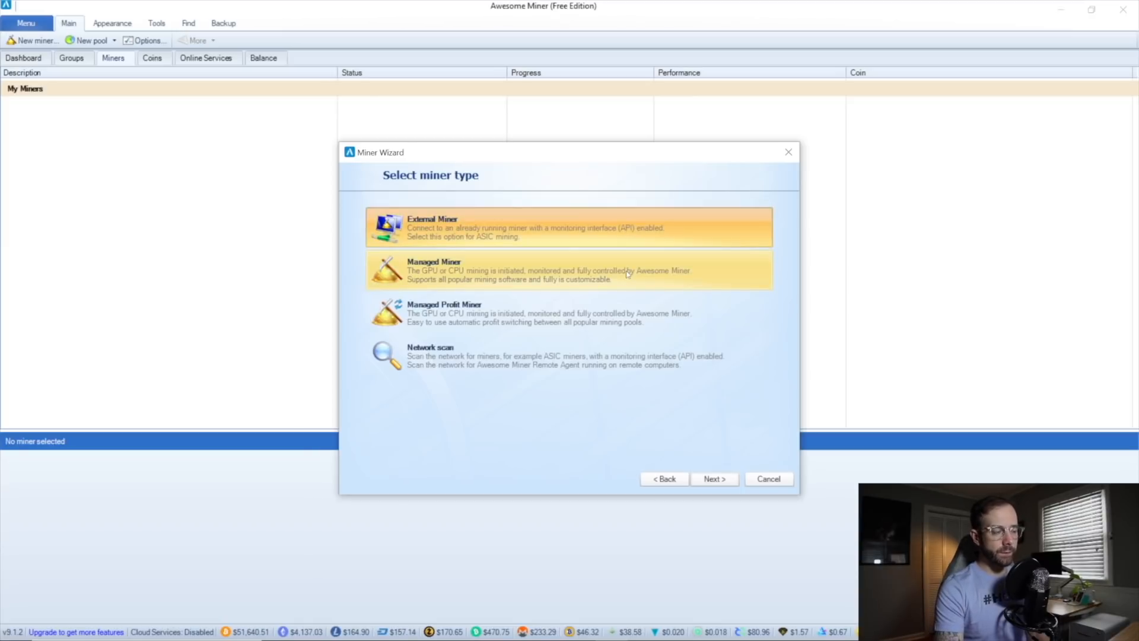
mouse_move(552, 312)
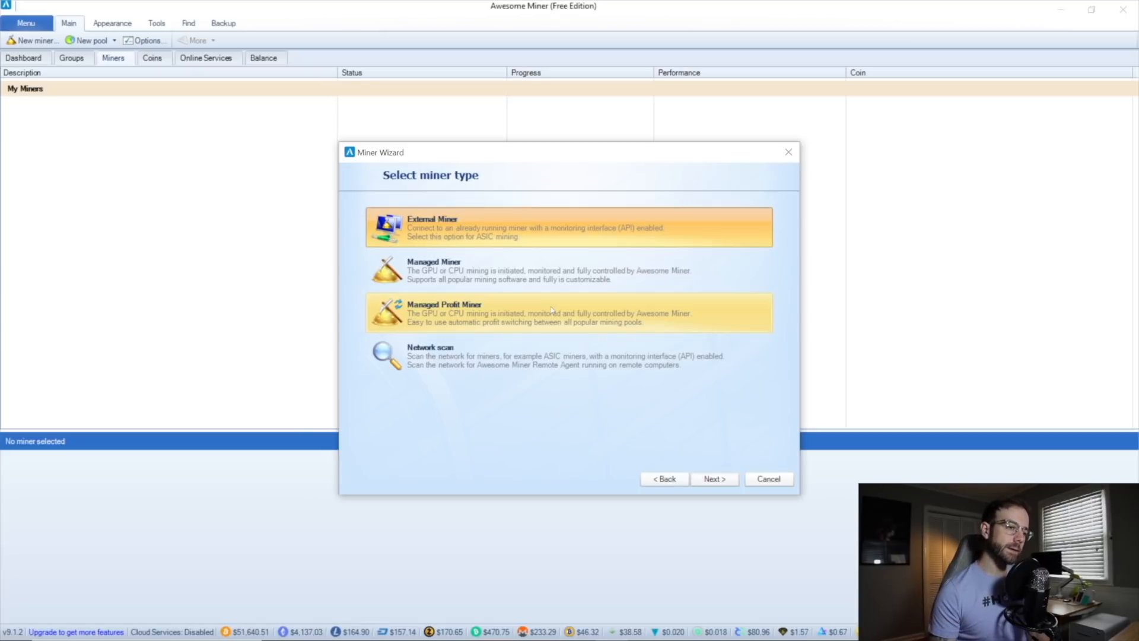
mouse_move(548, 356)
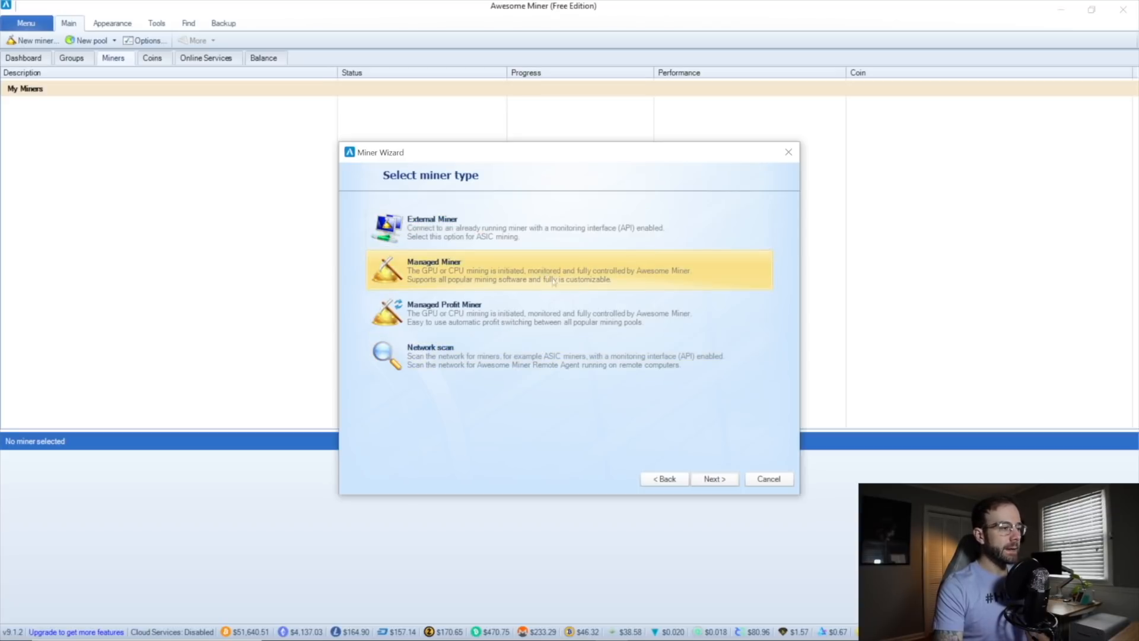
Name the new managed miner 'MyPC' and continue to its software settings.
left_click(713, 478)
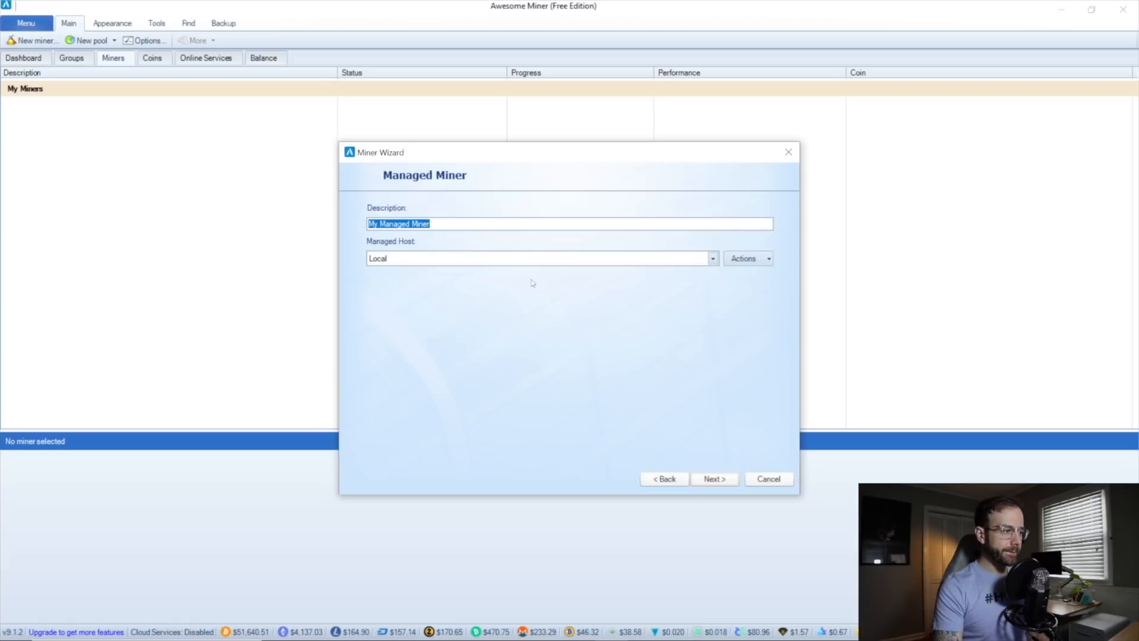
type("MyP")
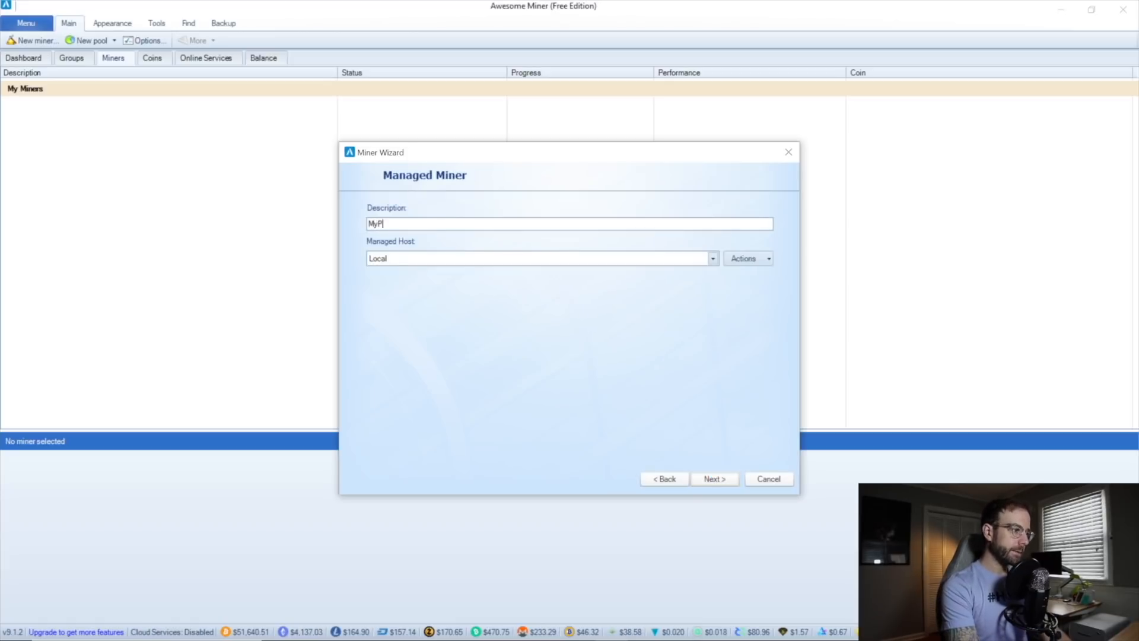
left_click(714, 478)
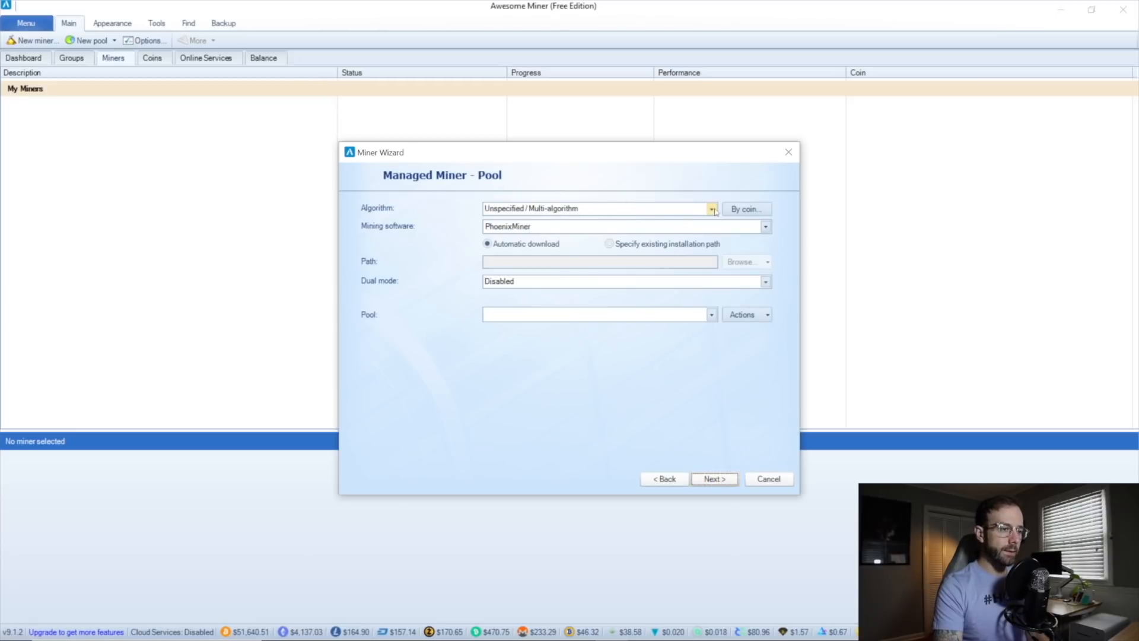
Choose Ethereum algorithm with T-Rex nVidia GPU Miner and start a pool named Ethermine.
left_click(711, 209)
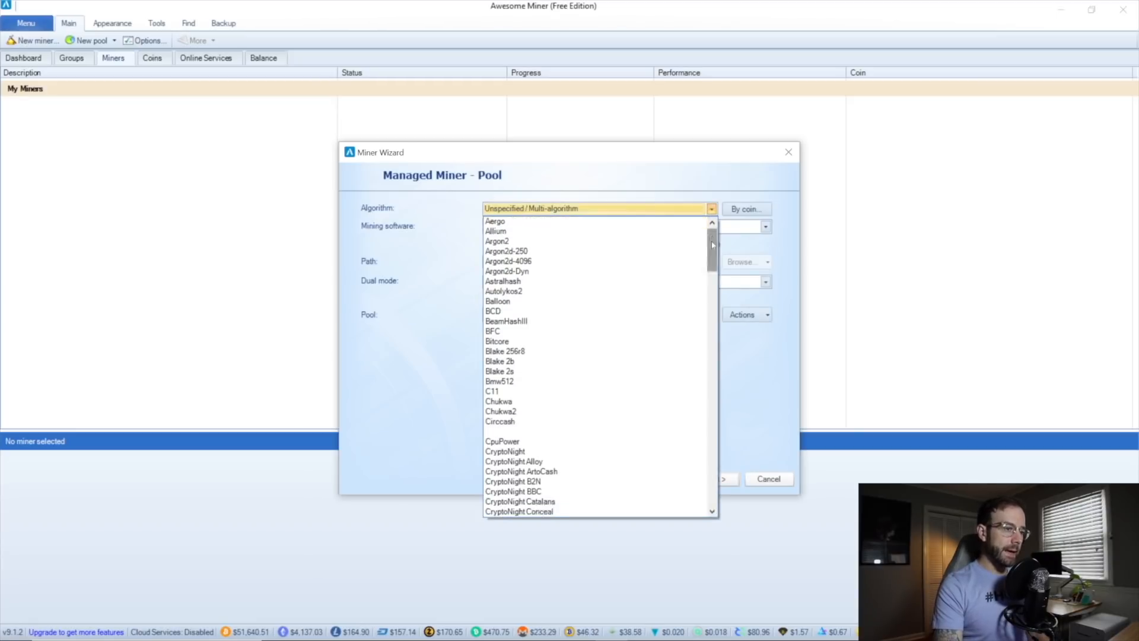
scroll("down", 3)
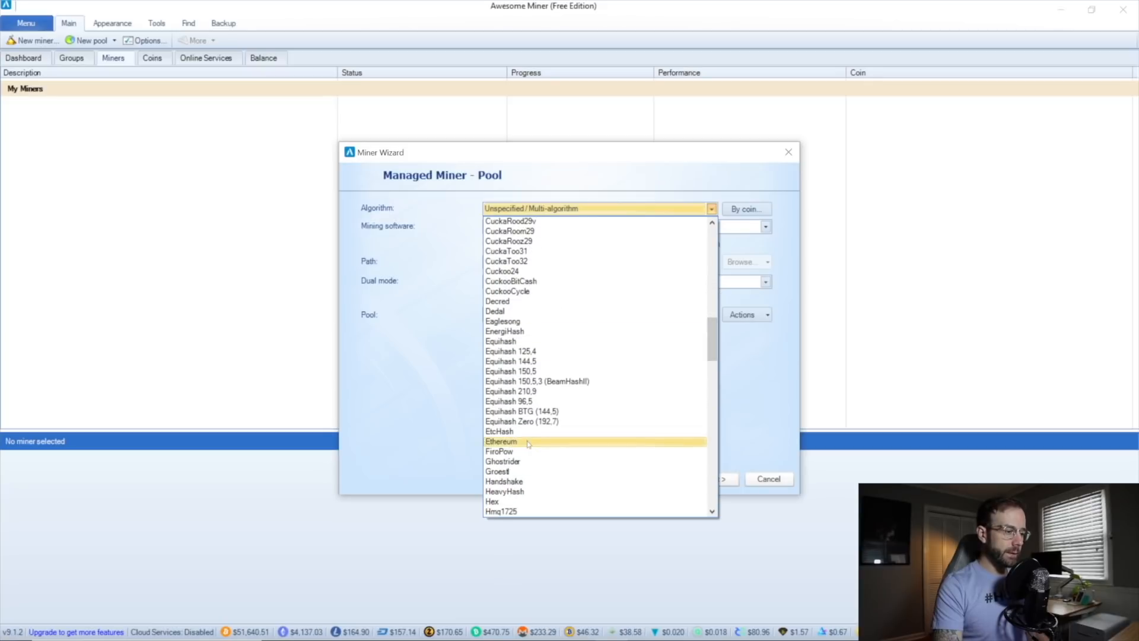
left_click(501, 441)
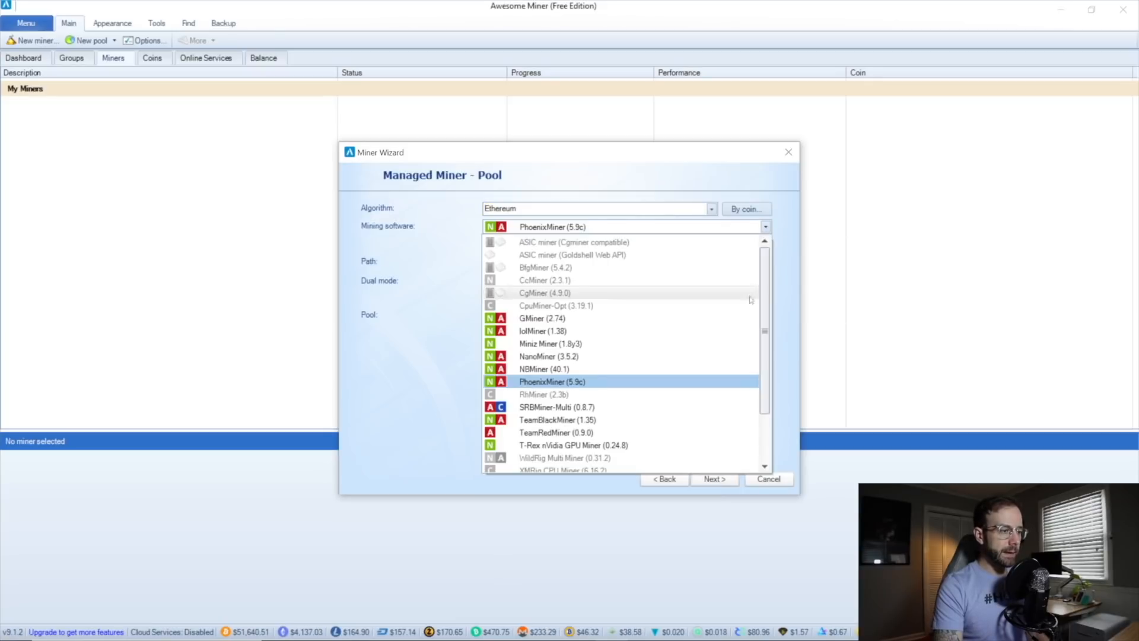
left_click(552, 445)
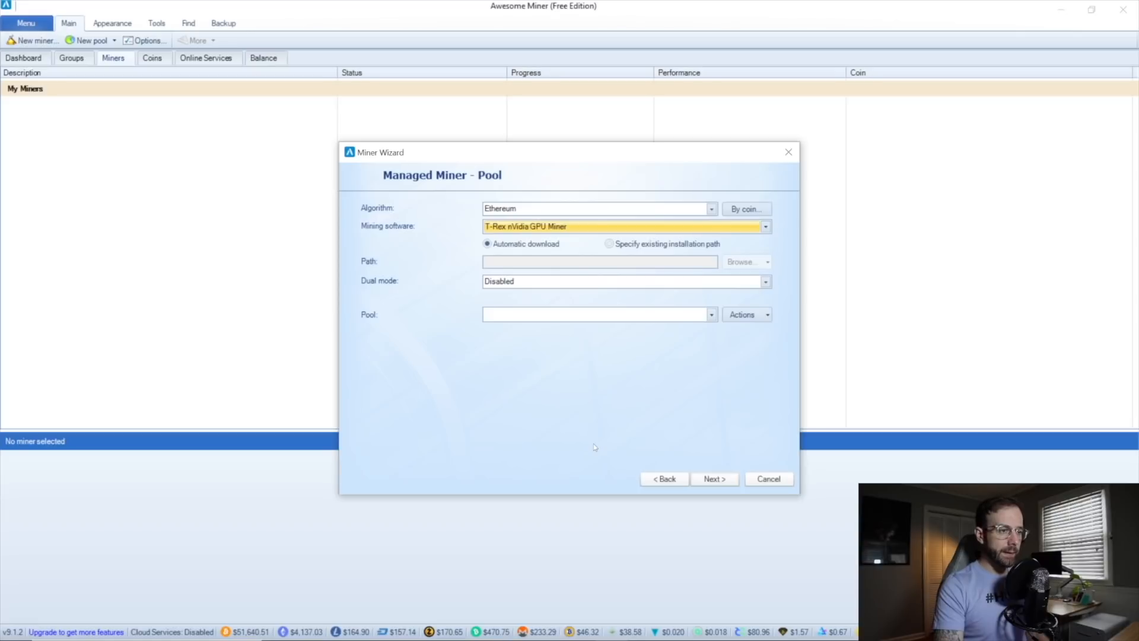
mouse_move(460, 367)
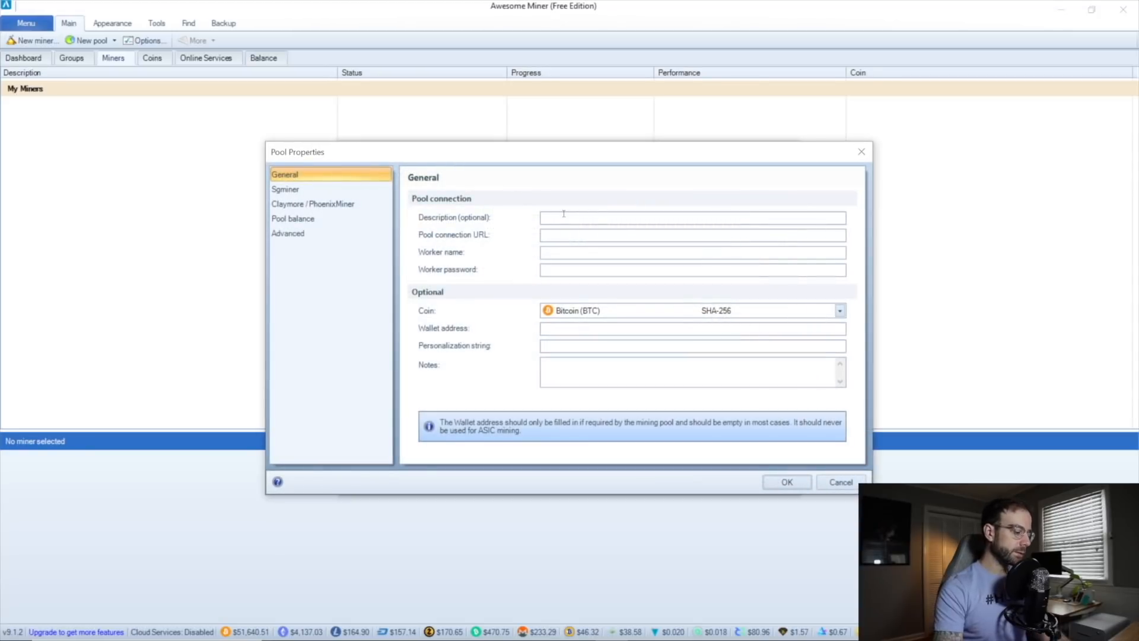
type("Ethermine")
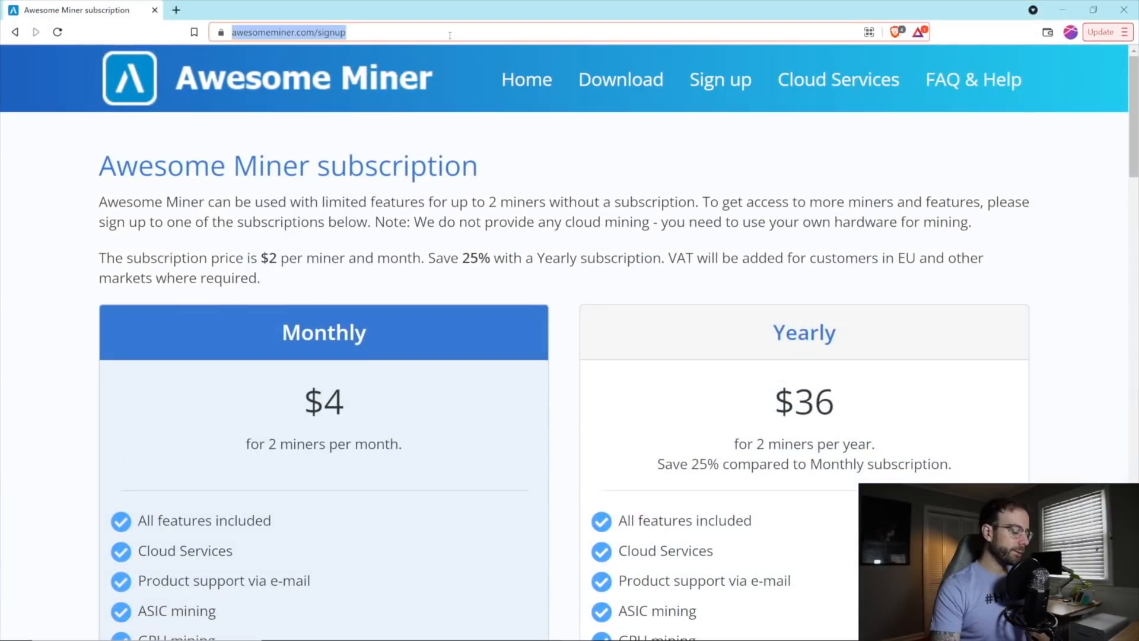
Look up us1.ethermine.org on ethermine.org and use it as the pool connection URL.
type("ethermine.org/start")
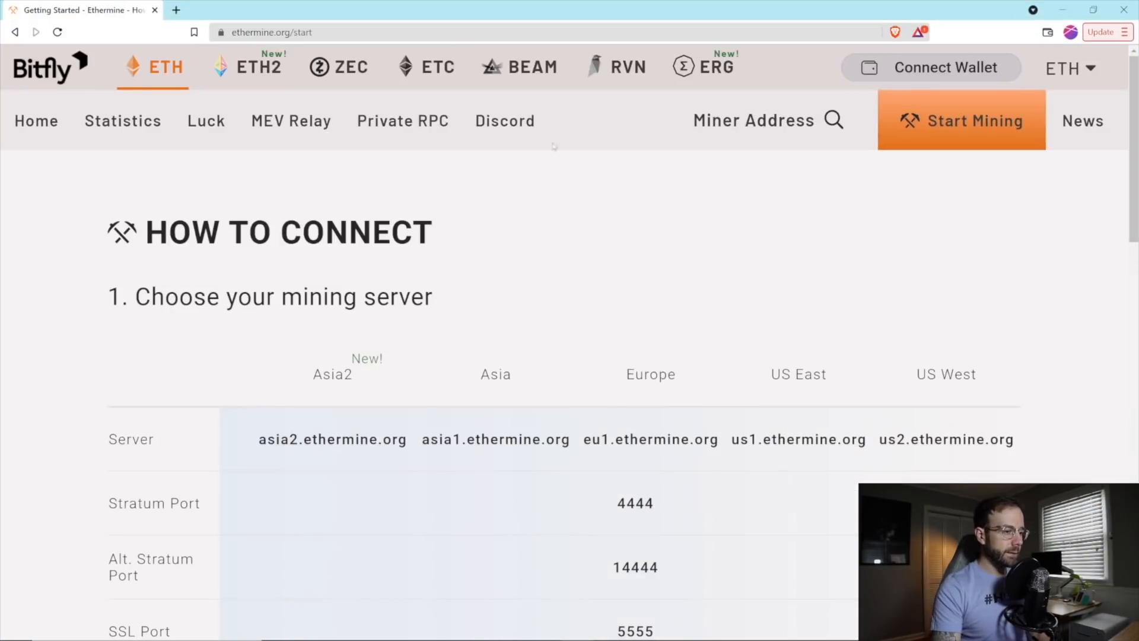
scroll("down", 3)
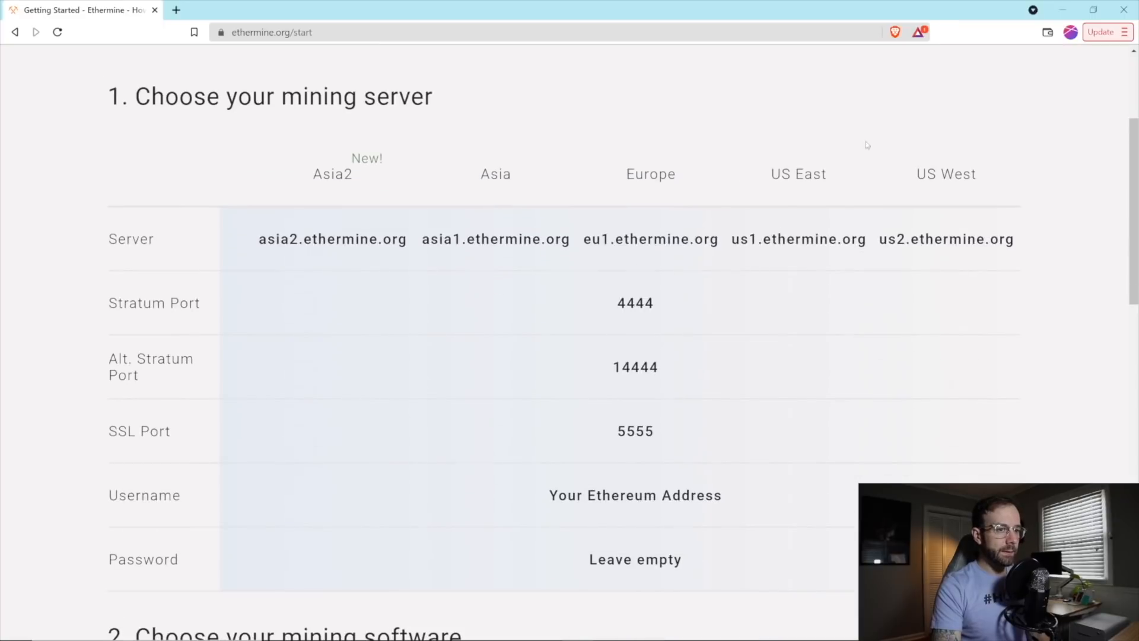
double_click(798, 239)
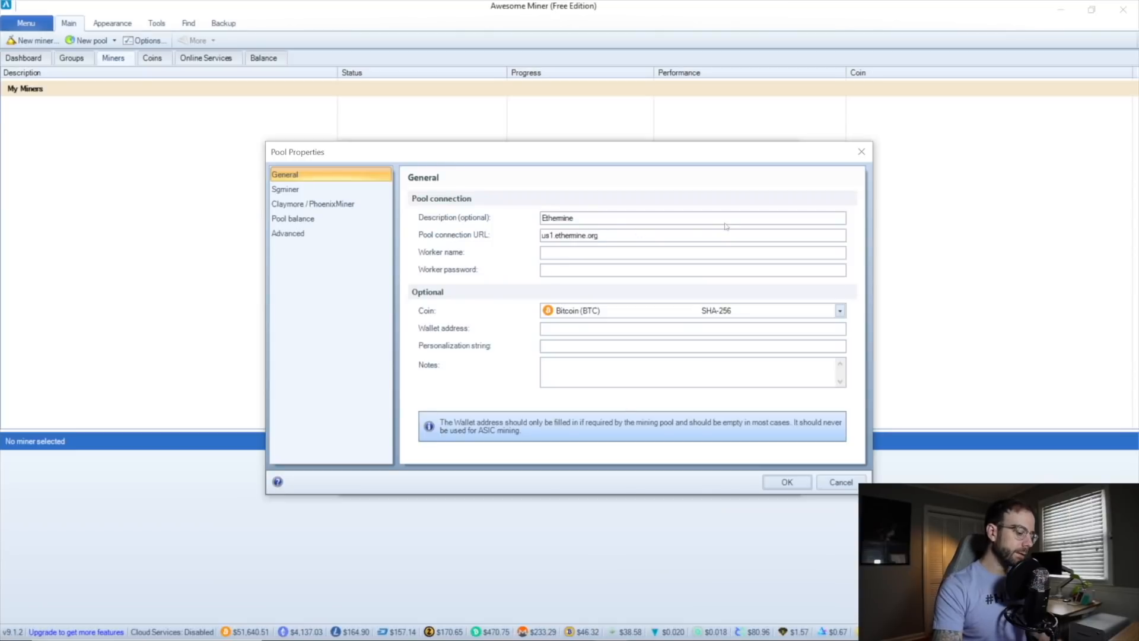
type(":44")
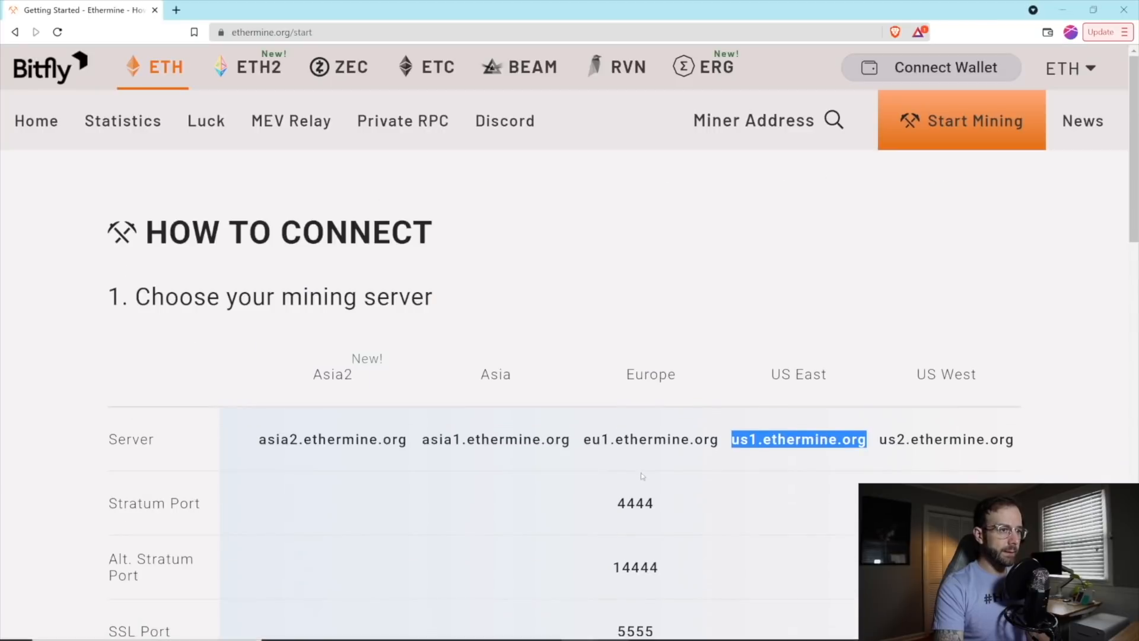
Check the stratum port 4444 on the Ethermine page and return to Awesome Miner.
left_click(716, 120)
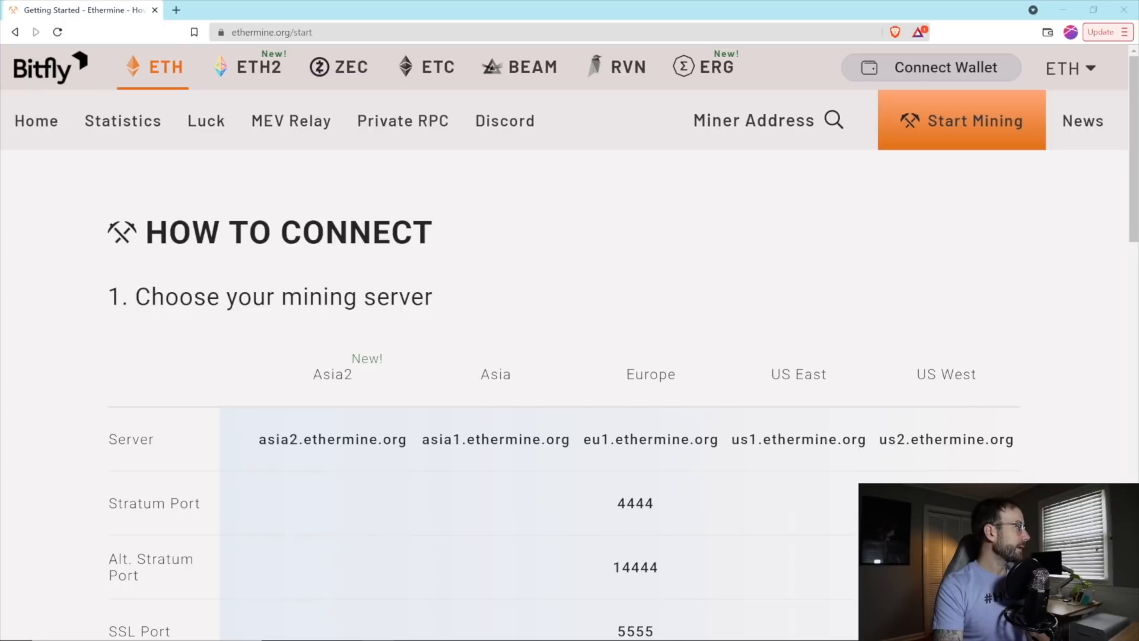
mouse_move(778, 286)
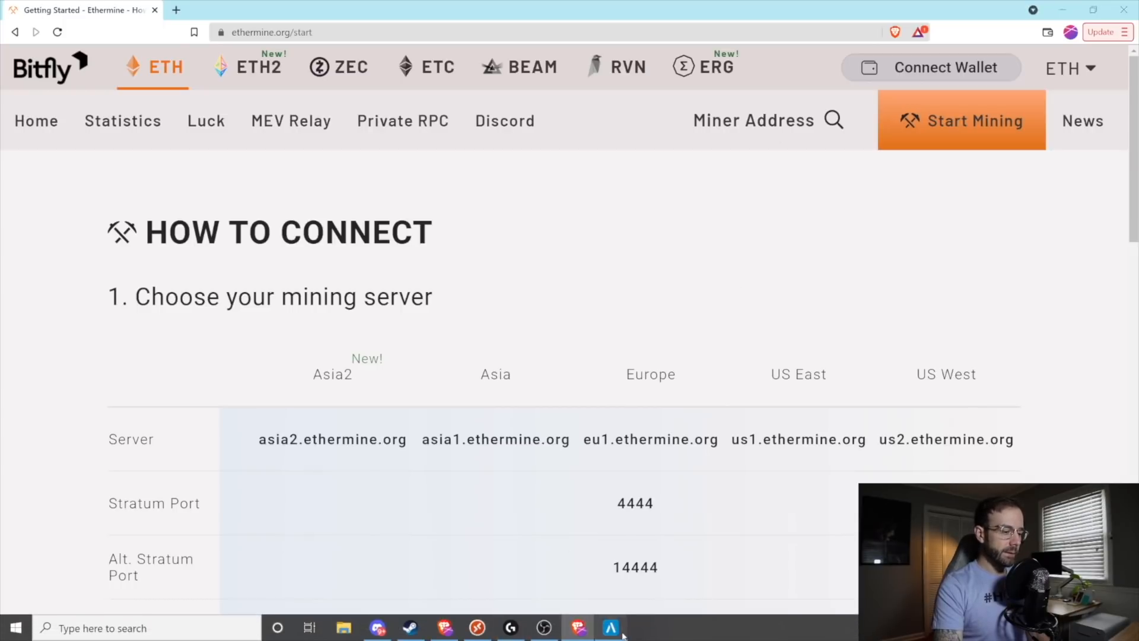
left_click(610, 628)
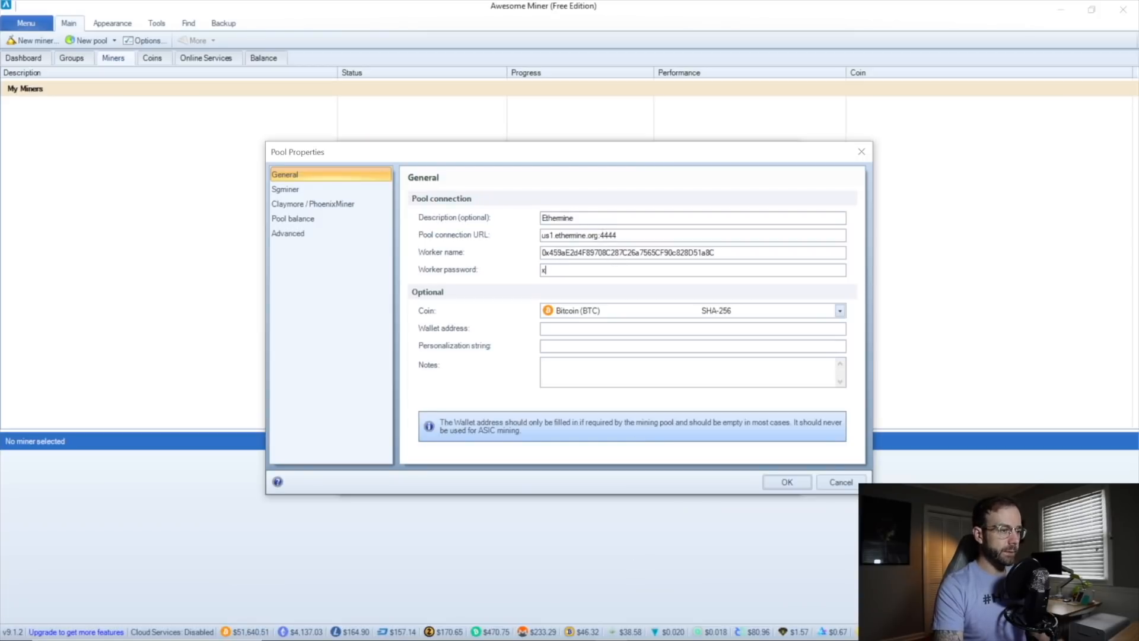
Set the pool's coin to Ethereum (ETH) and save the Ethermine pool.
left_click(839, 309)
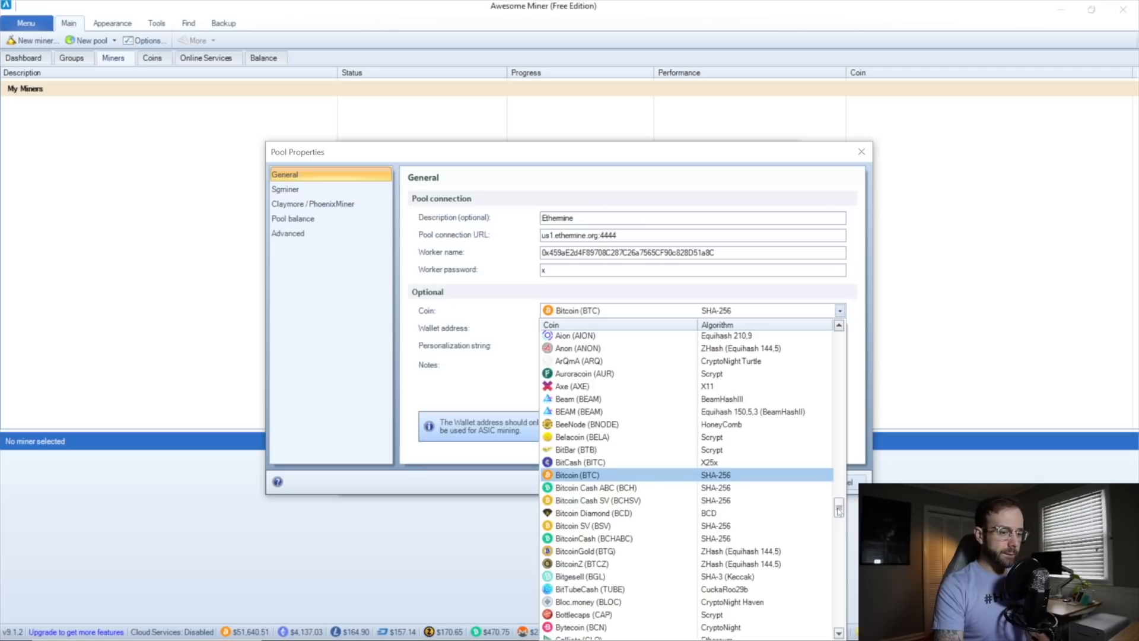
scroll("down", 3)
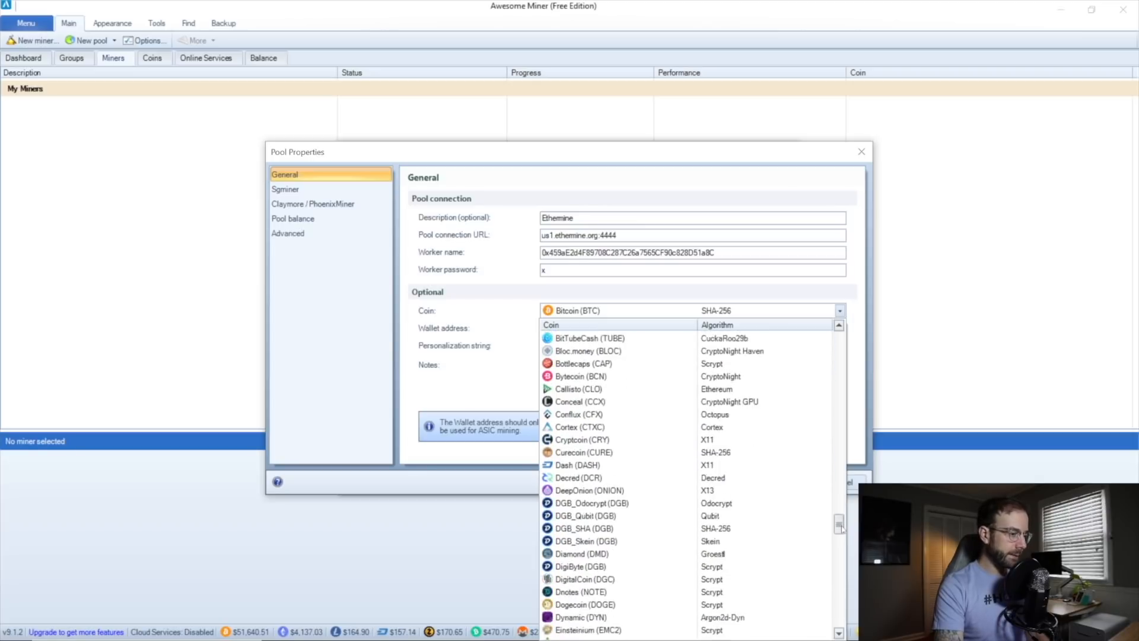
scroll("down", 3)
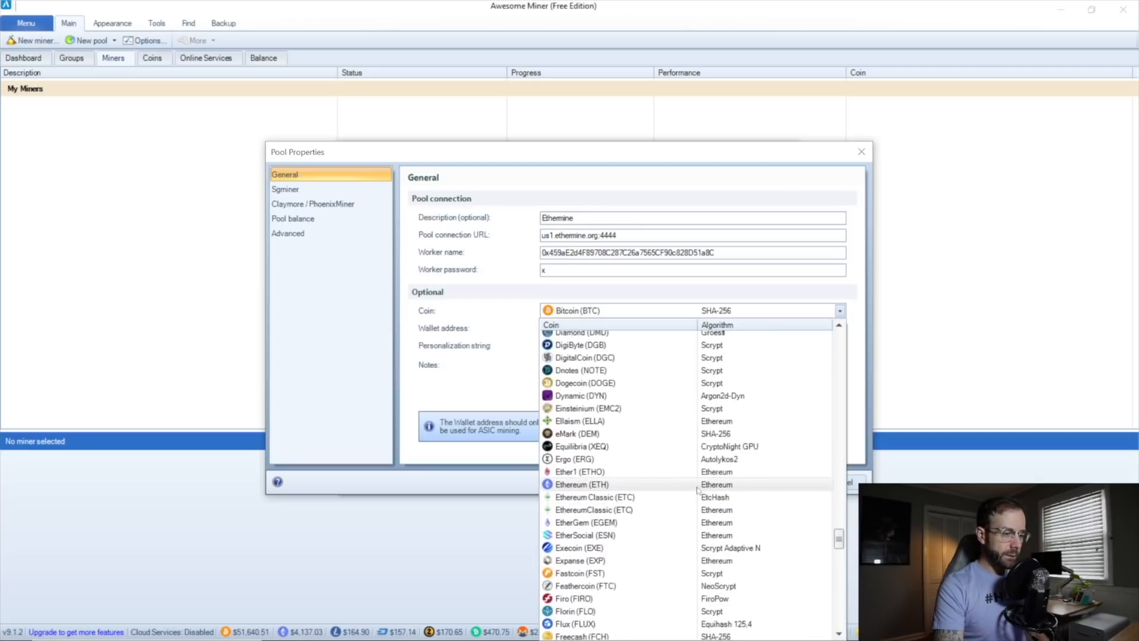
left_click(580, 484)
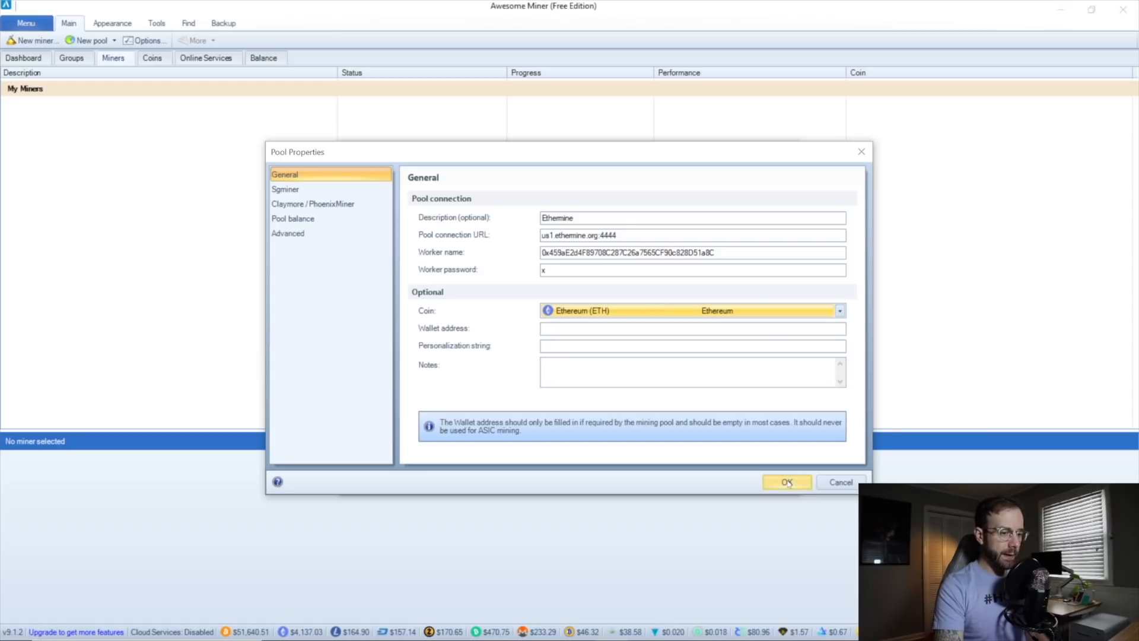
left_click(785, 482)
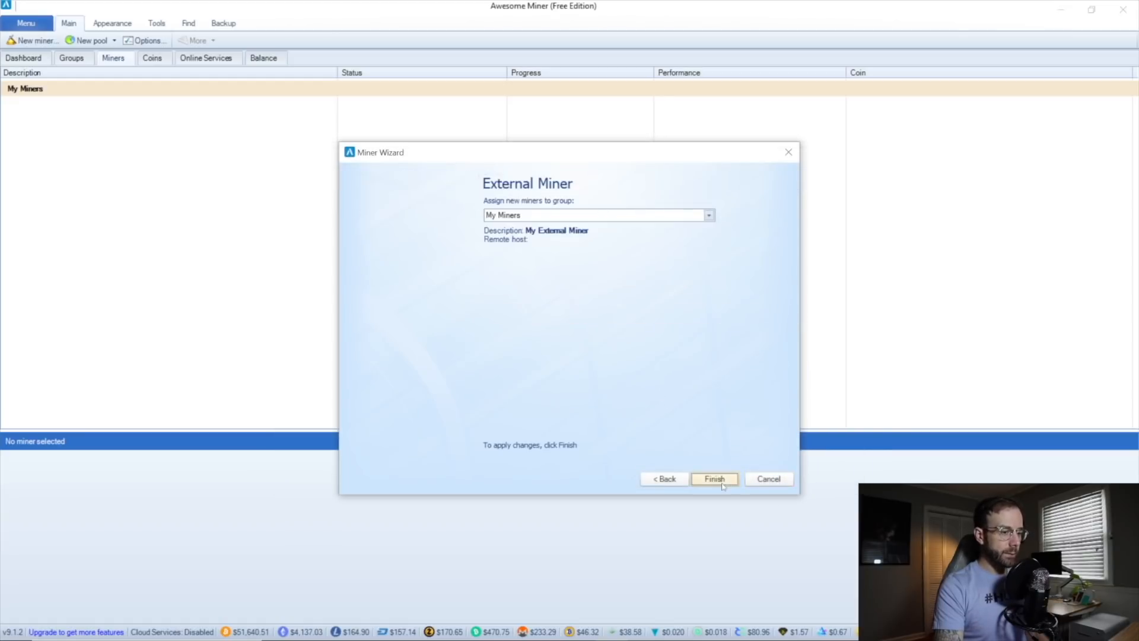
mouse_move(739, 289)
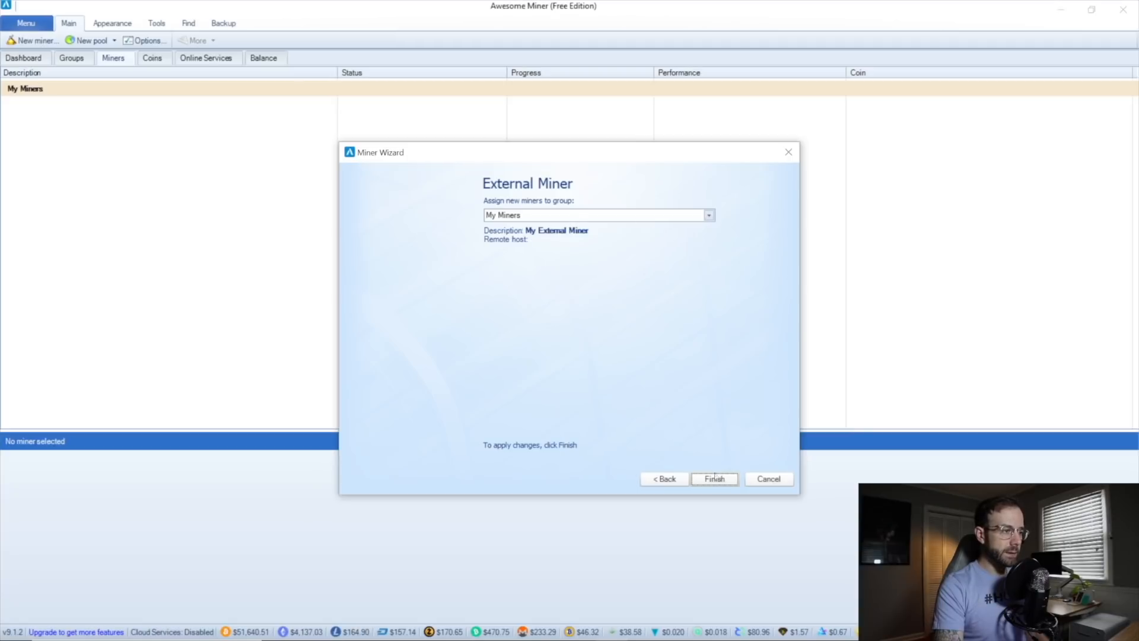
Finish the wizard so MyPC appears under My Miners, then start it.
left_click(714, 478)
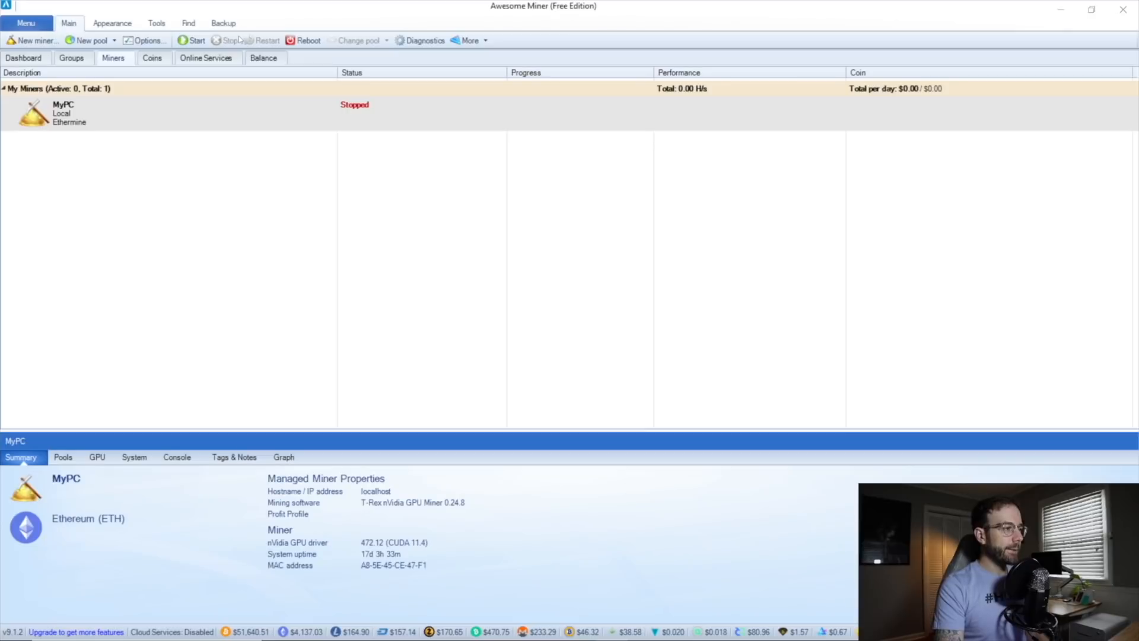
mouse_move(212, 138)
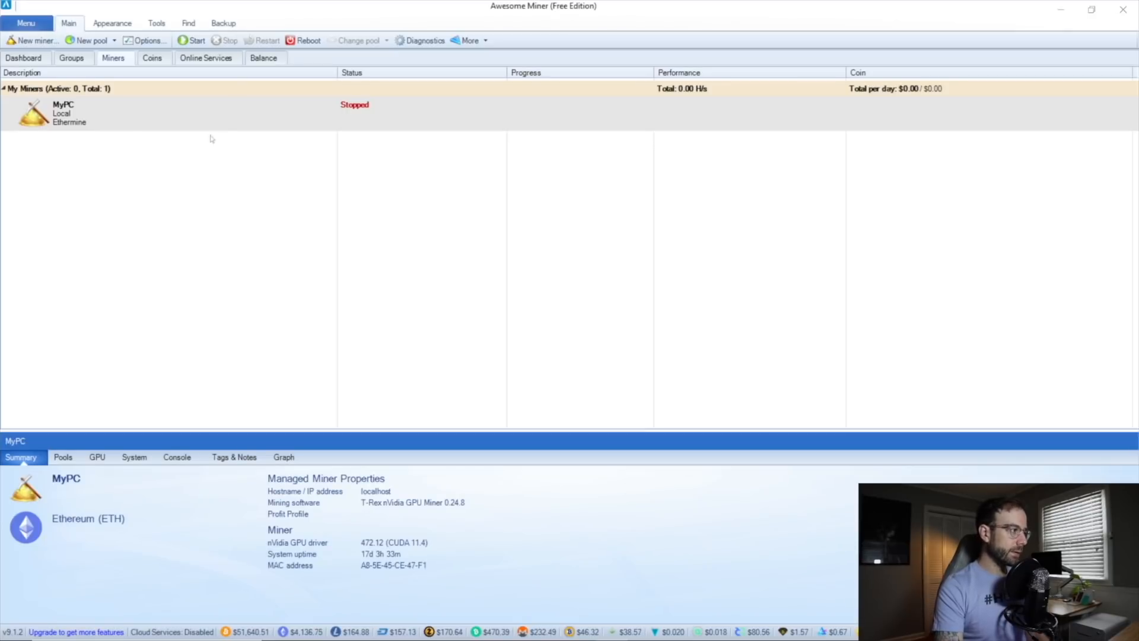
mouse_move(831, 132)
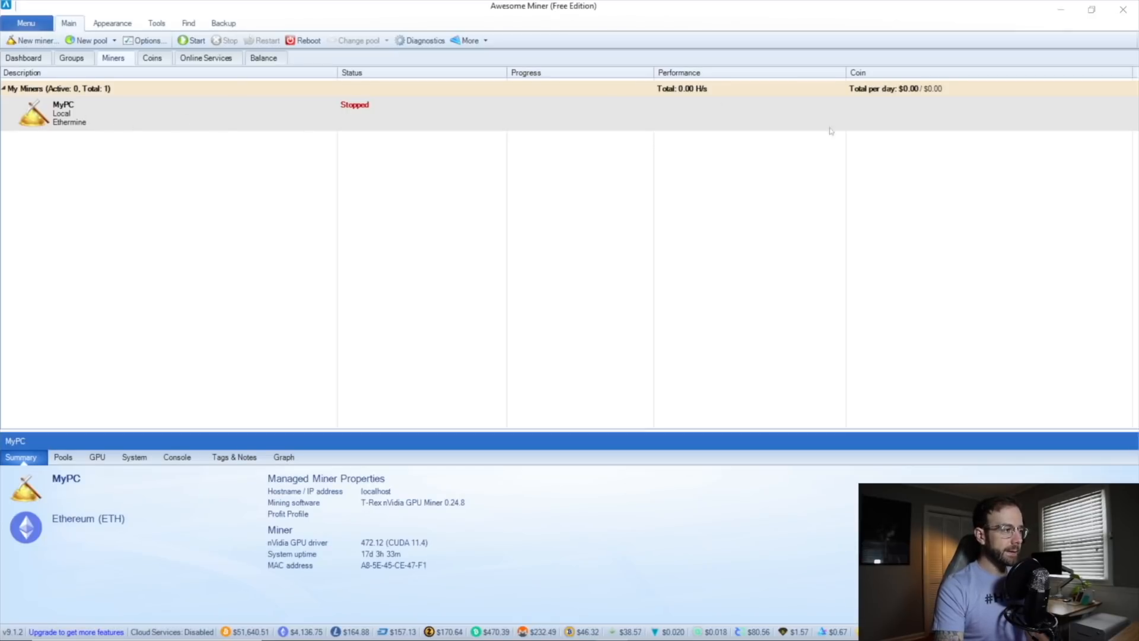
mouse_move(332, 264)
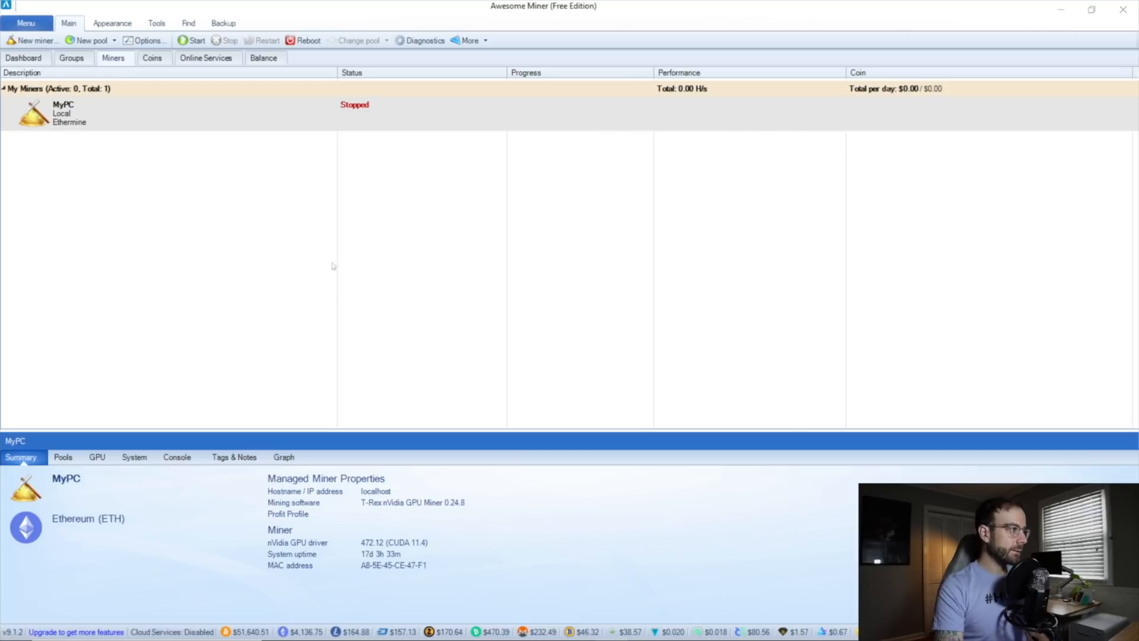
left_click(195, 40)
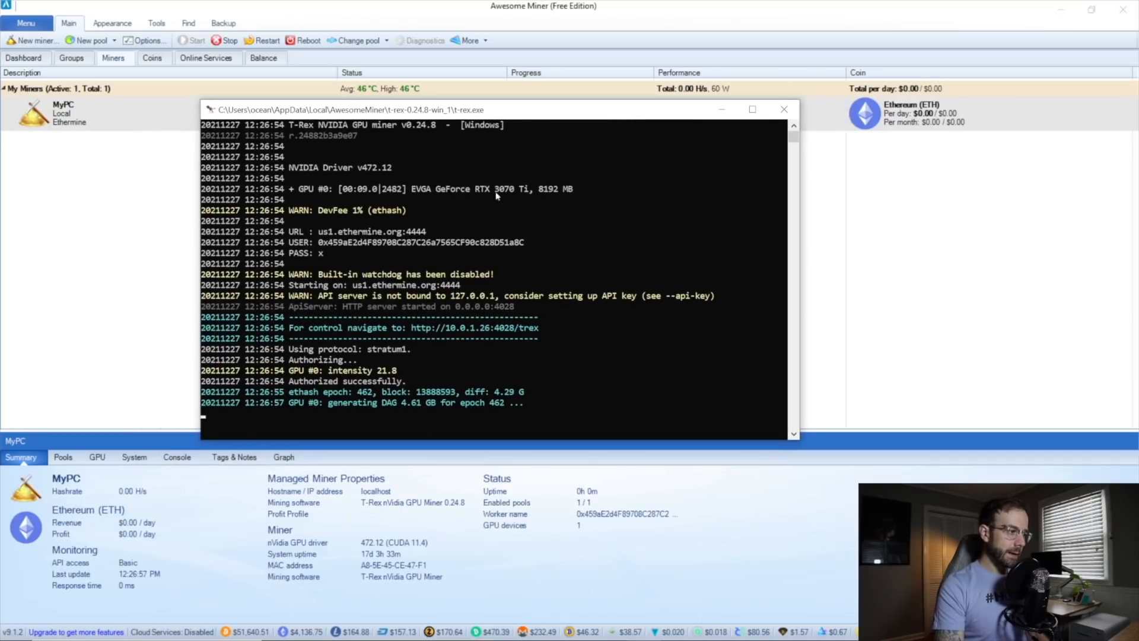
left_click_drag(498, 109, 541, 132)
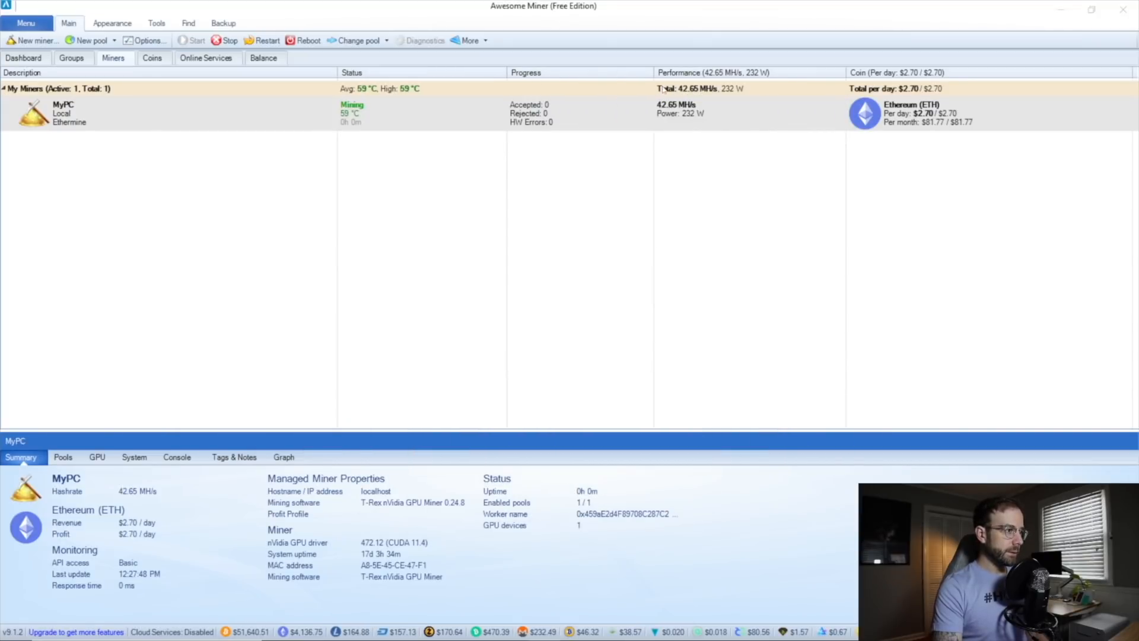
mouse_move(867, 144)
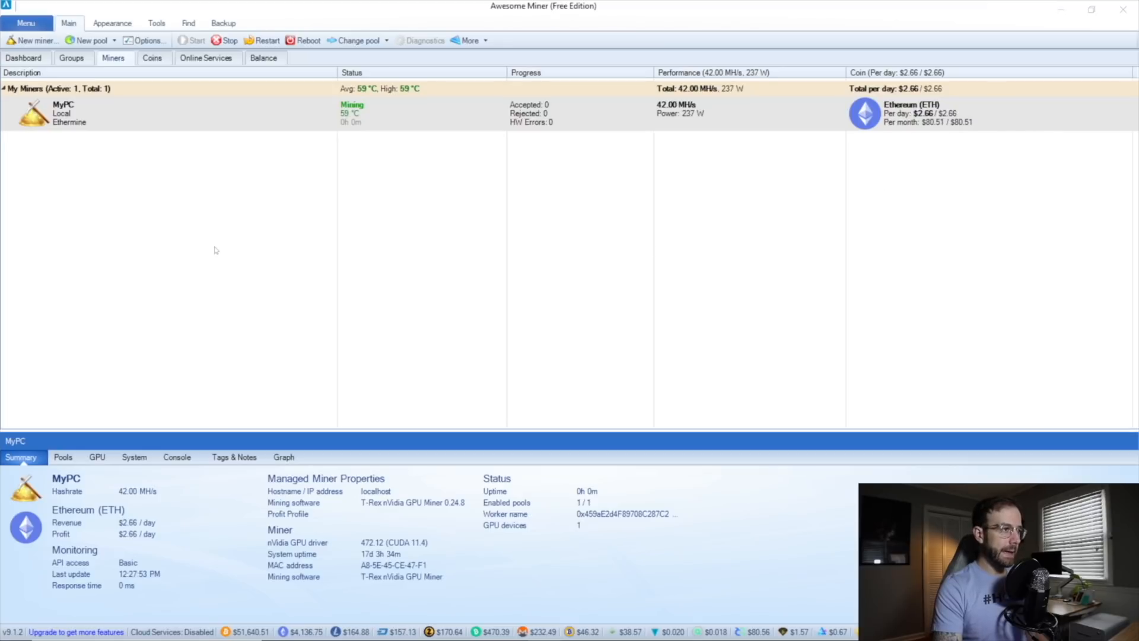
mouse_move(325, 271)
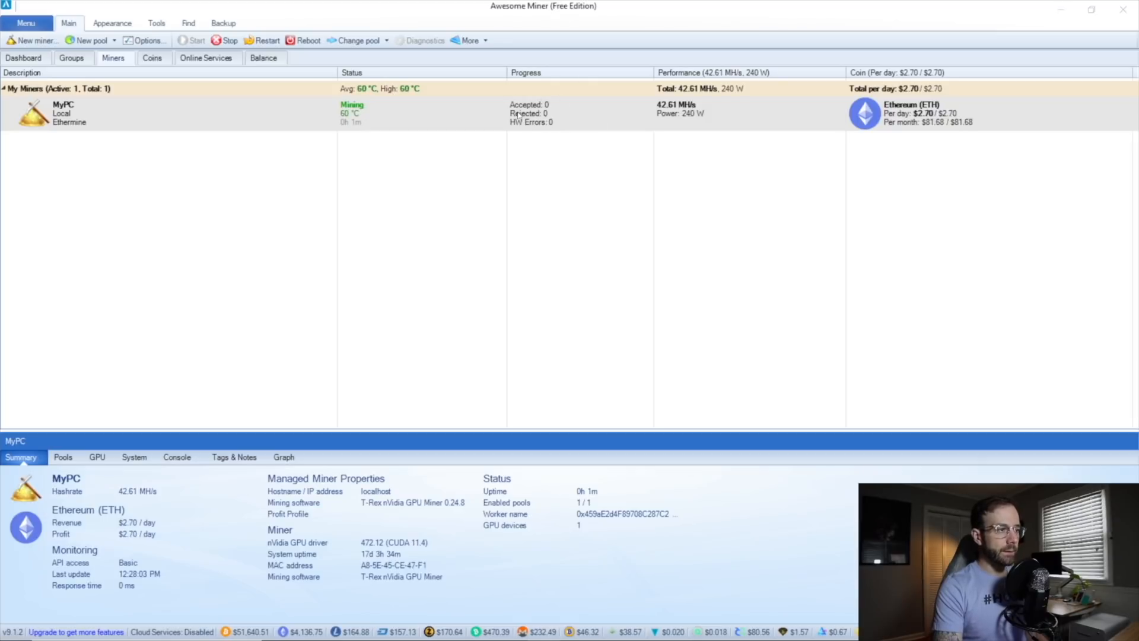
mouse_move(724, 105)
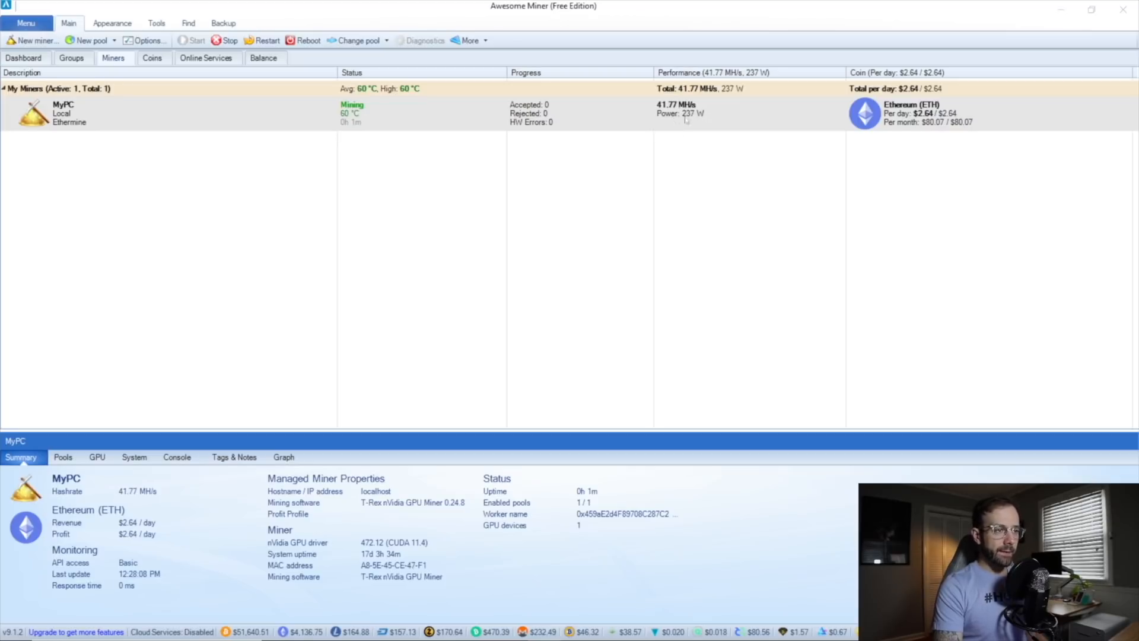
mouse_move(678, 120)
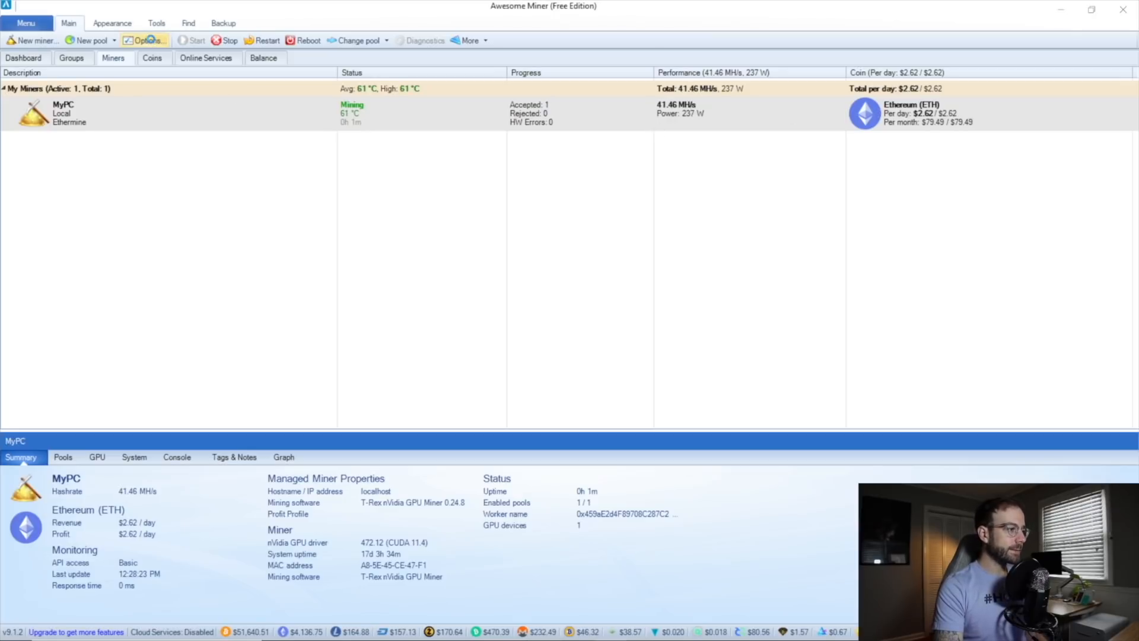
In Options > Profitability, set electricity price to 0.10 per kWh and apply it.
left_click(148, 40)
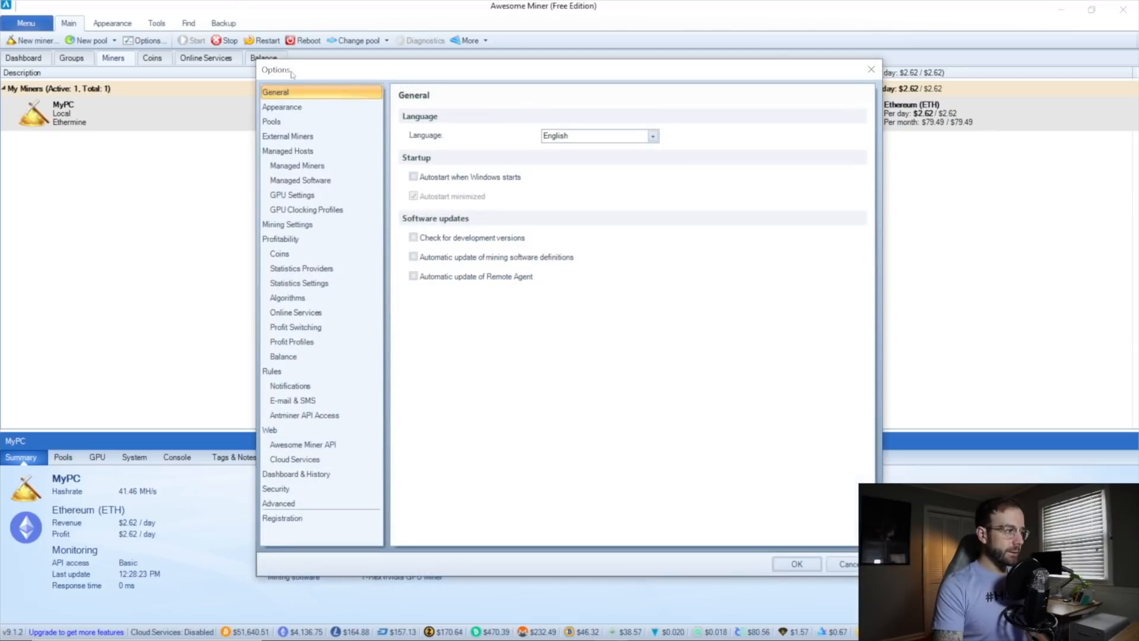
left_click(283, 517)
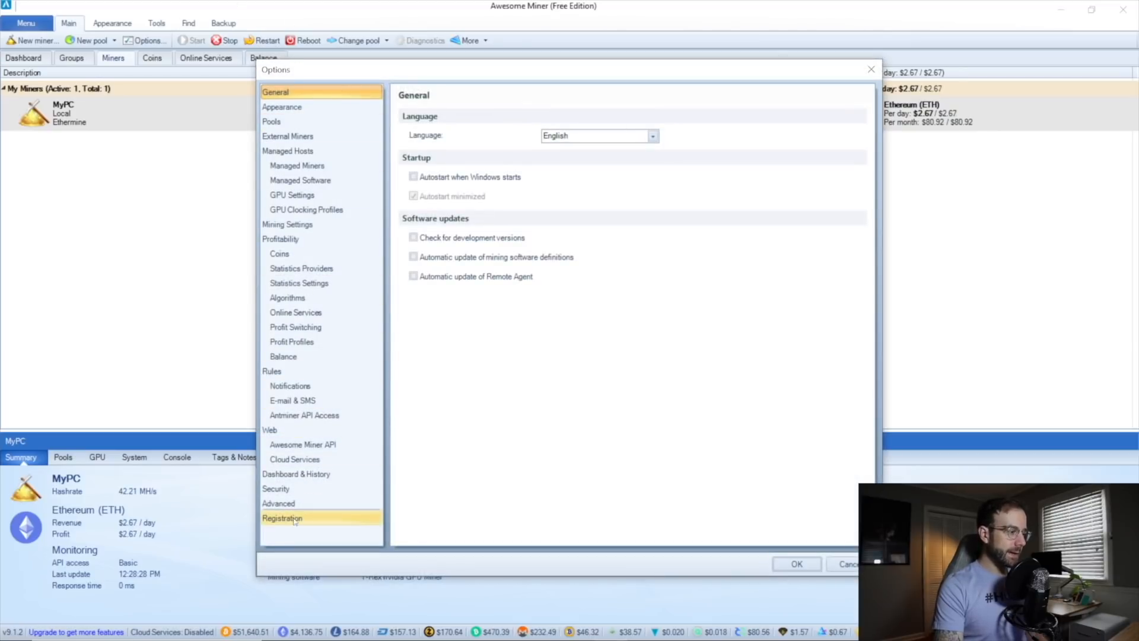
mouse_move(287, 136)
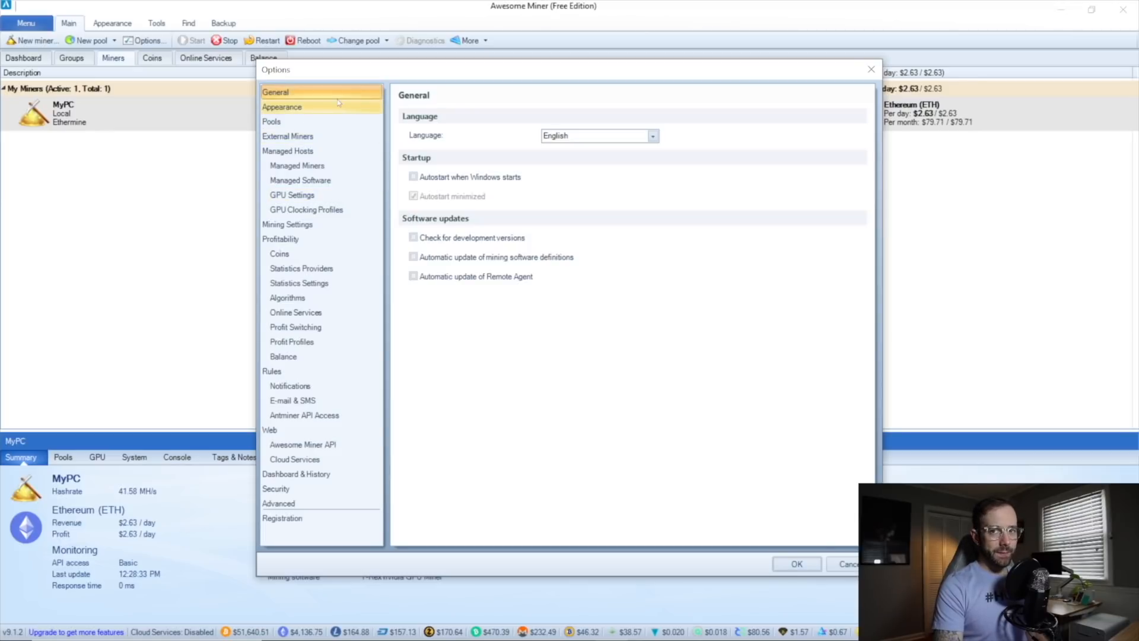
left_click(282, 107)
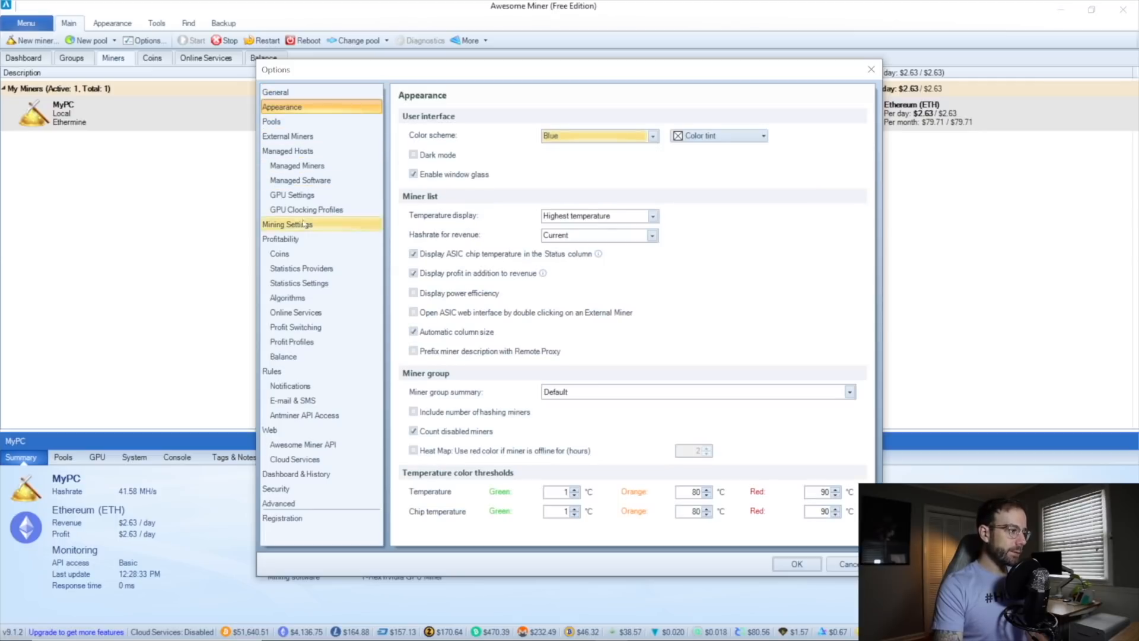
left_click(280, 239)
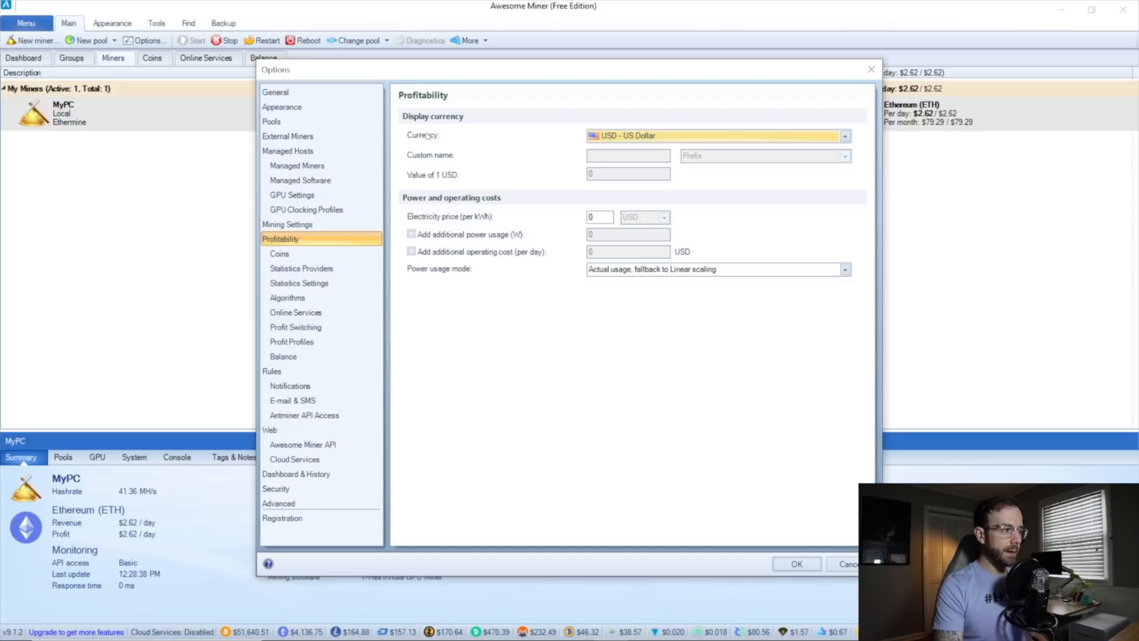
left_click(599, 216)
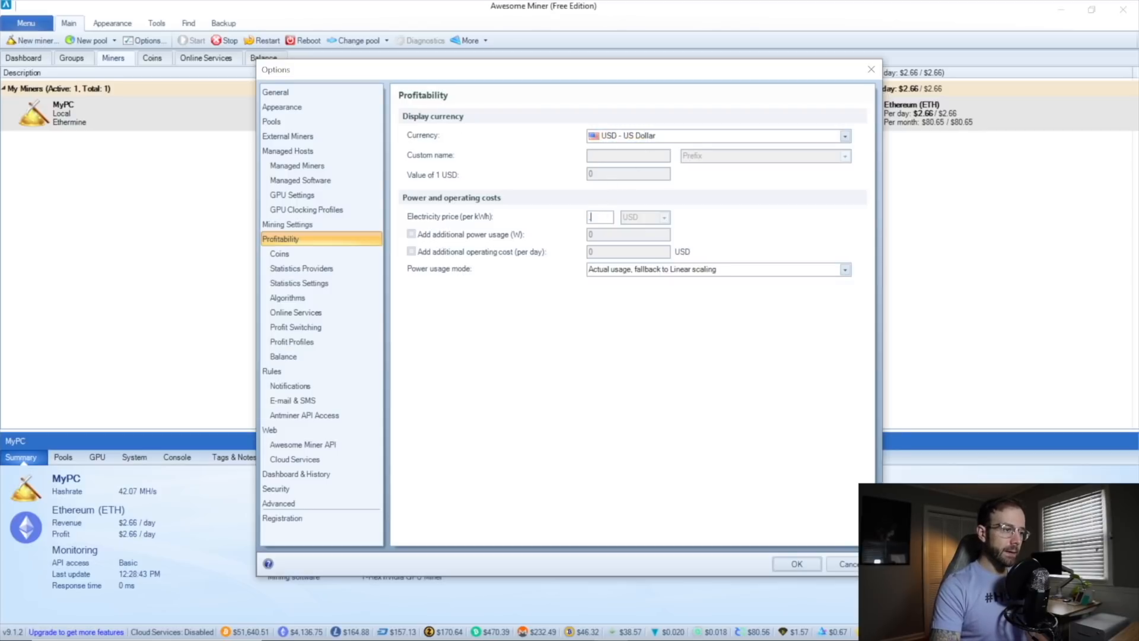
type(".10")
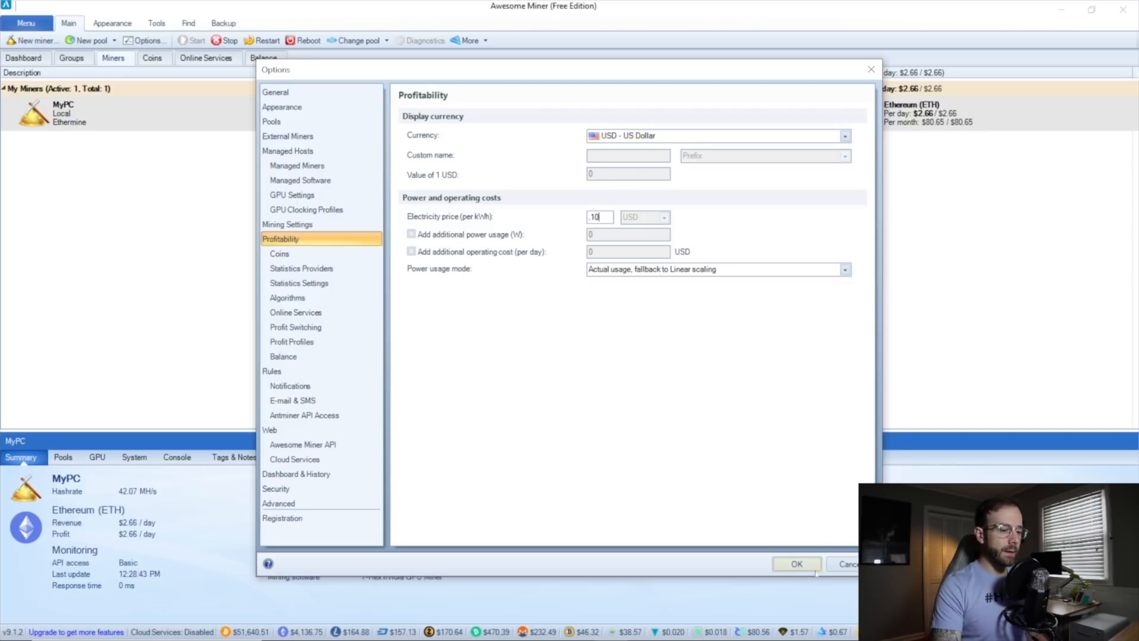
left_click(796, 564)
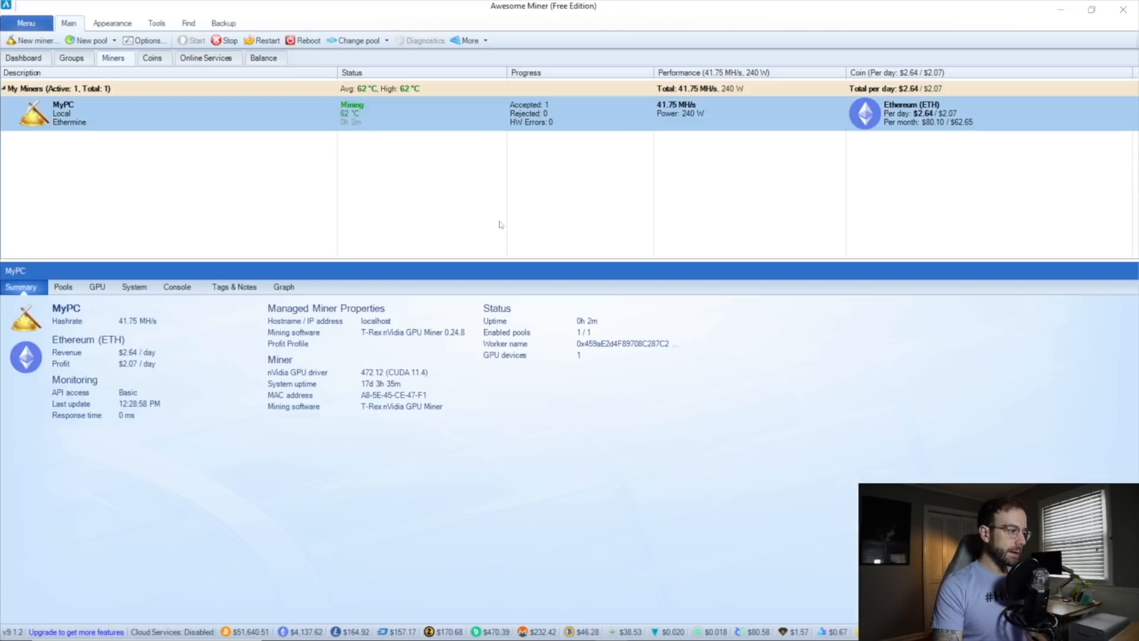
mouse_move(445, 512)
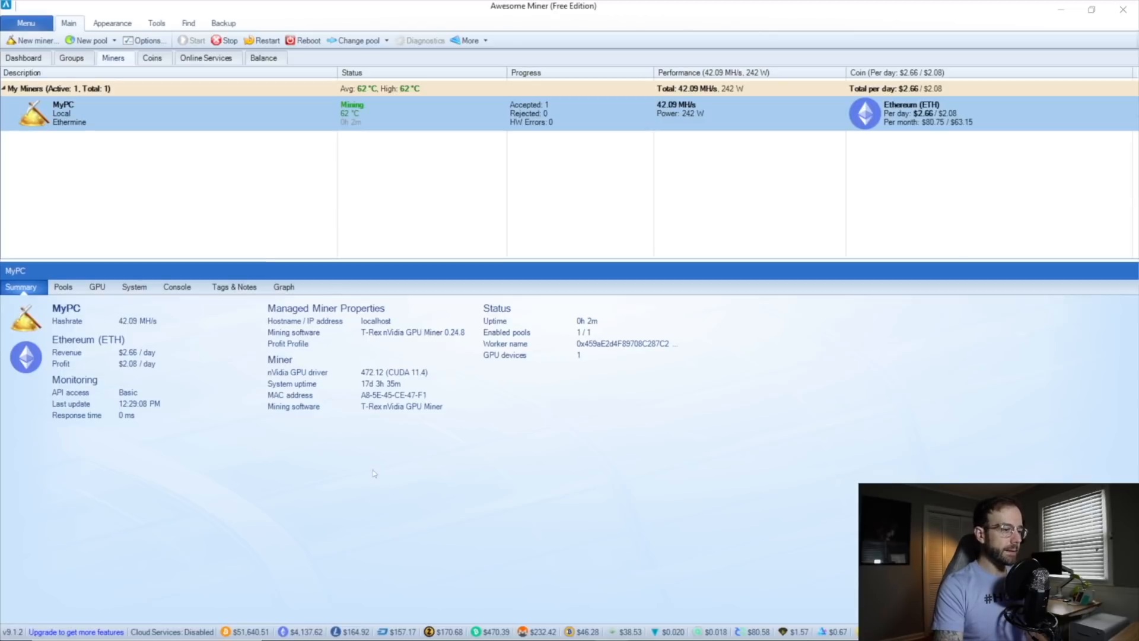
Show MyPC's pool details: Pool 0 Ethermine at us1.ethermine.org:4444, enabled.
left_click(63, 286)
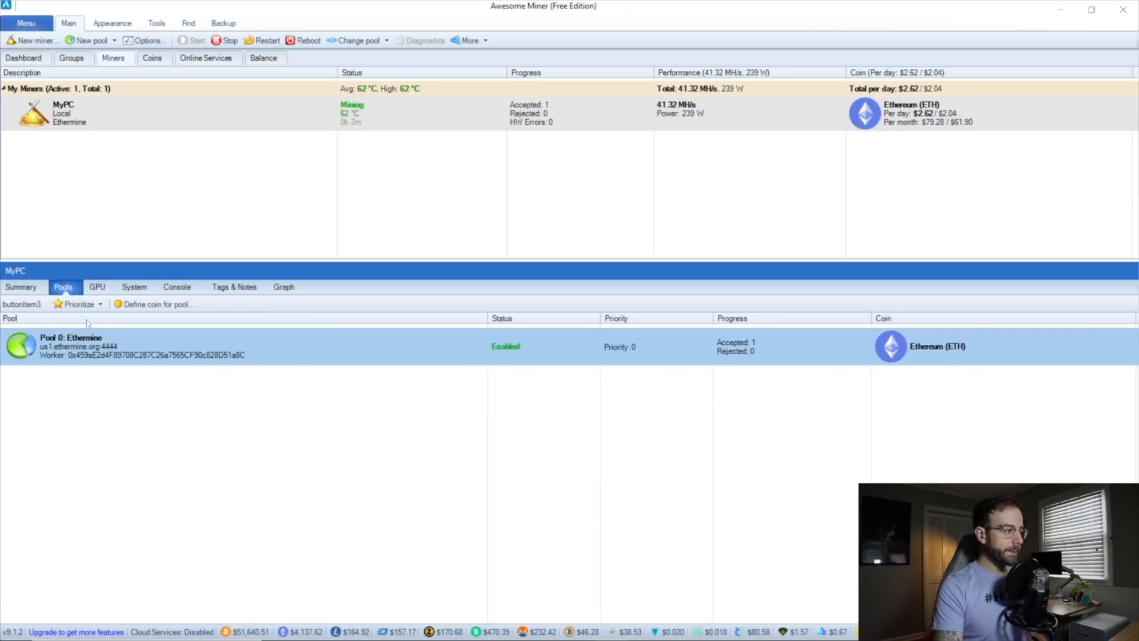
Review MyPC's RTX 3070 Ti GPU details, then its system hardware readings.
left_click(96, 286)
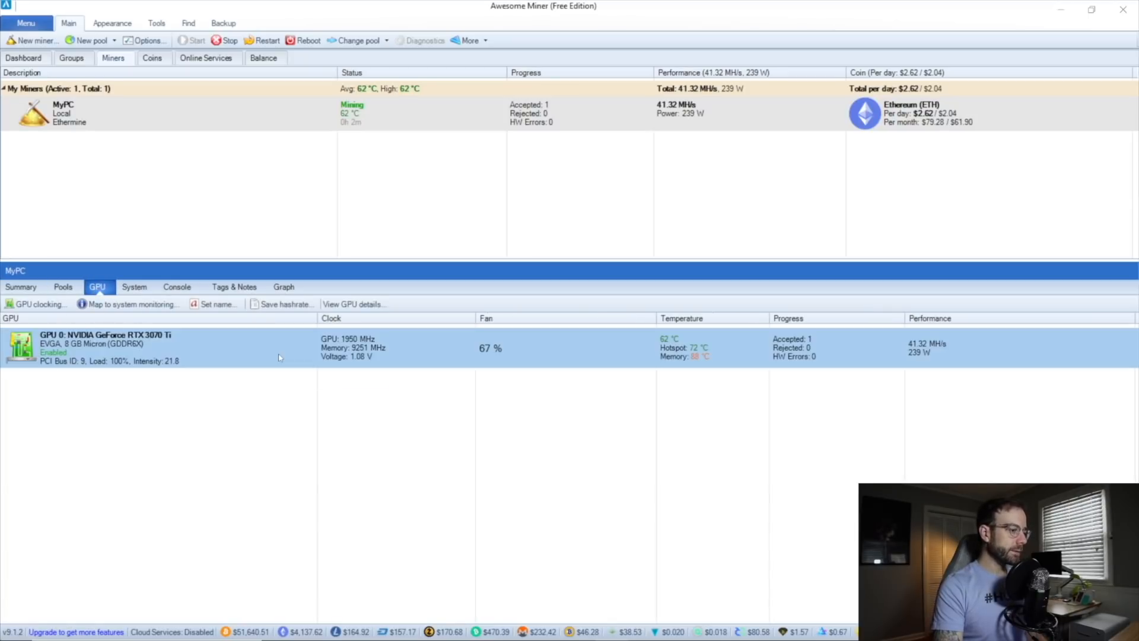
mouse_move(161, 464)
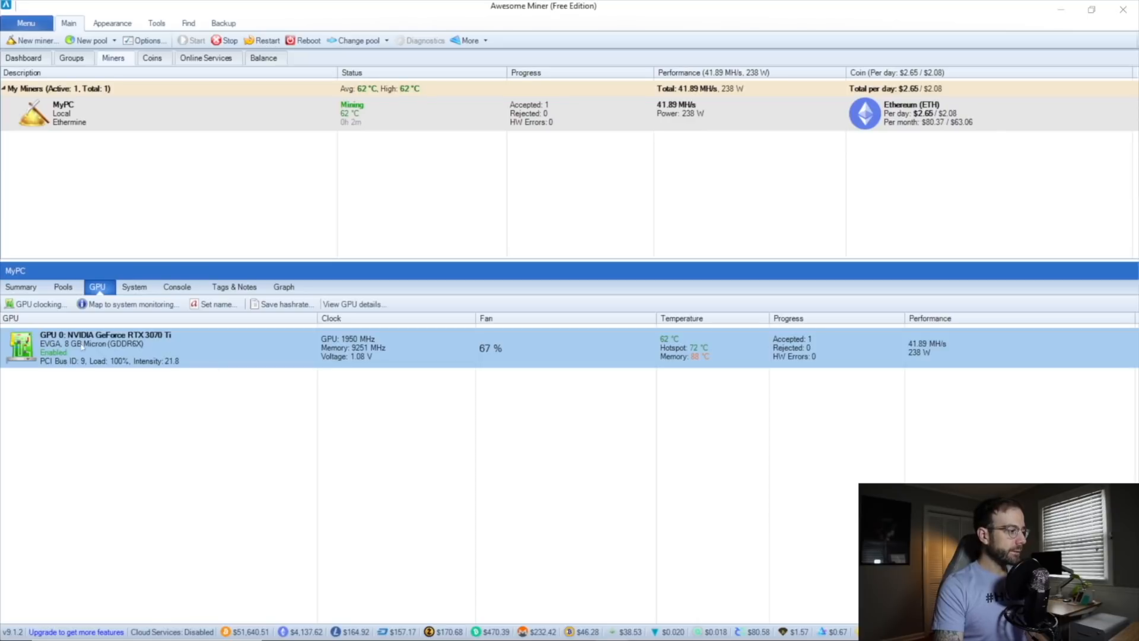
mouse_move(100, 405)
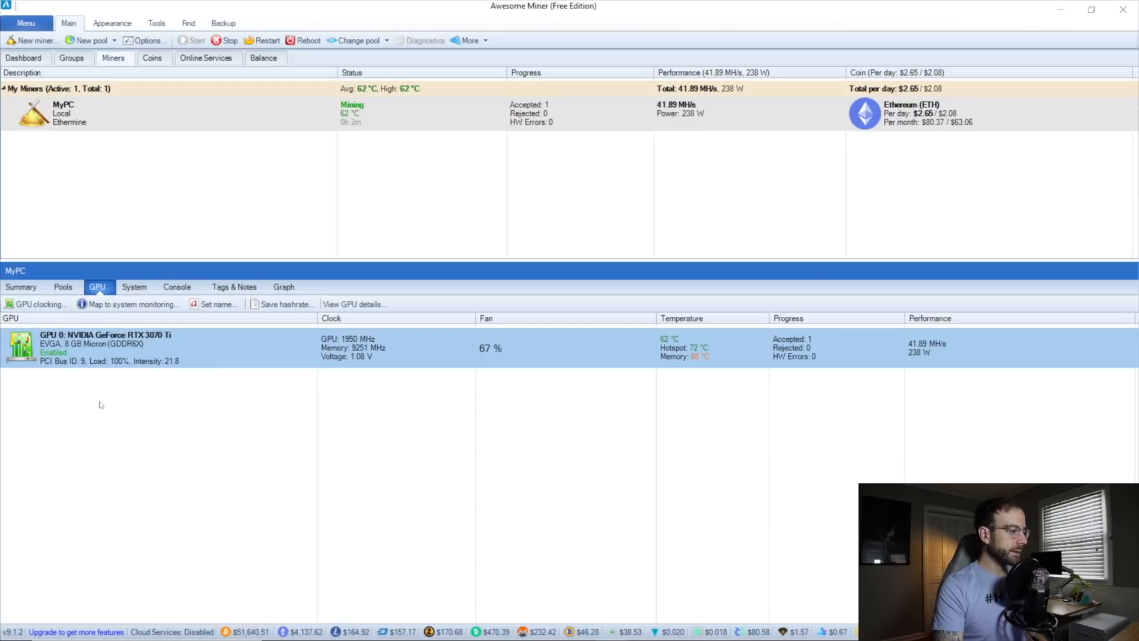
mouse_move(459, 348)
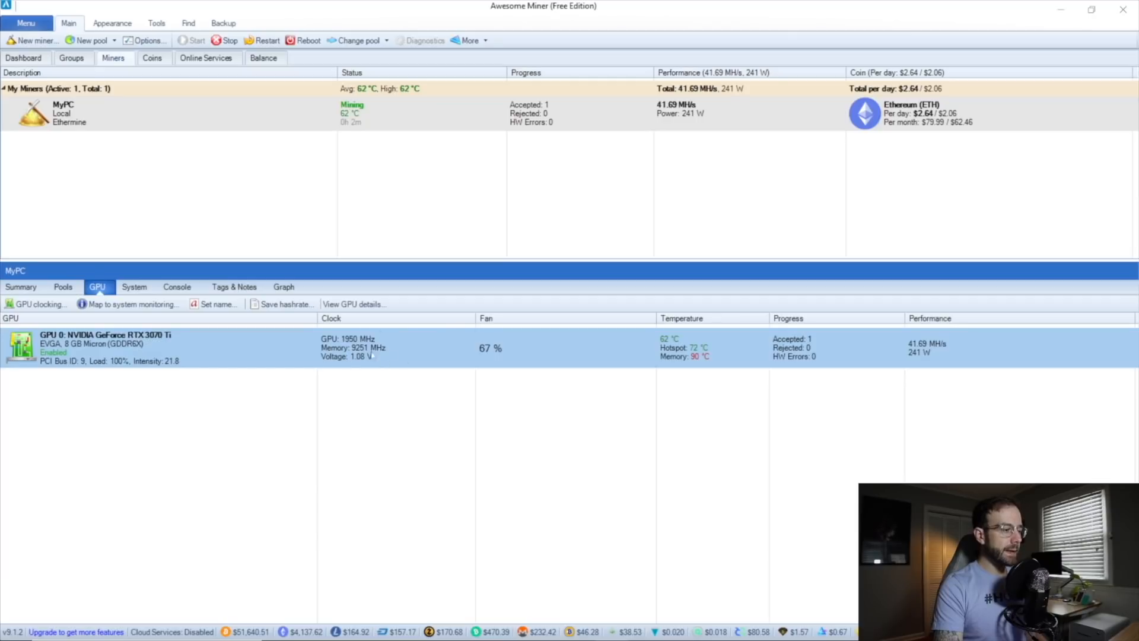
mouse_move(755, 430)
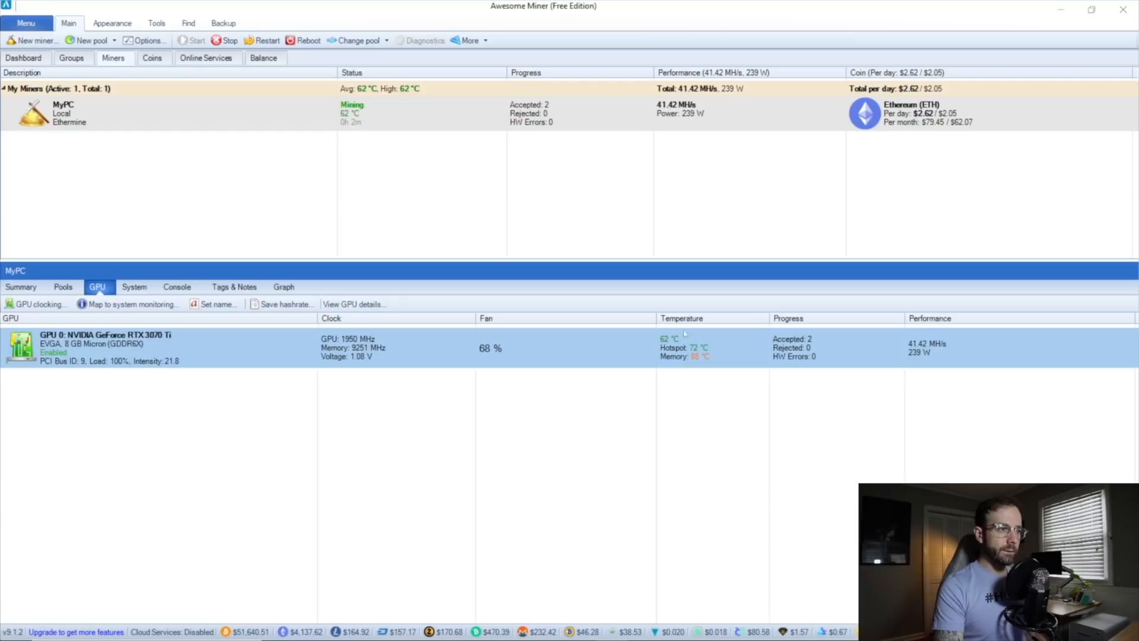
mouse_move(660, 445)
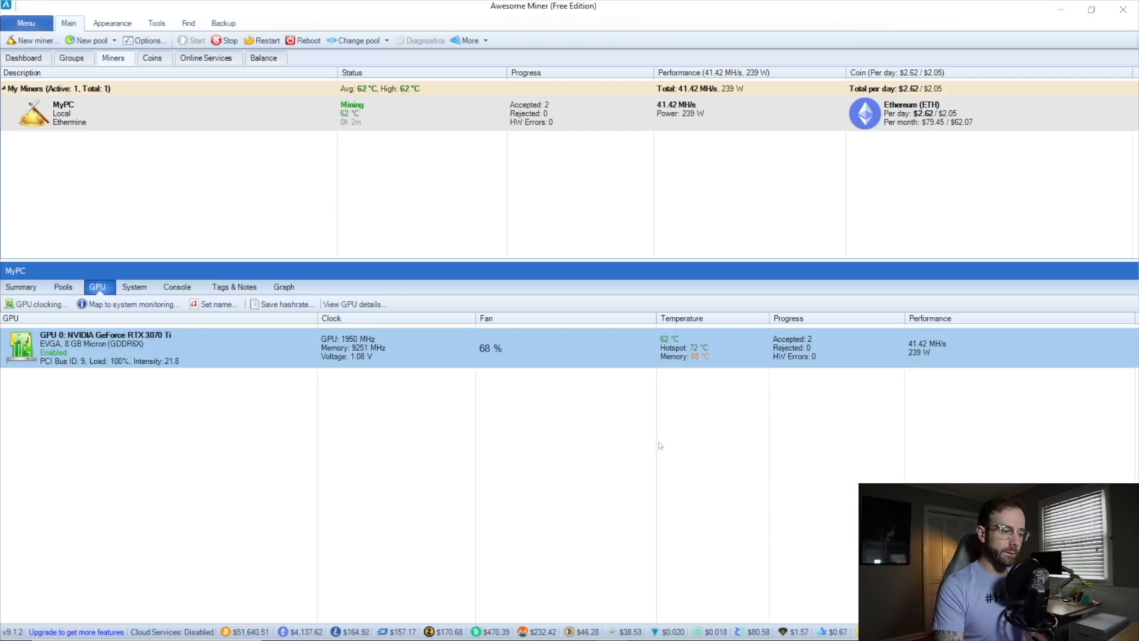
left_click(134, 286)
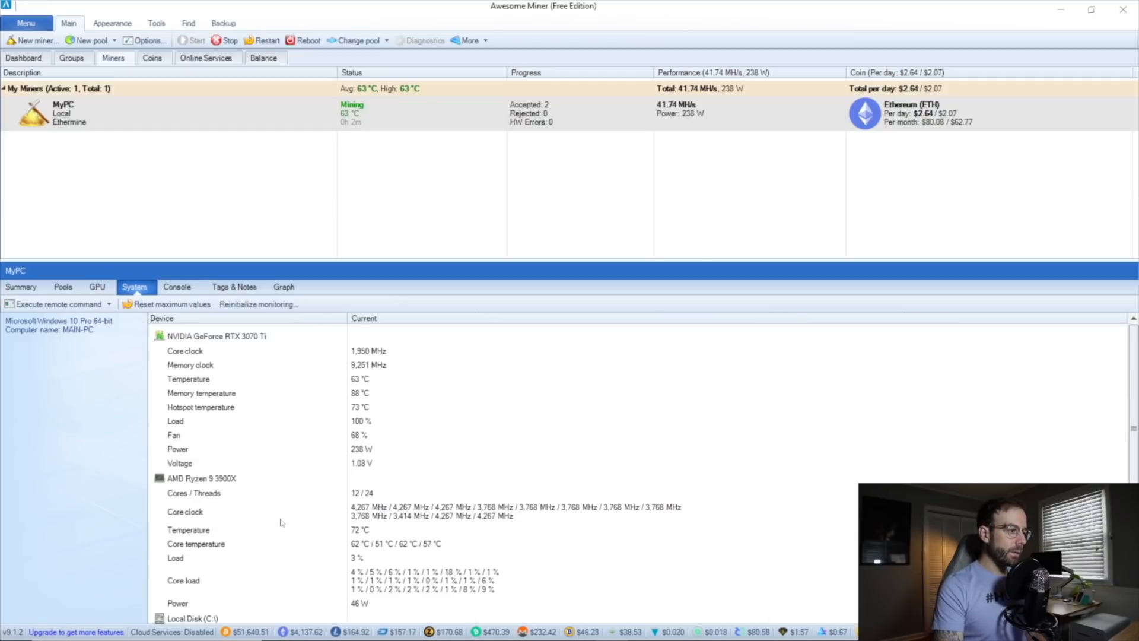
View and refresh MyPC's miner console output.
scroll("down", 3)
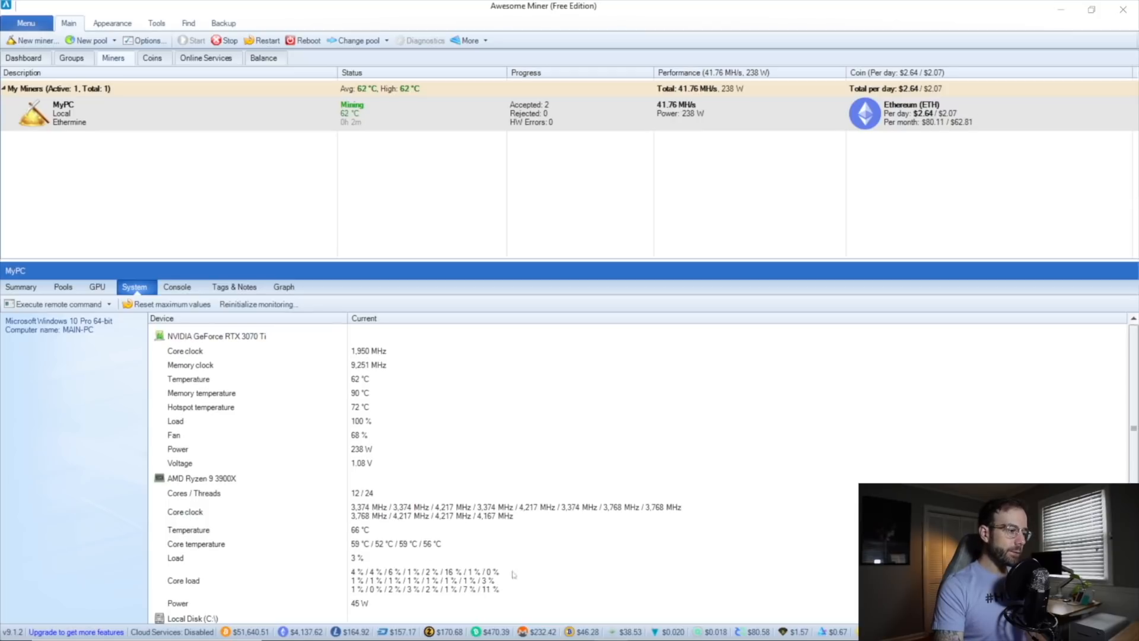
scroll("down", 3)
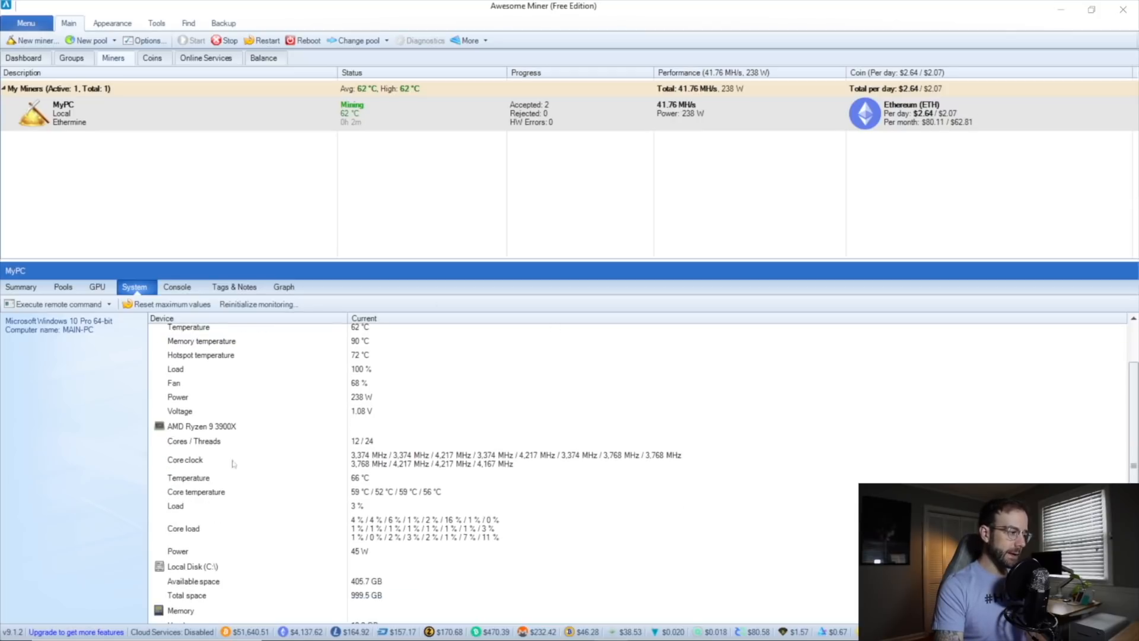
scroll("down", 3)
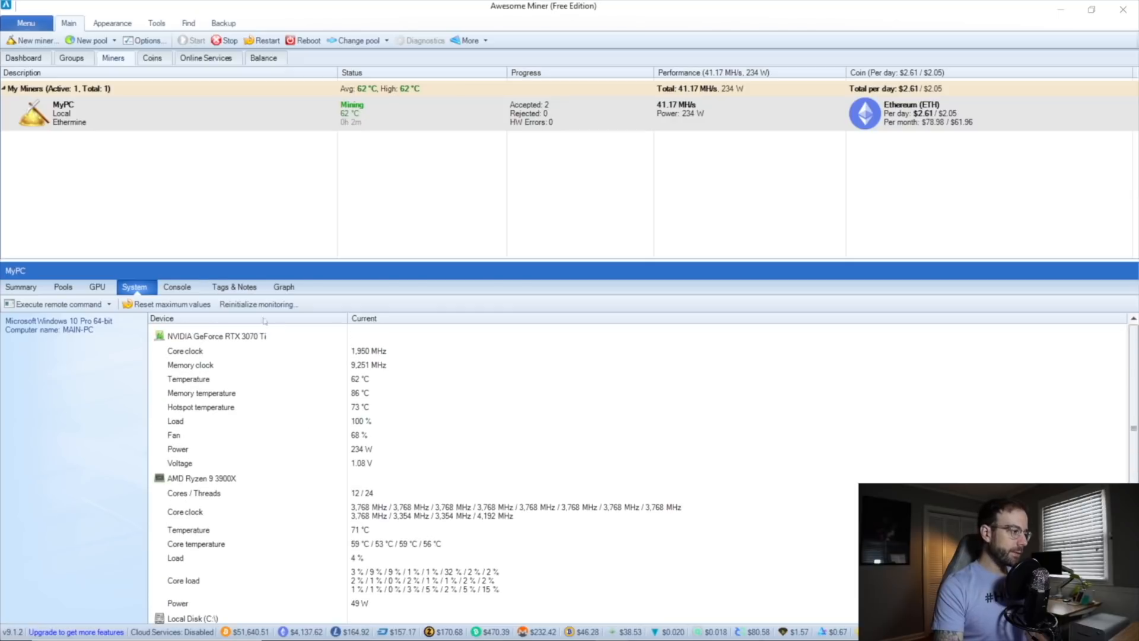
left_click(177, 286)
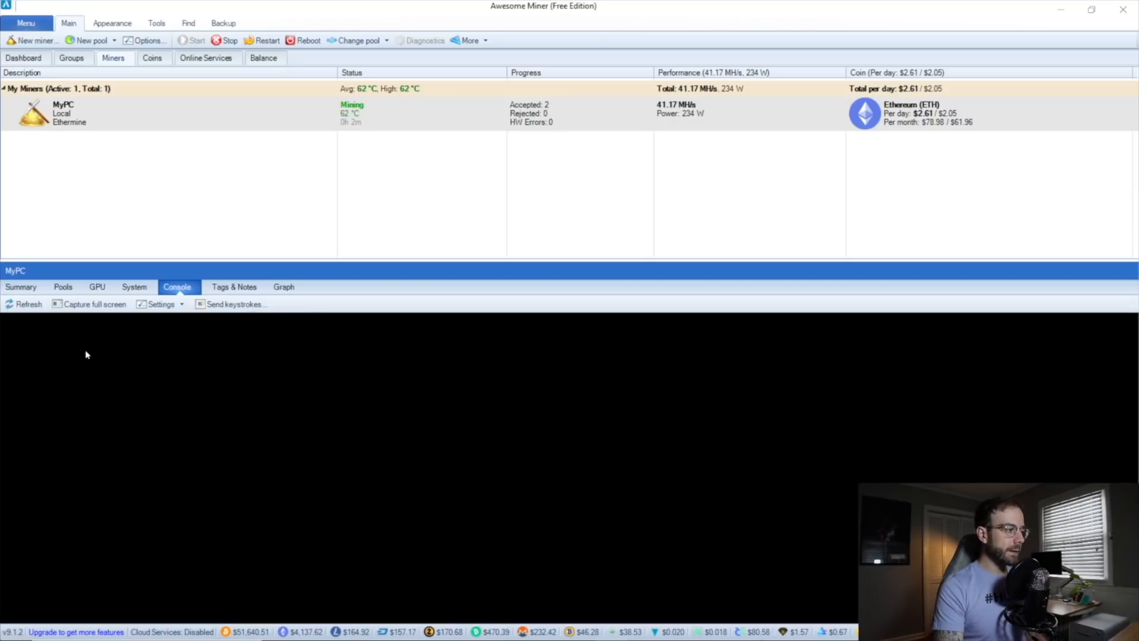
left_click(29, 304)
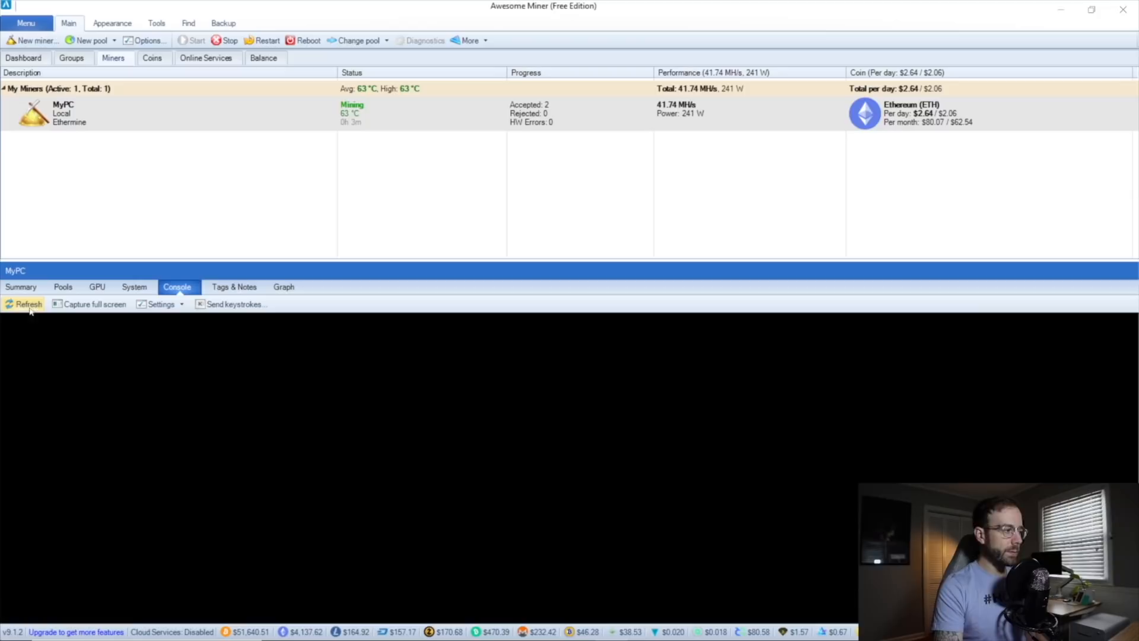
mouse_move(582, 566)
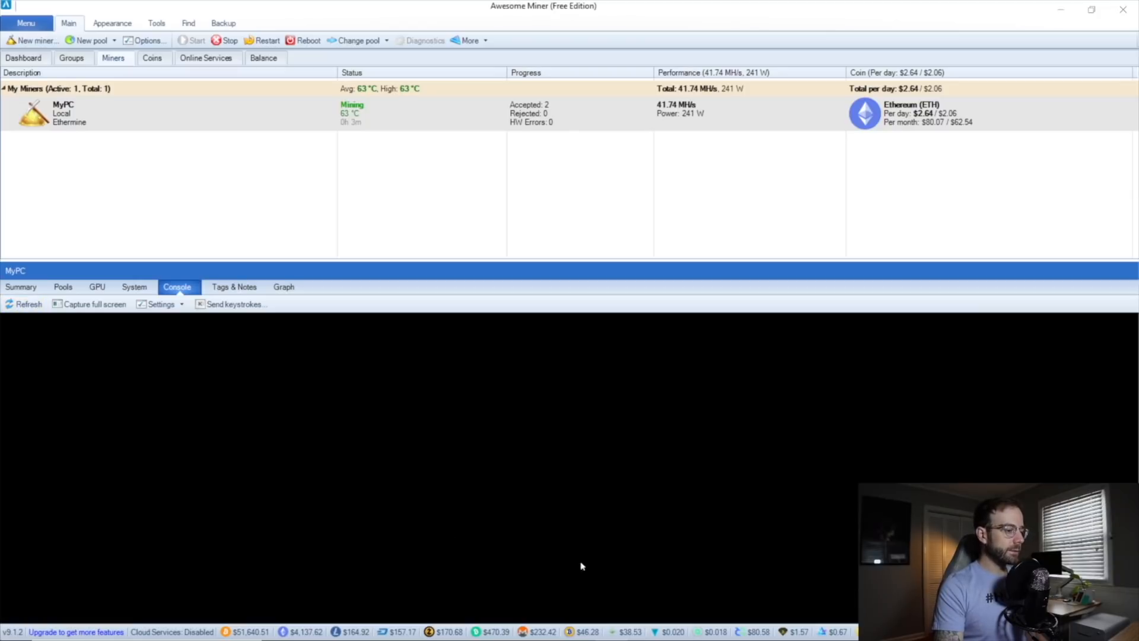
mouse_move(381, 479)
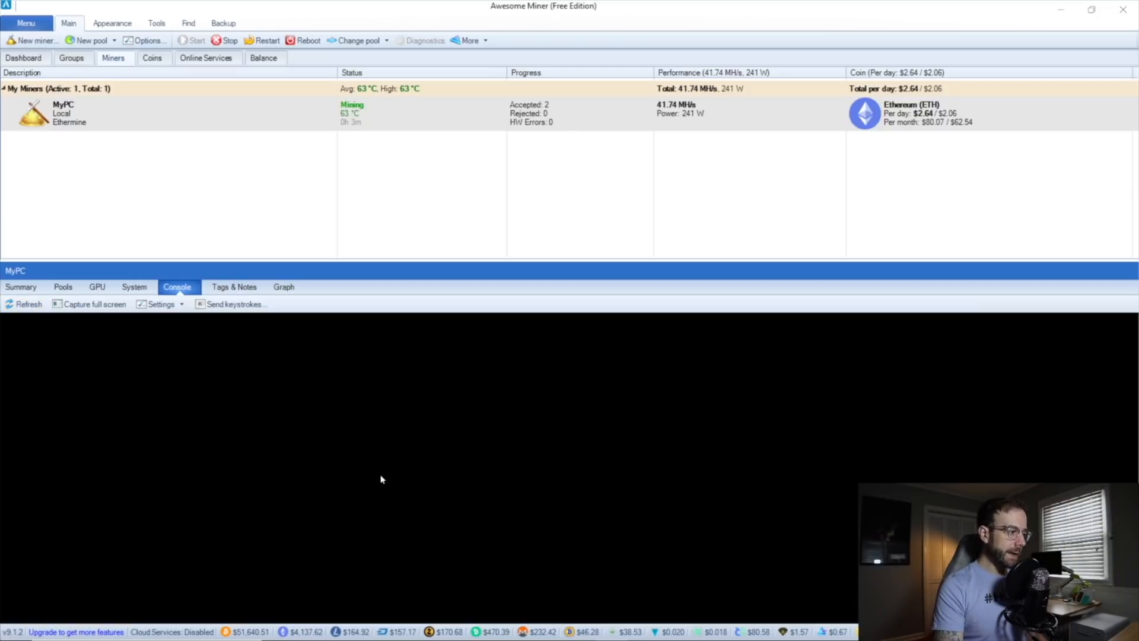
Review MyPC's hashrate/temperature graph and summary, then the miners-and-earnings dashboard.
left_click(284, 286)
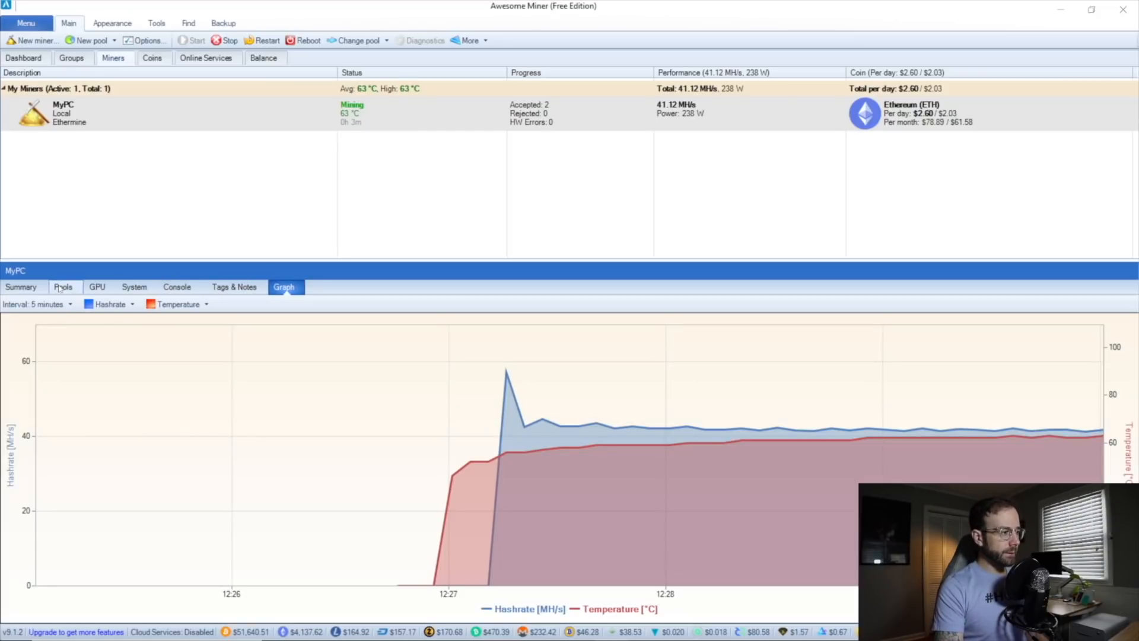
left_click(20, 286)
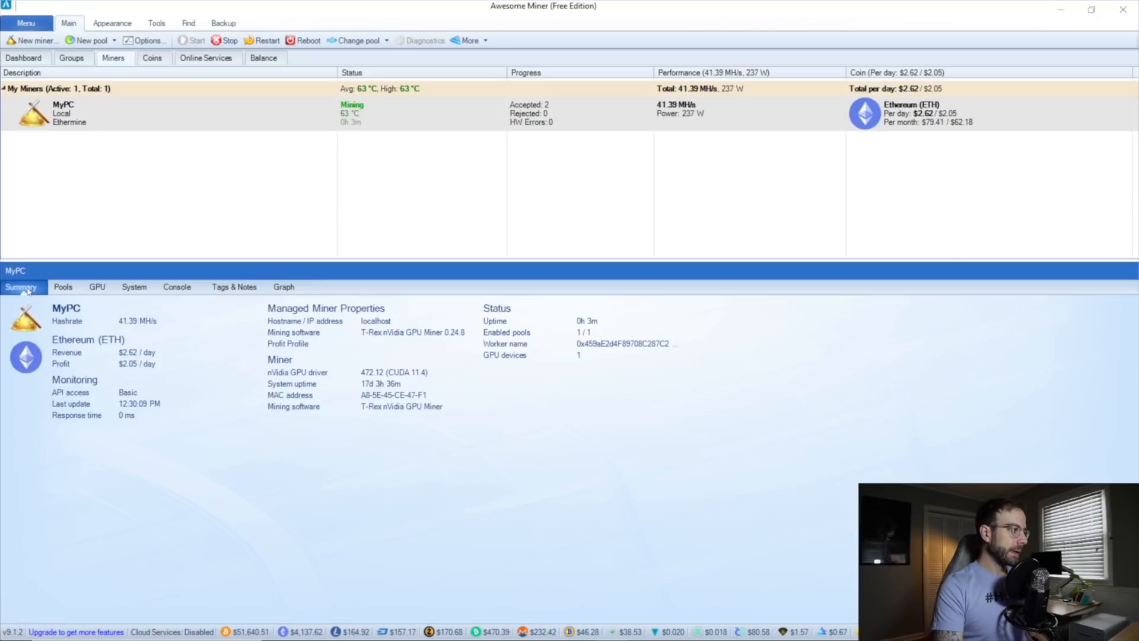
mouse_move(931, 76)
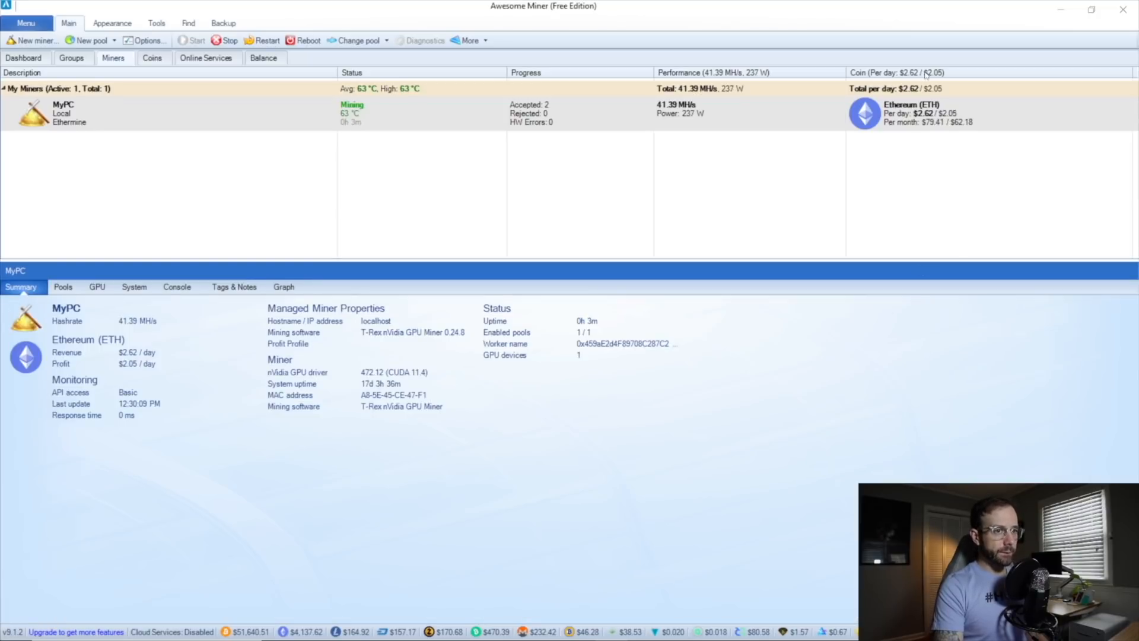
mouse_move(53, 246)
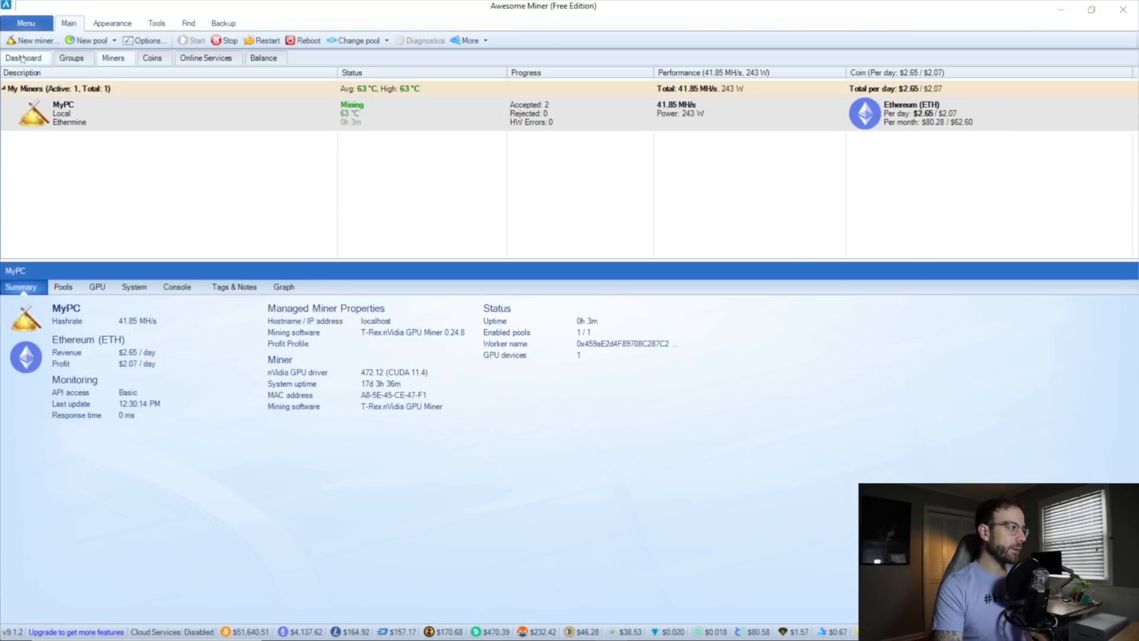
left_click(22, 57)
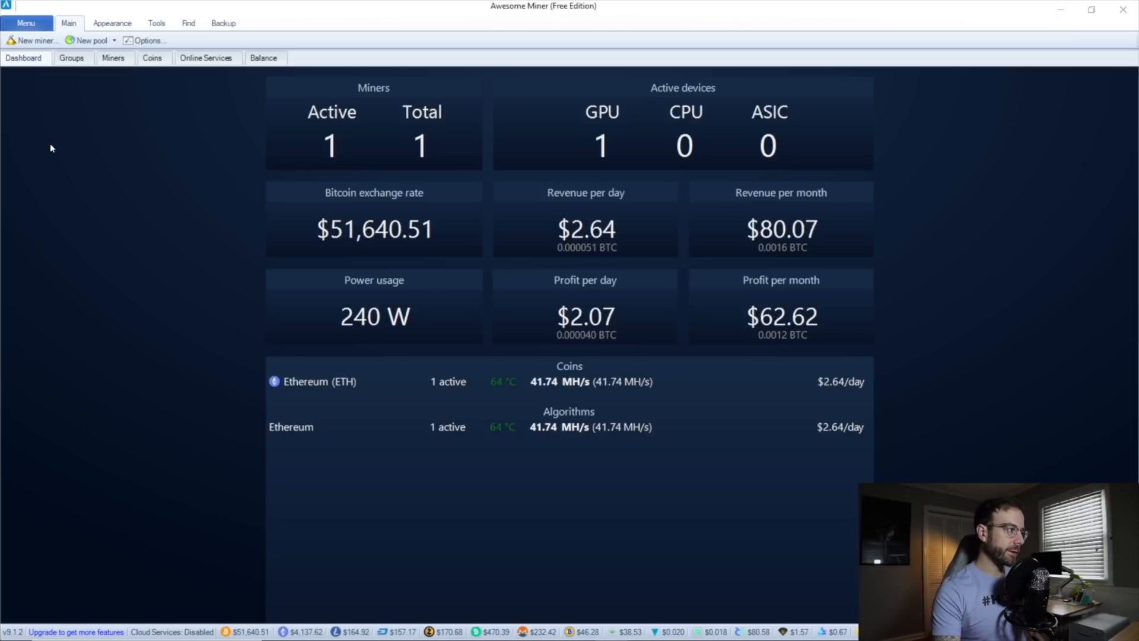
Show the coin profitability list with algorithms, difficulty, prices and revenue.
left_click(152, 57)
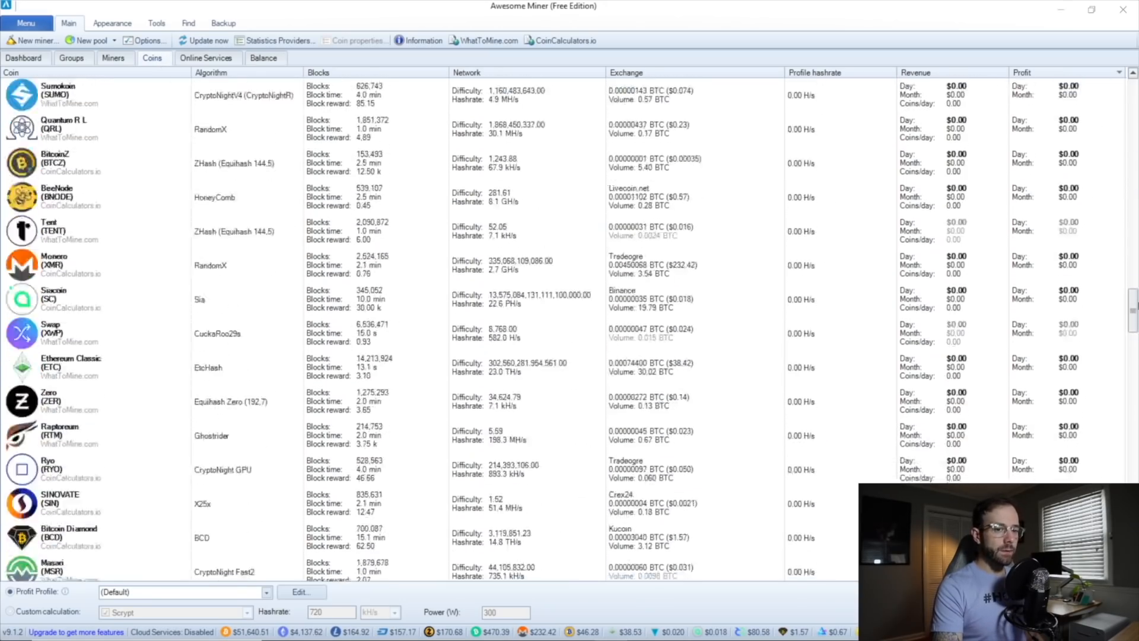
scroll("down", 3)
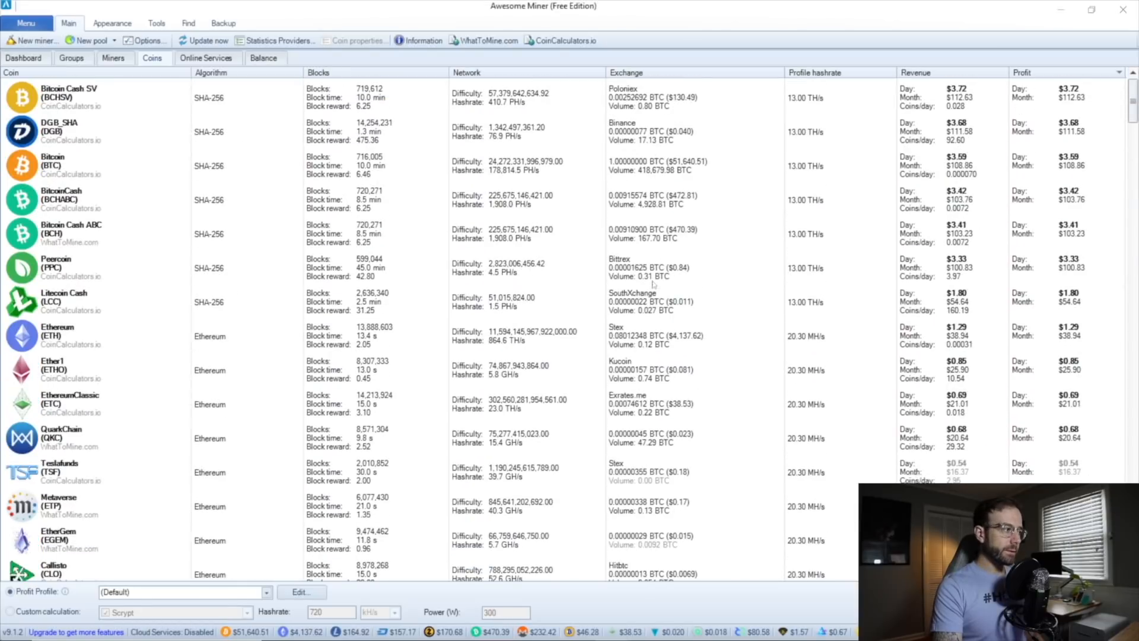
mouse_move(180, 331)
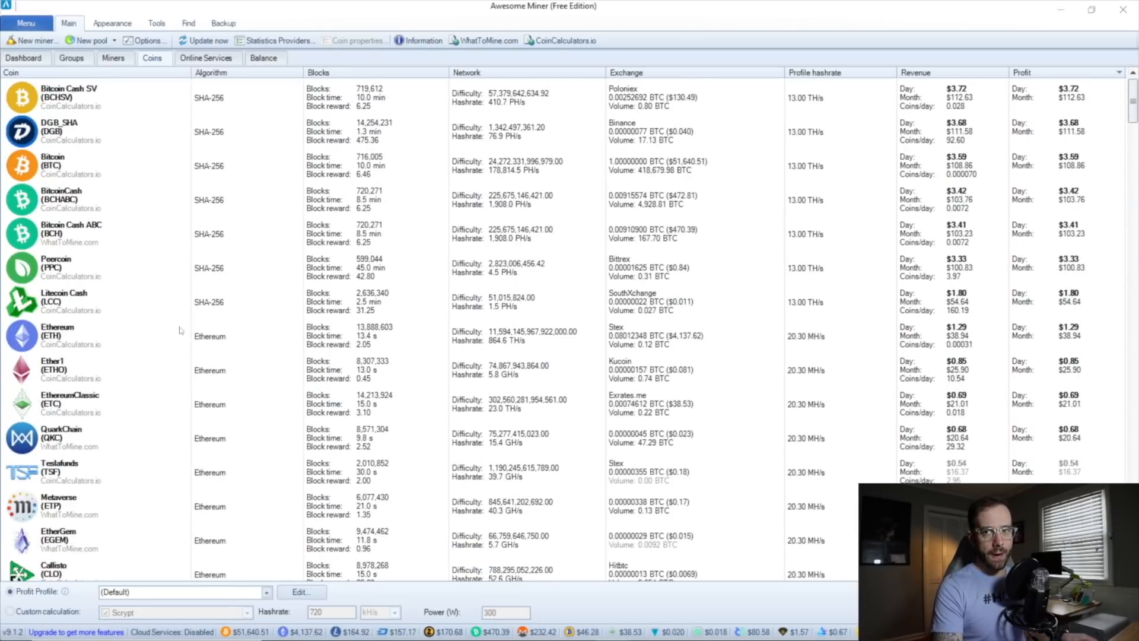
mouse_move(448, 370)
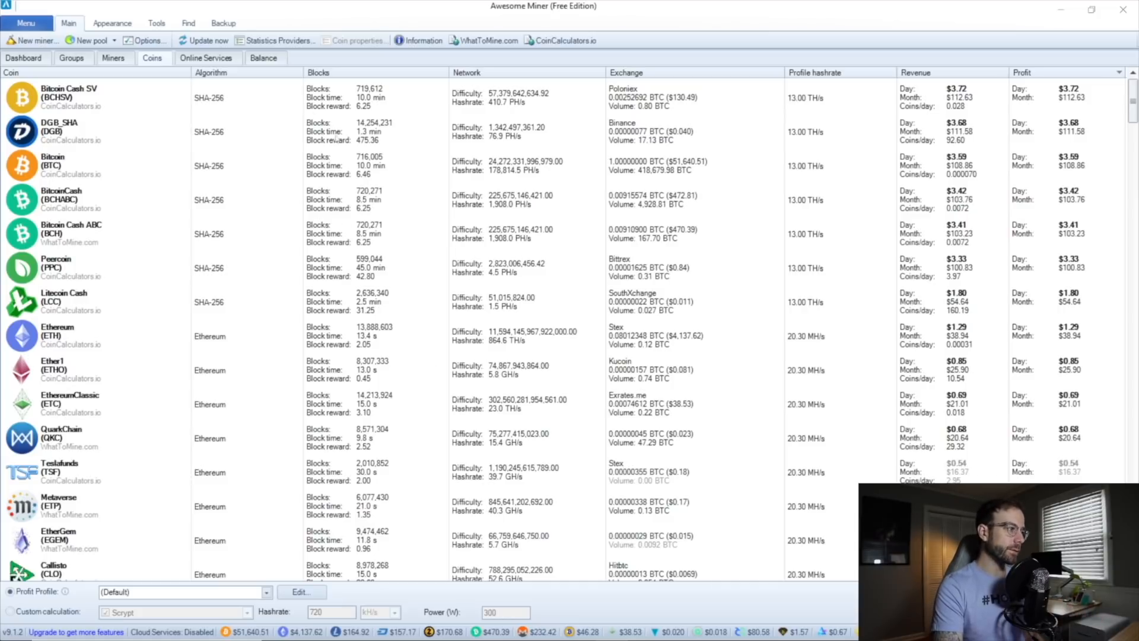
Show the online services comparison ranking pools like Mining Dutch and NiceHash by profit.
left_click(207, 57)
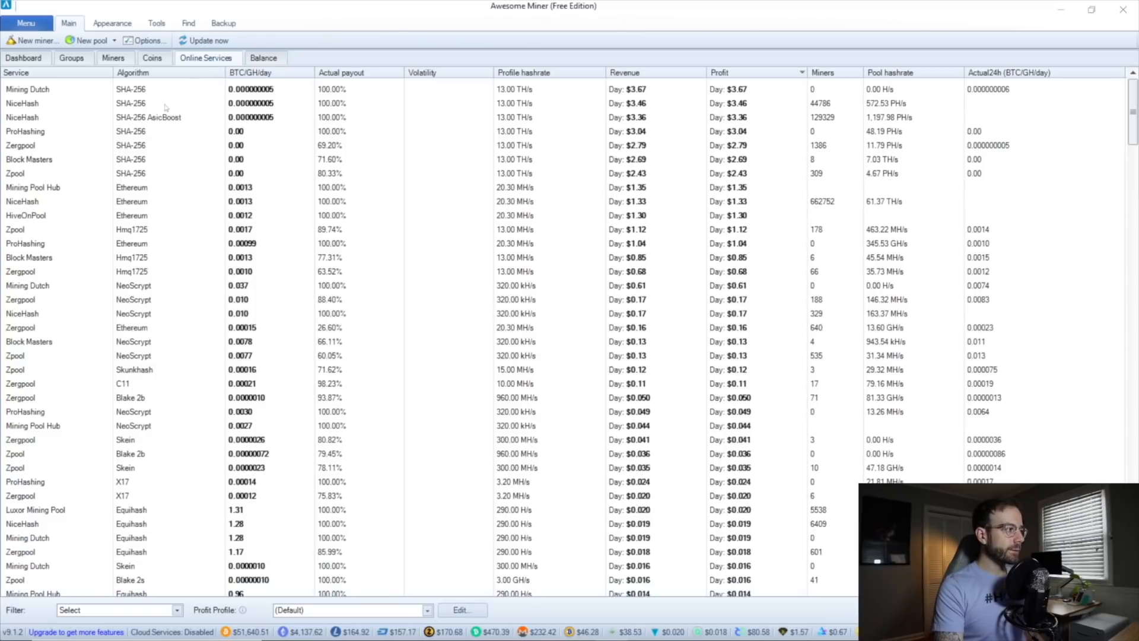
mouse_move(158, 128)
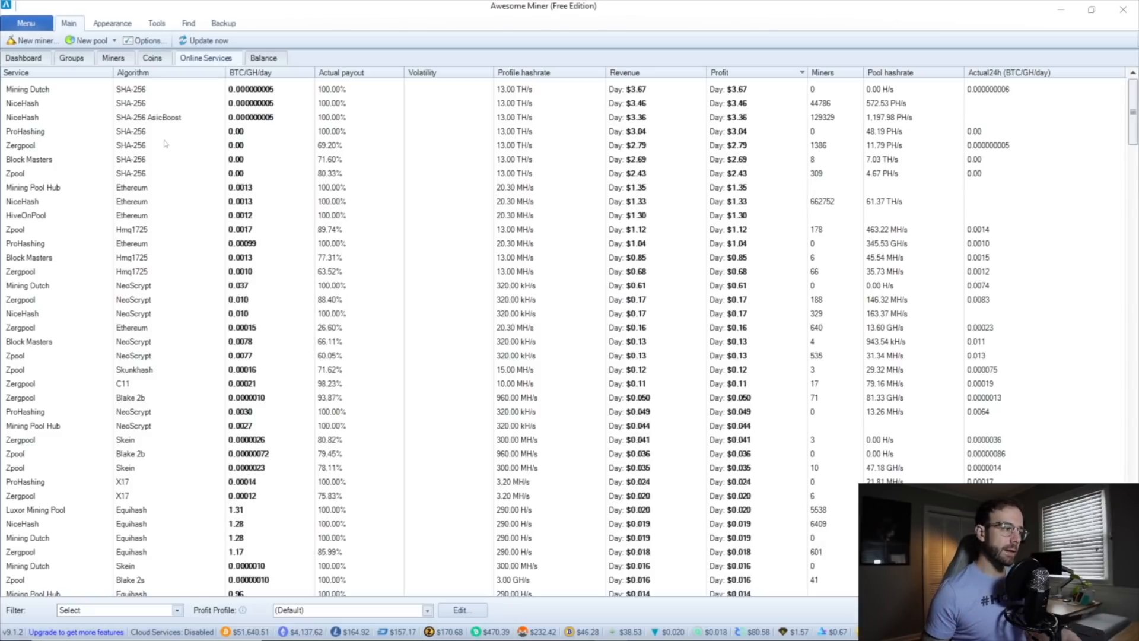
mouse_move(349, 222)
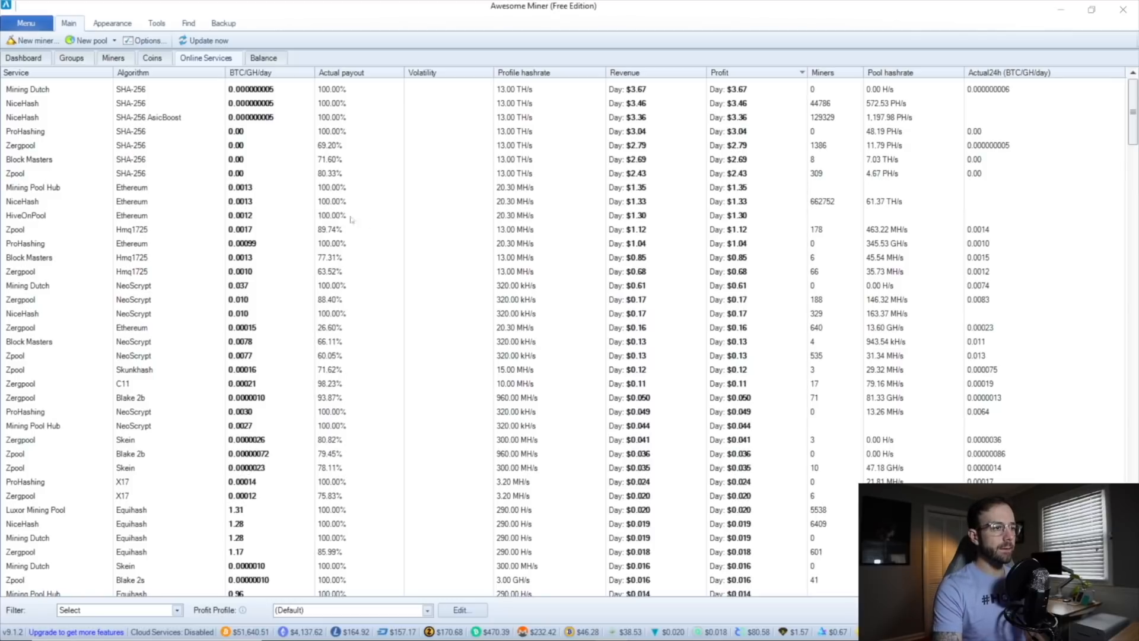
mouse_move(702, 277)
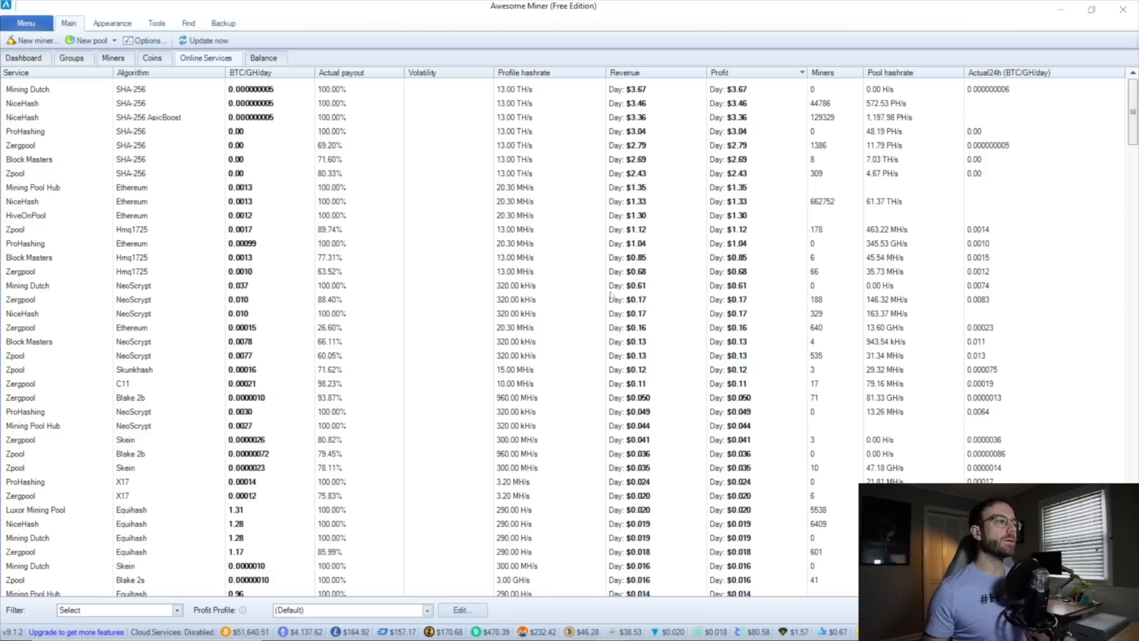
mouse_move(605, 297)
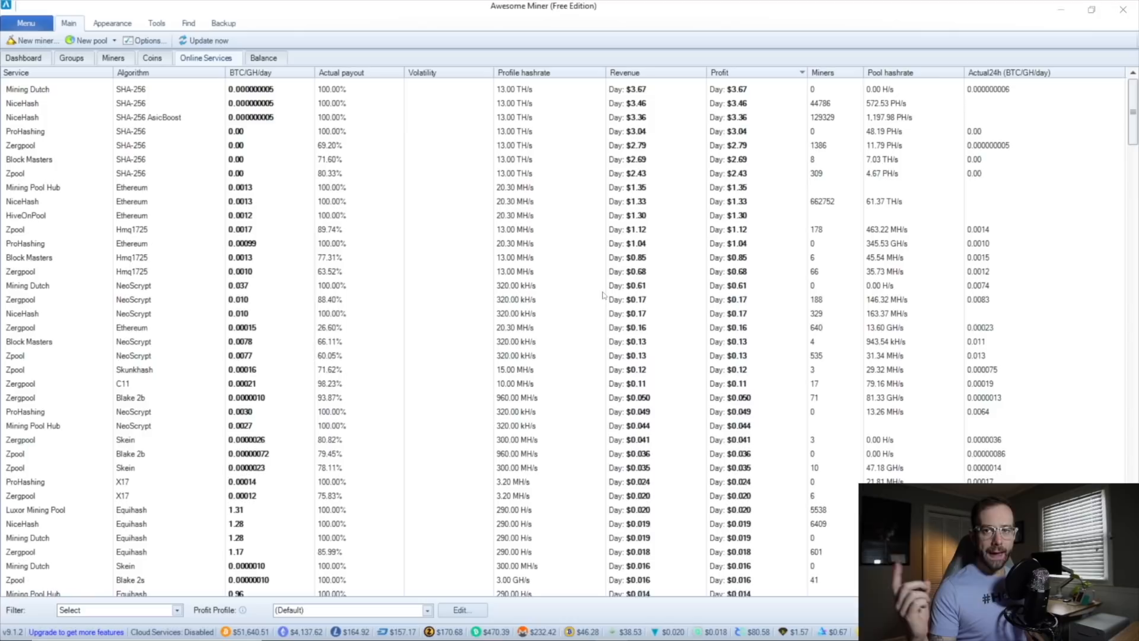
mouse_move(603, 296)
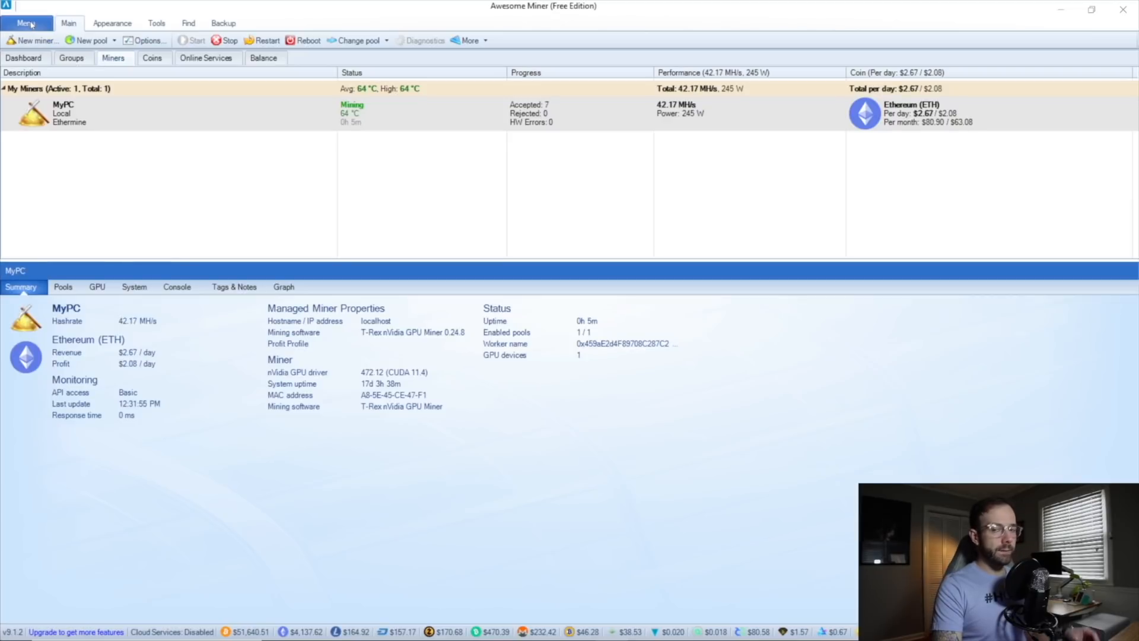
Check for Awesome Miner updates (none found), then check mining software definition updates.
left_click(26, 22)
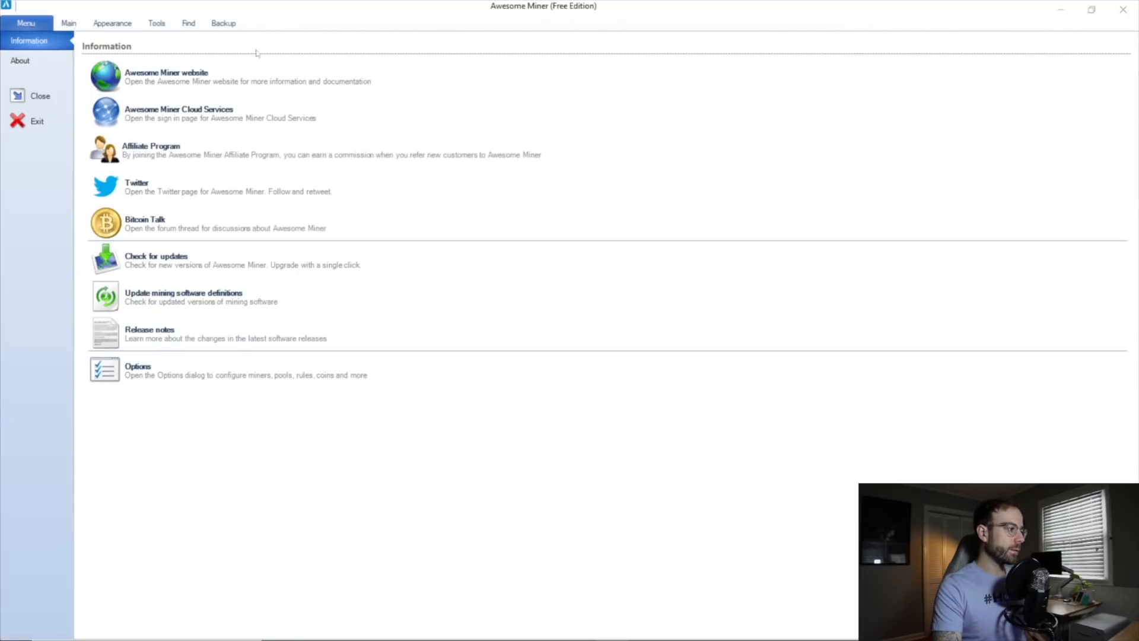
left_click(157, 260)
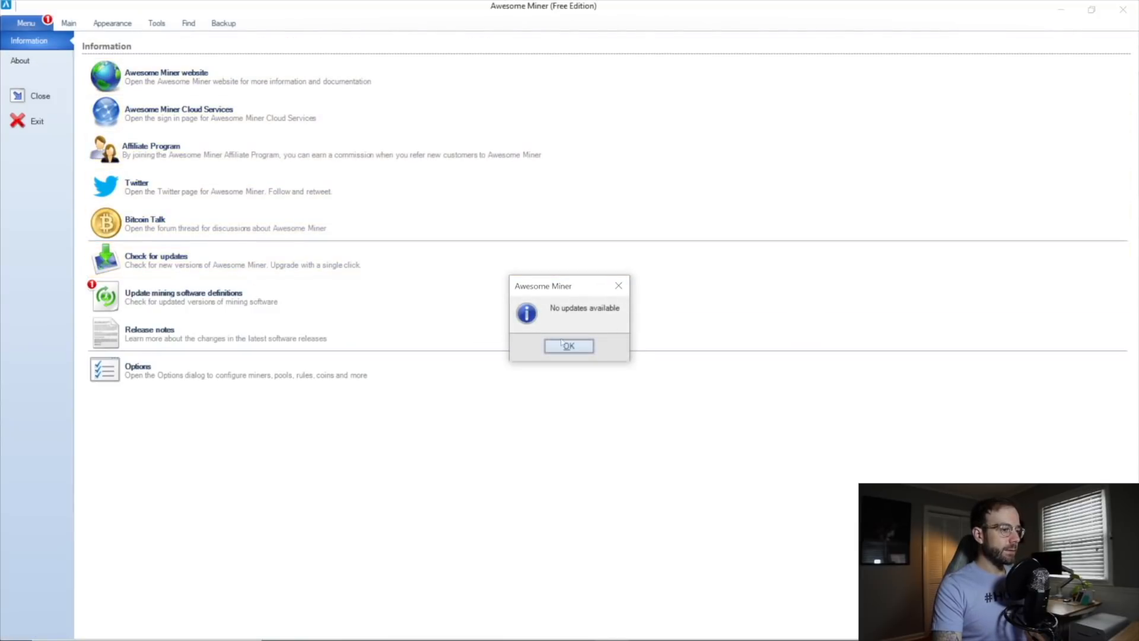
left_click(568, 346)
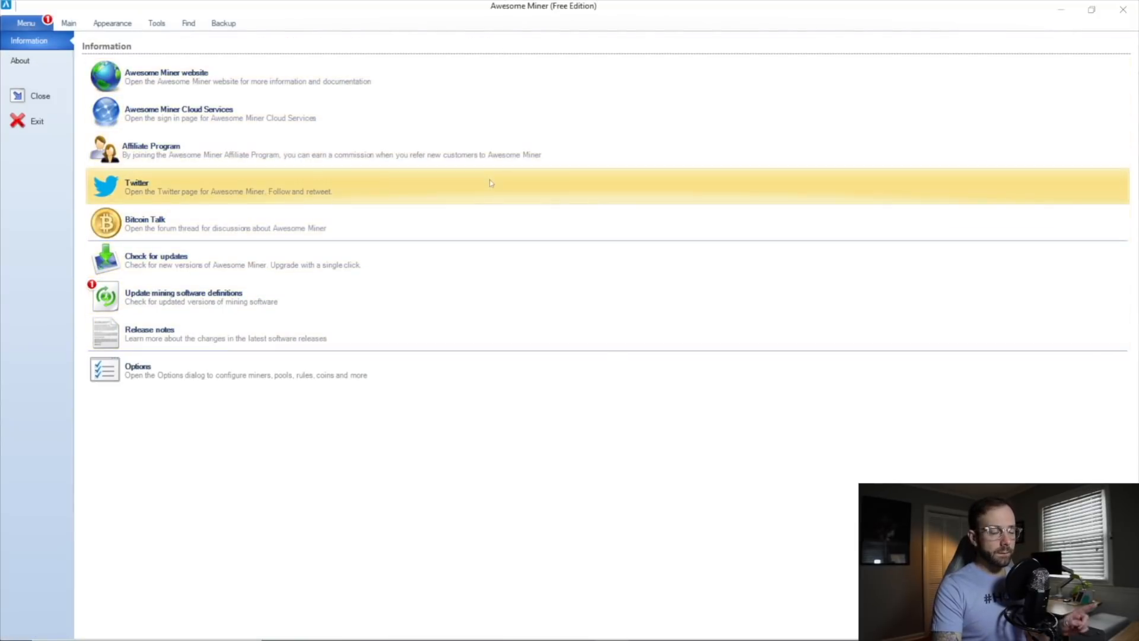
left_click(183, 296)
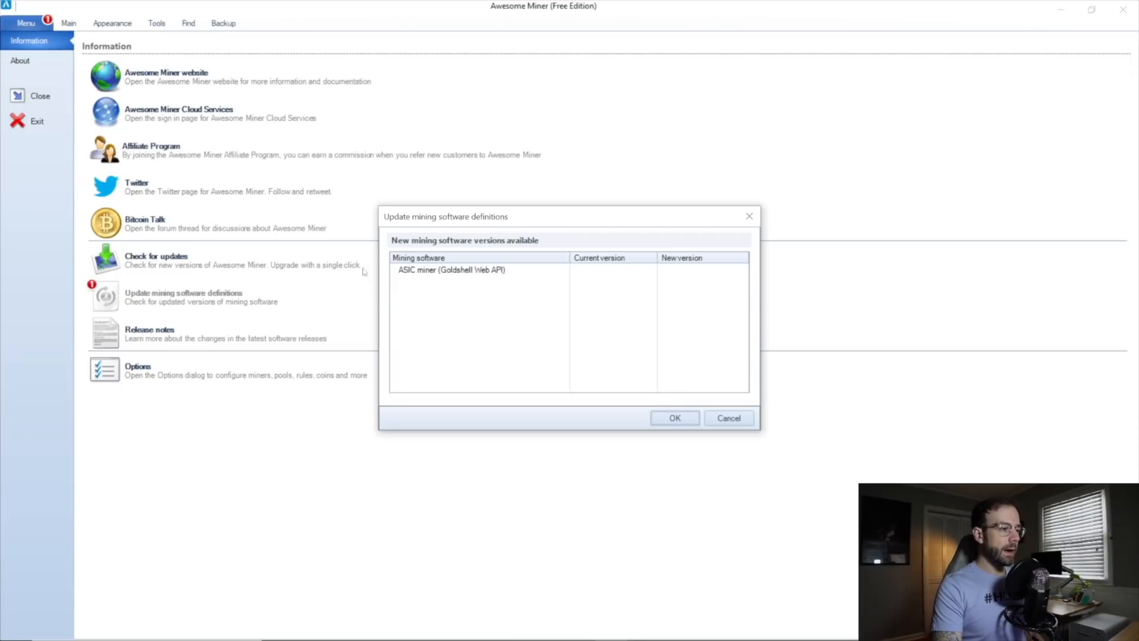
mouse_move(467, 291)
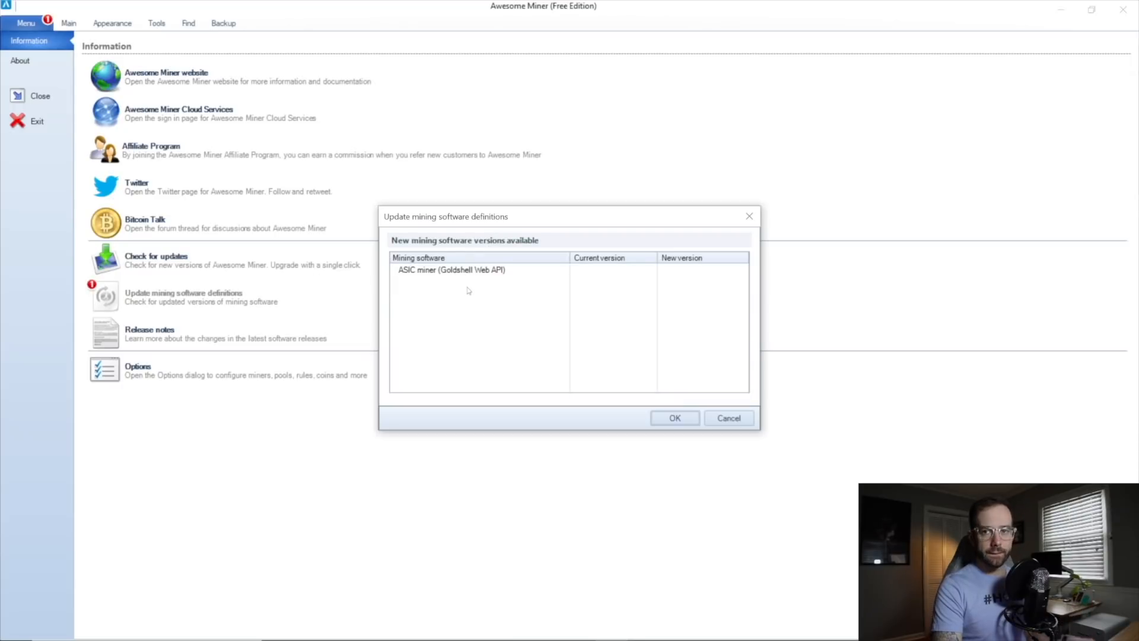
mouse_move(467, 294)
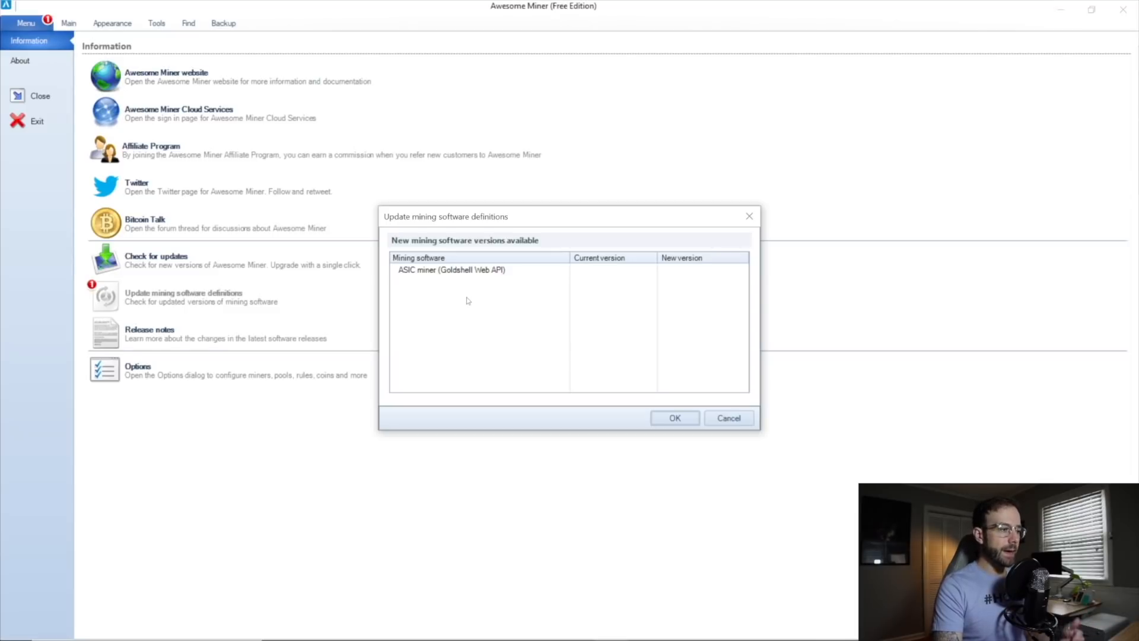
mouse_move(670, 323)
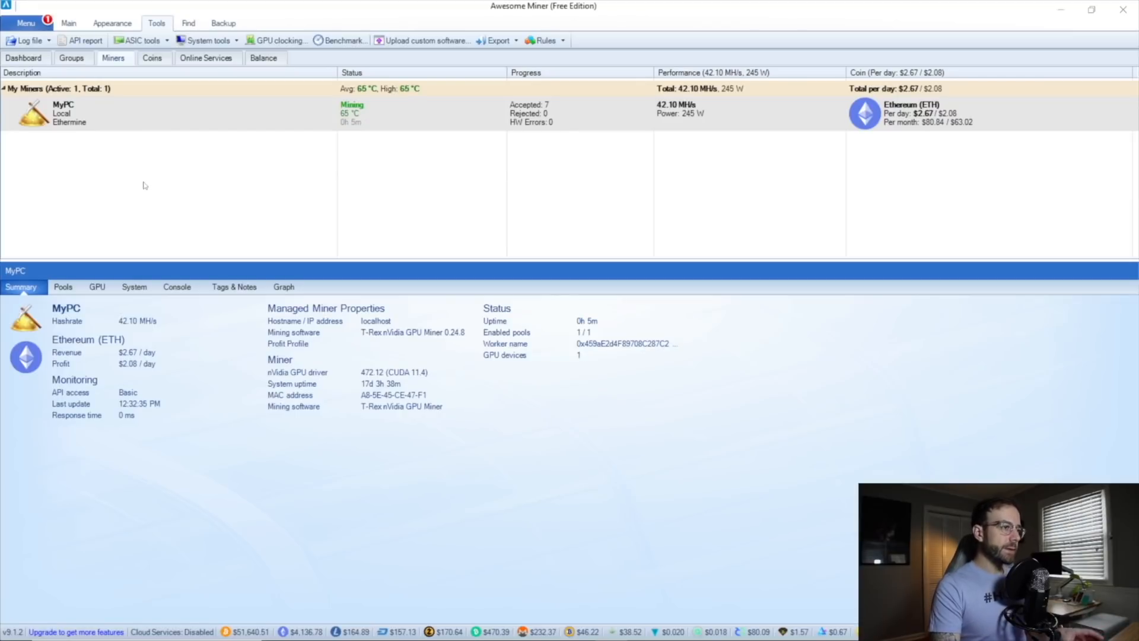
mouse_move(257, 187)
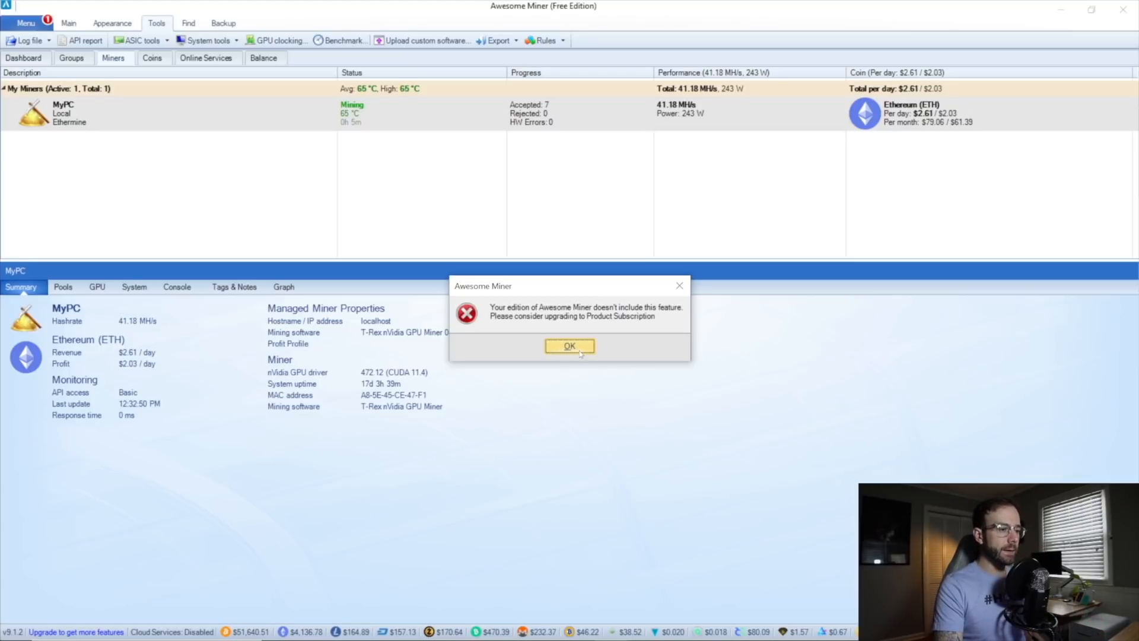
Dismiss the notice that the free edition lacks the tools feature.
left_click(569, 345)
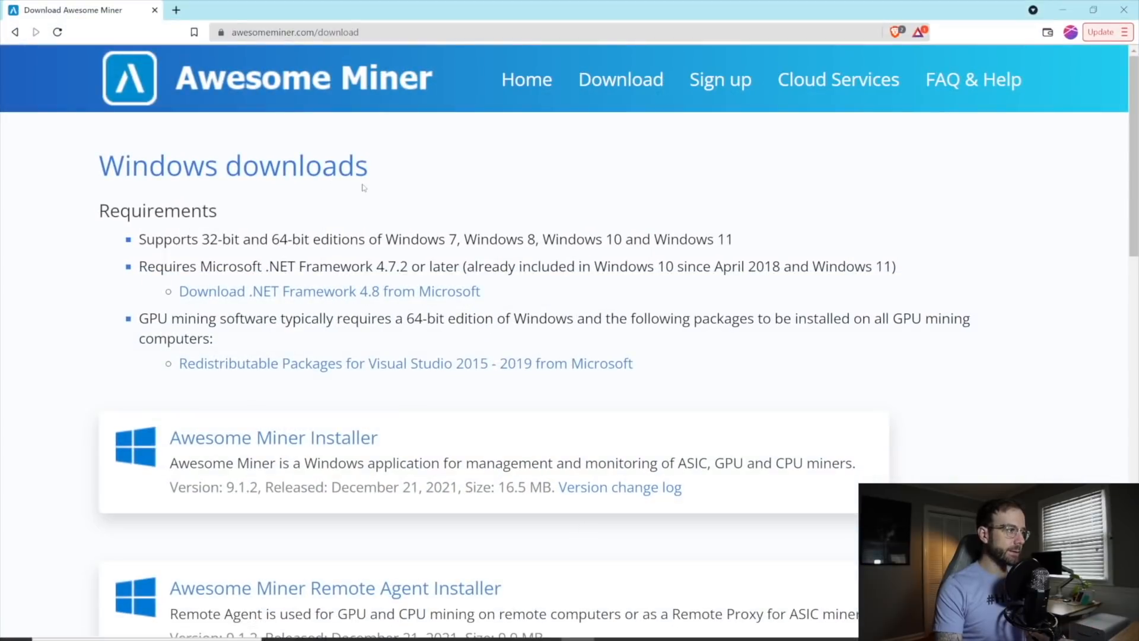
Scroll the downloads page to the Awesome Miner Remote Agent Installer entry.
scroll("down", 3)
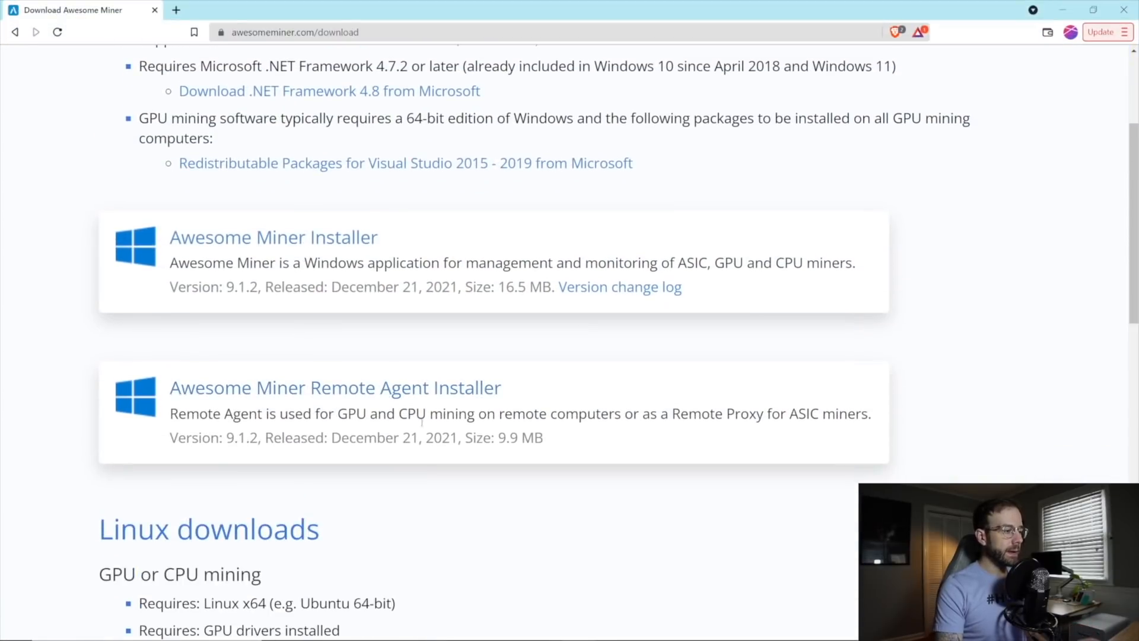
scroll("down", 3)
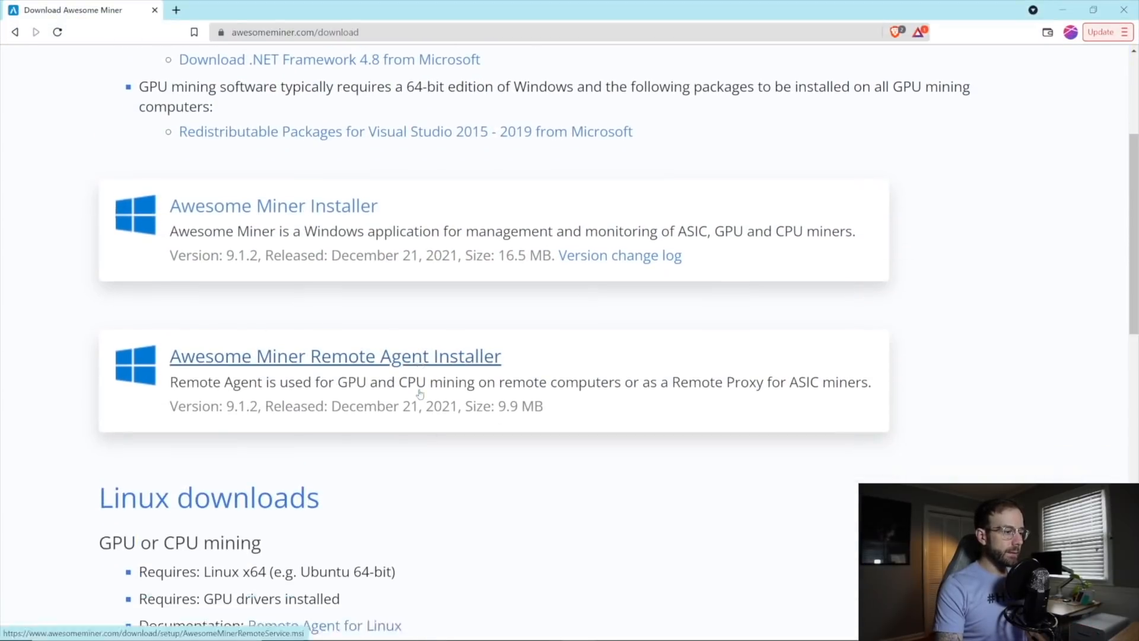
scroll("down", 3)
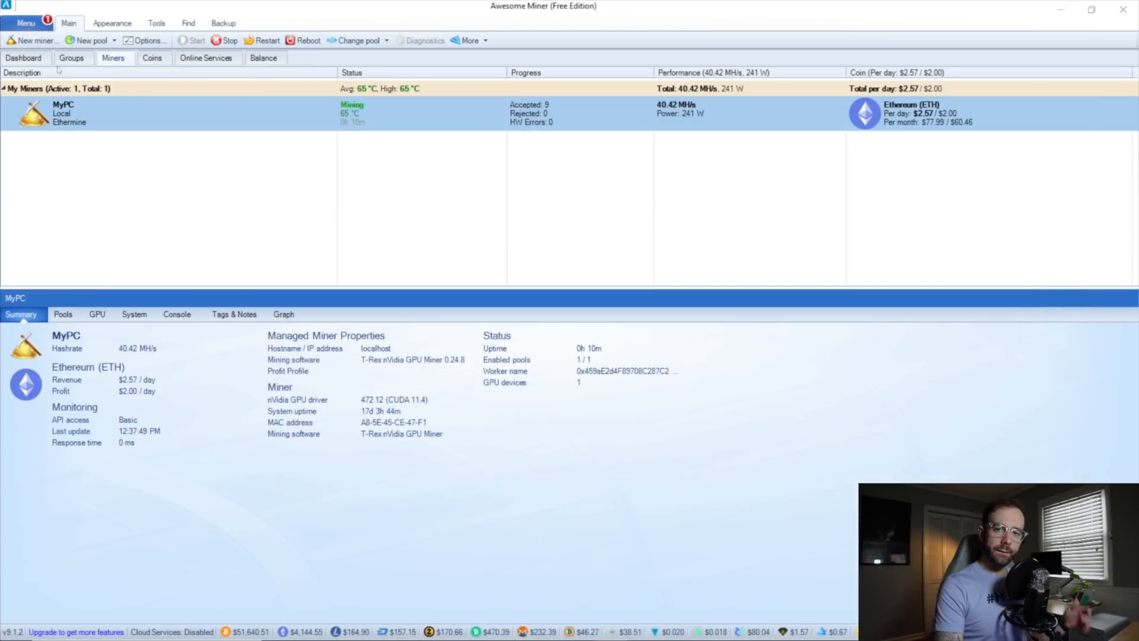
Network-scan for Awesome Miner Remote Agents, find 10.0.1.24:9630, and continue to its setup.
left_click(31, 40)
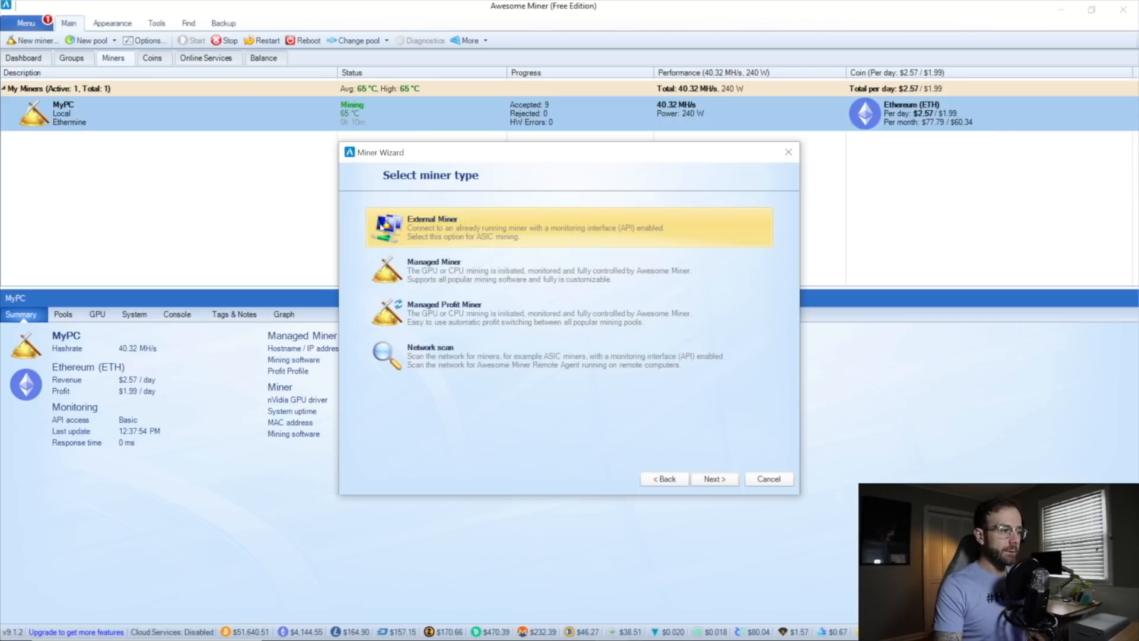
left_click(712, 478)
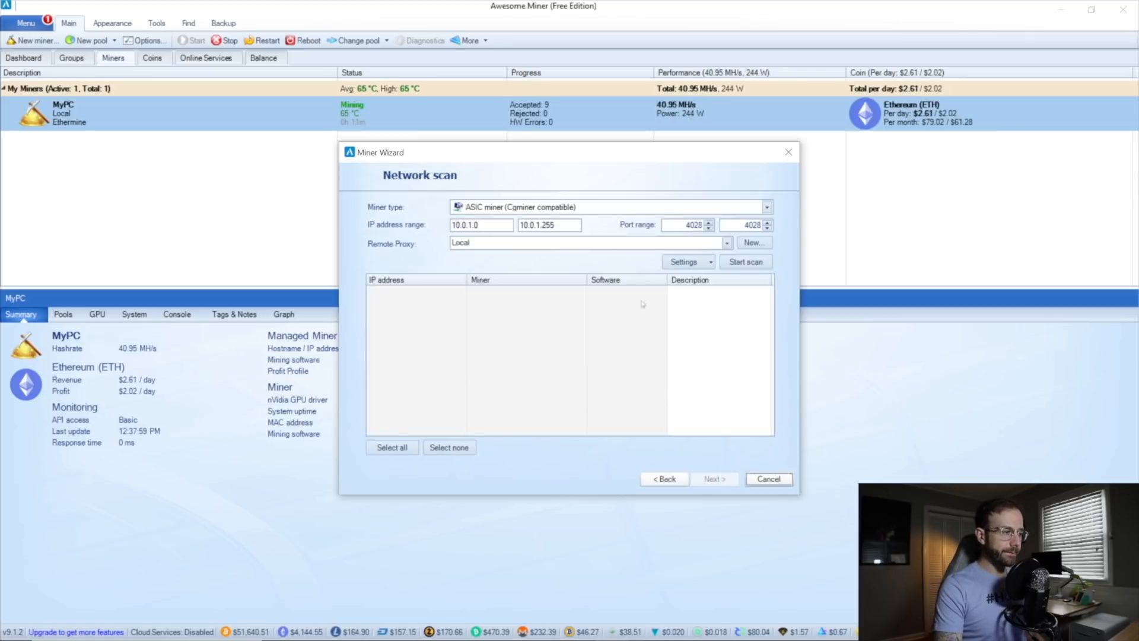
left_click(766, 206)
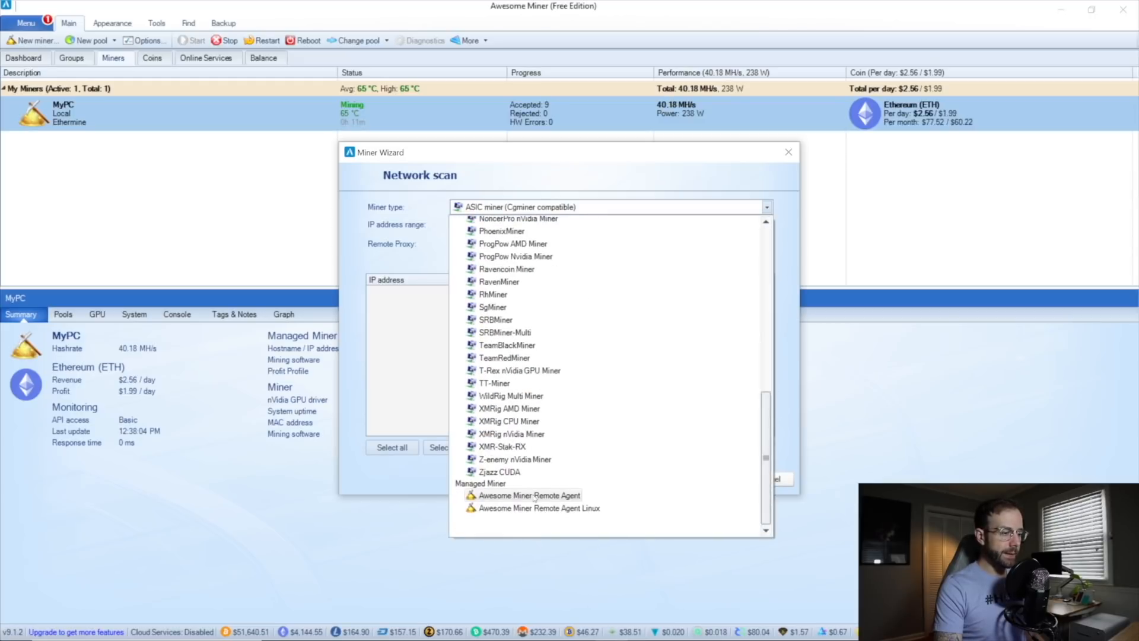
left_click(530, 495)
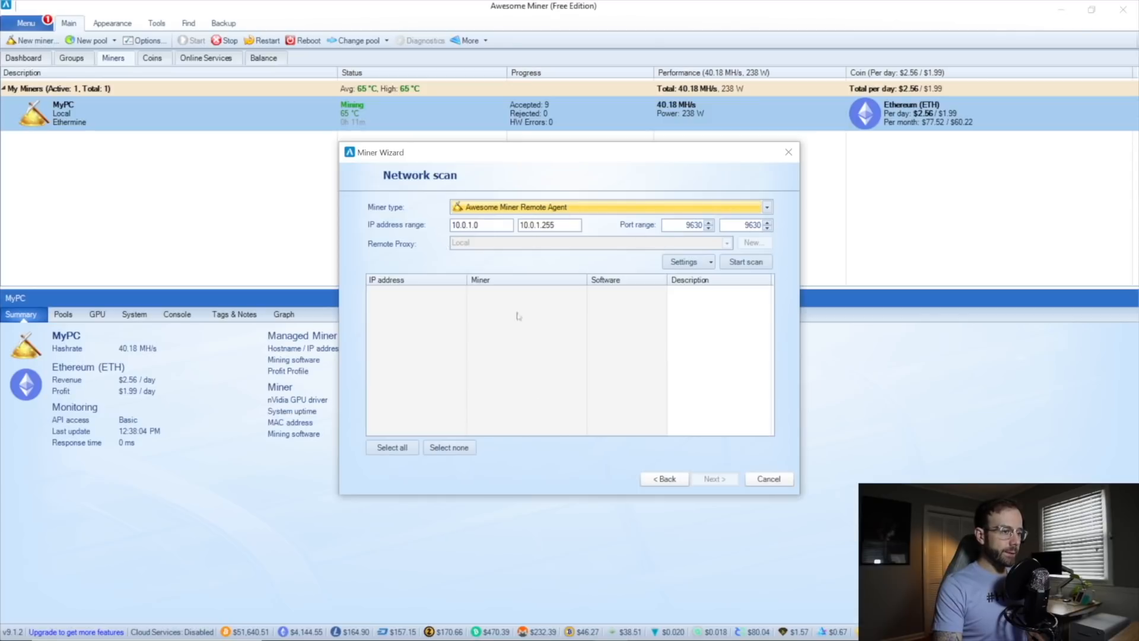
left_click(745, 261)
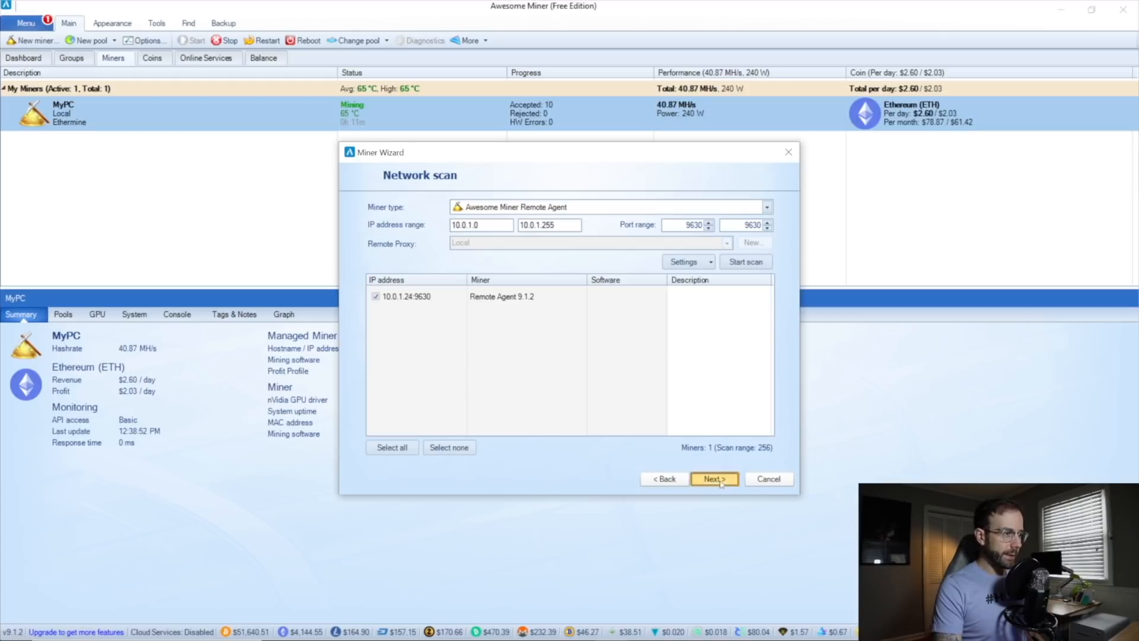
left_click(713, 478)
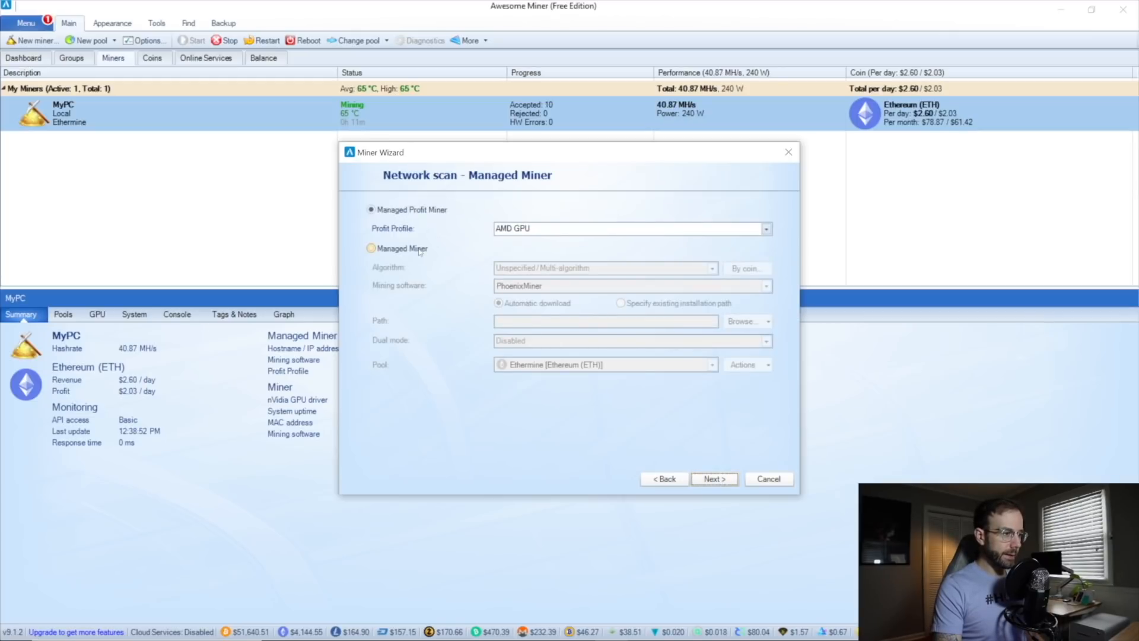
Add the agent as managed miner 'Old-PC' on Ethereum with T-Rex nVidia GPU Miner.
left_click(371, 248)
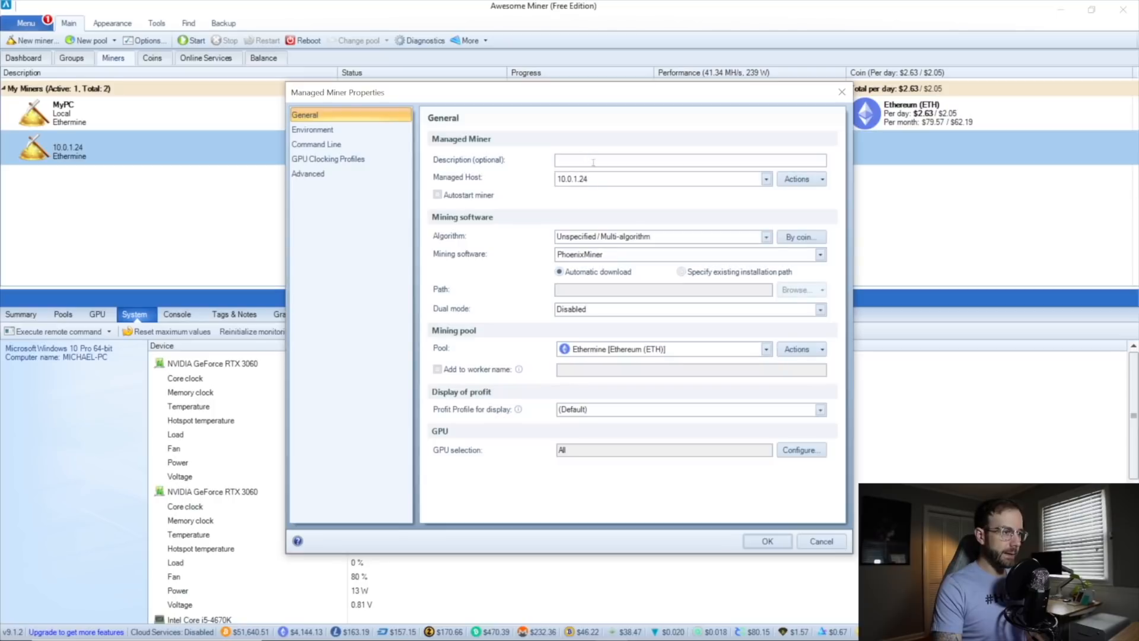
type("Old-")
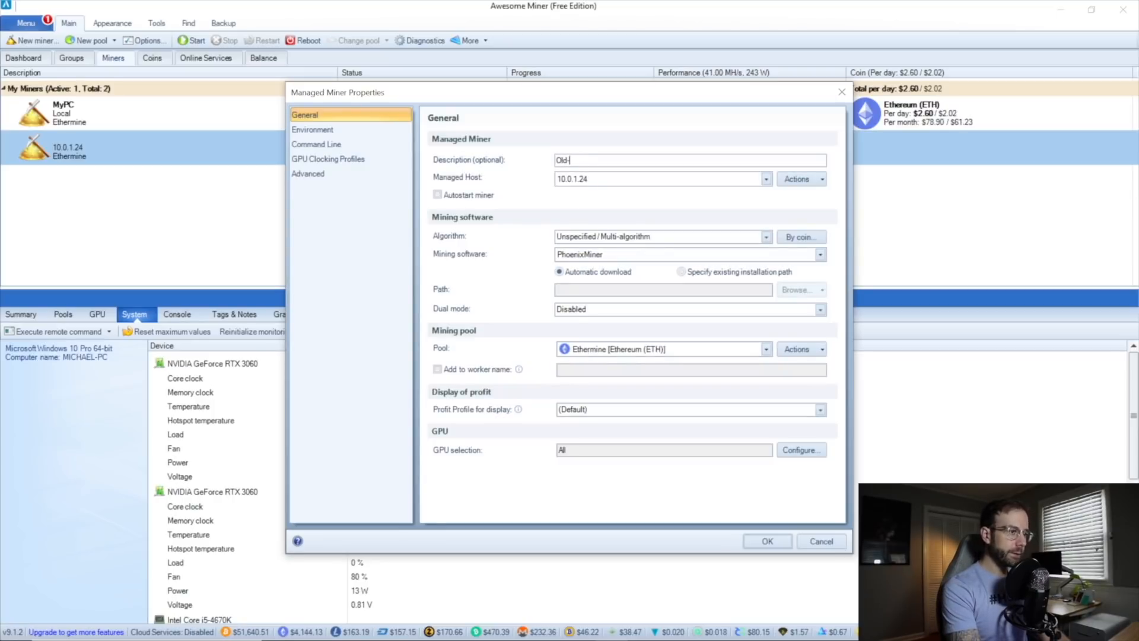
type("PC")
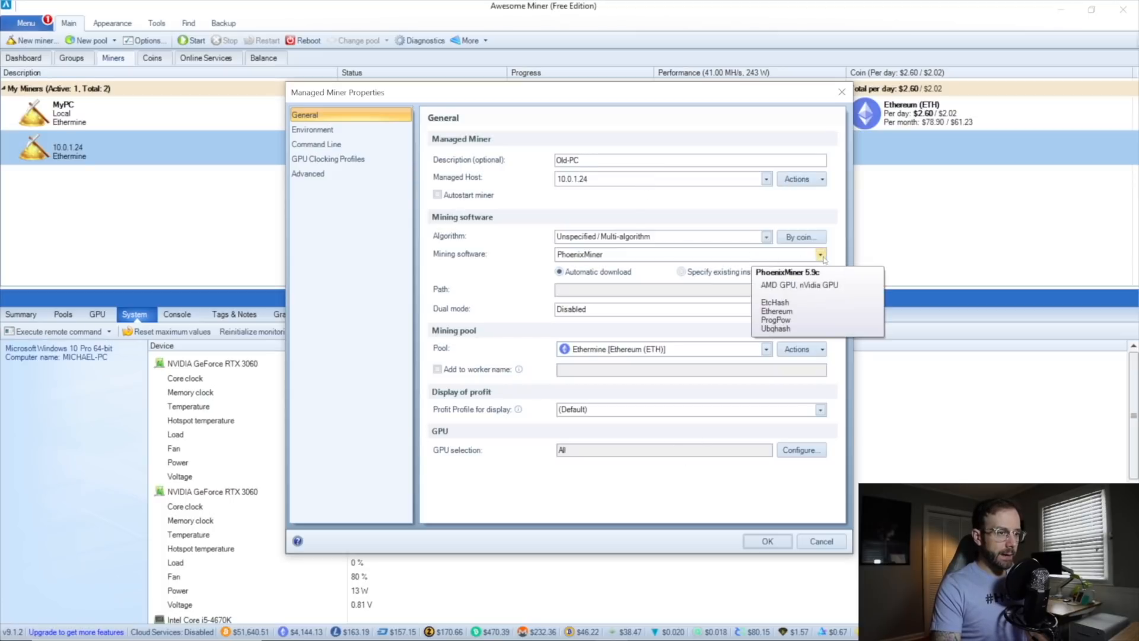
left_click(821, 254)
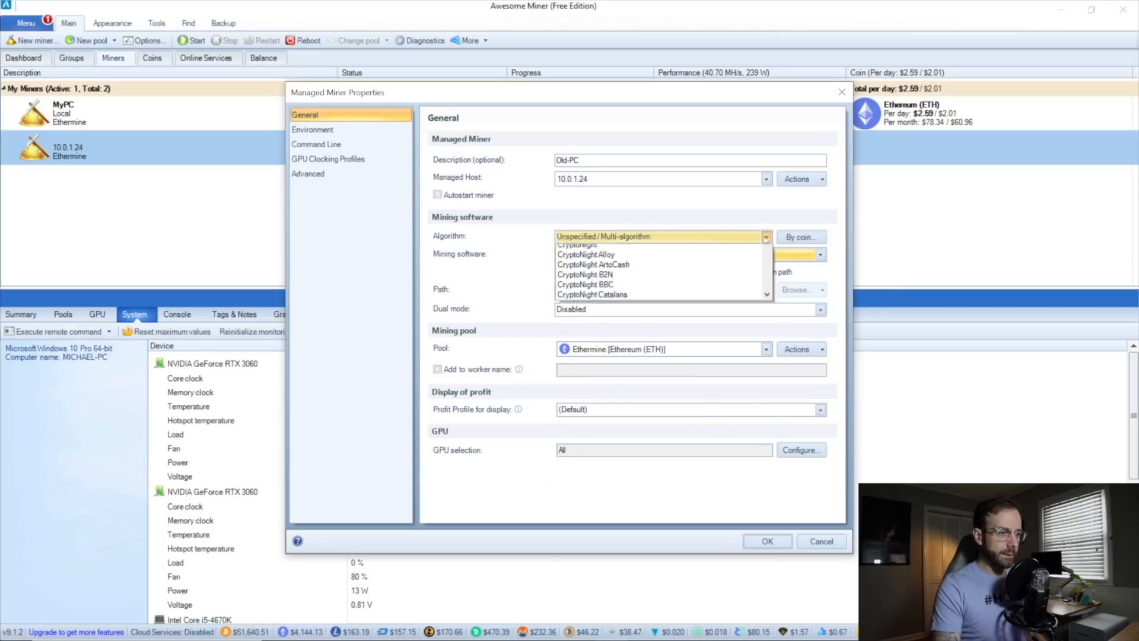
scroll("down", 3)
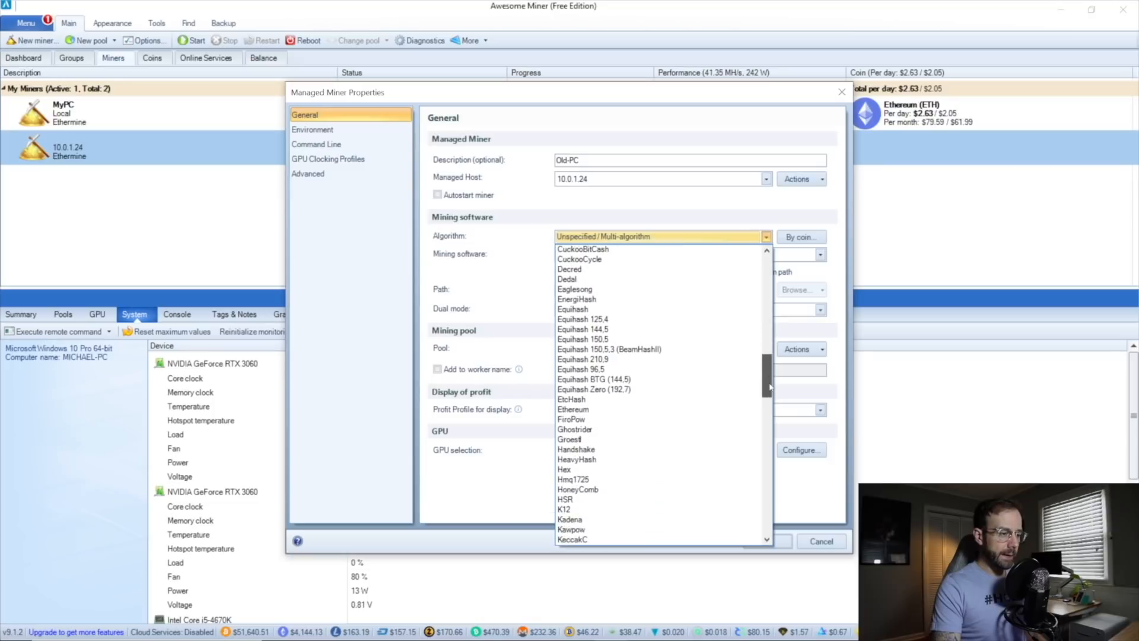
left_click(572, 409)
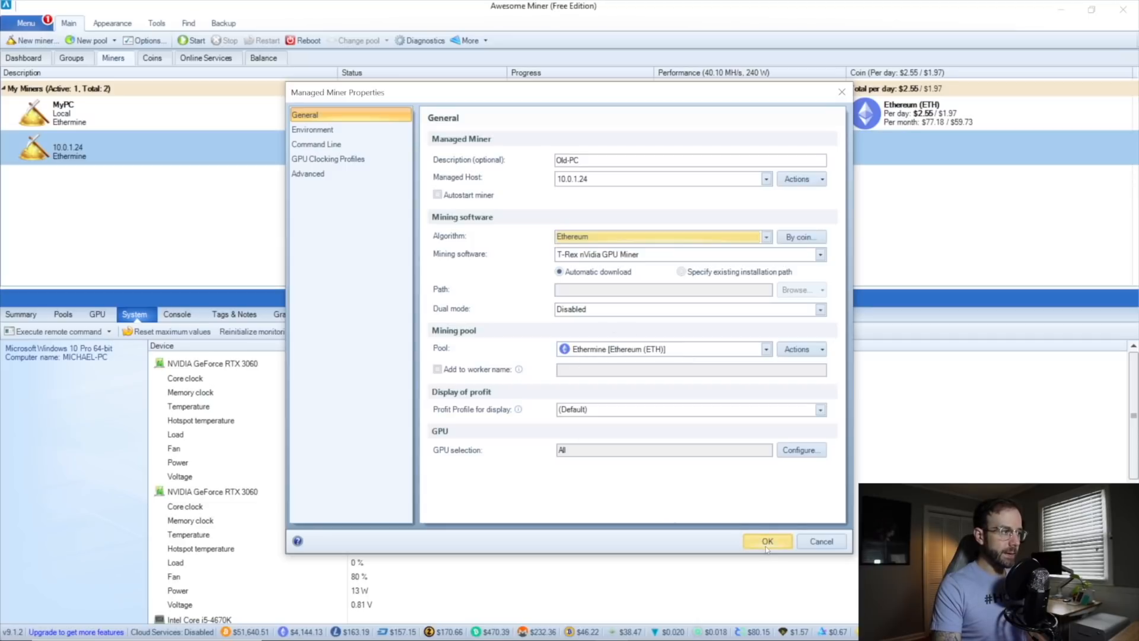
left_click(767, 541)
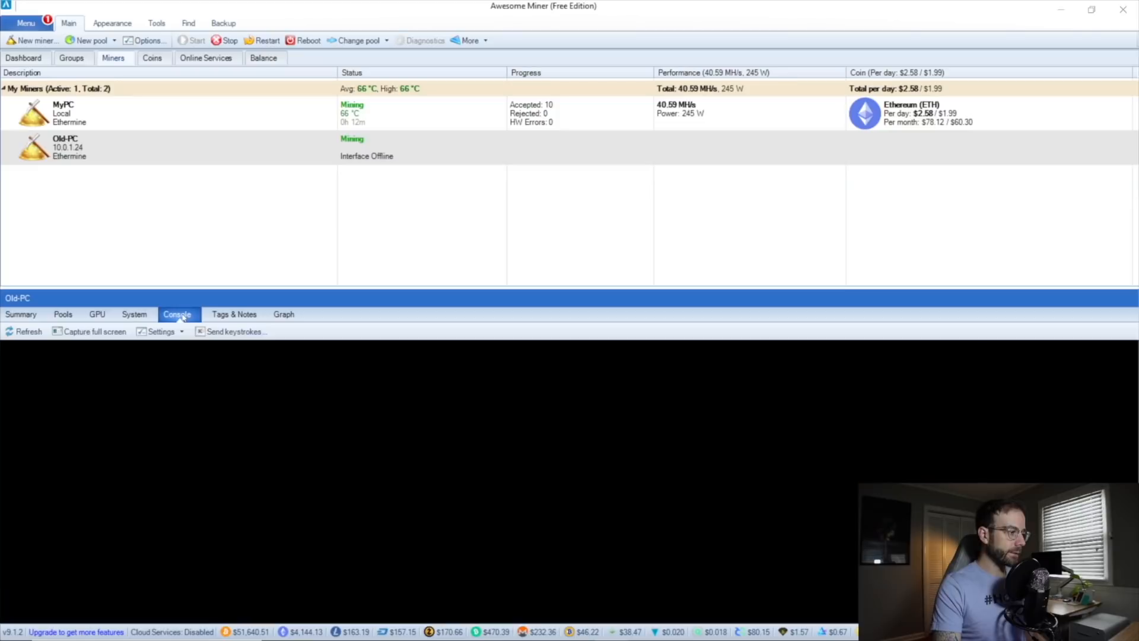
Show Old-PC's console output and set auto refresh to 2 seconds.
left_click(29, 332)
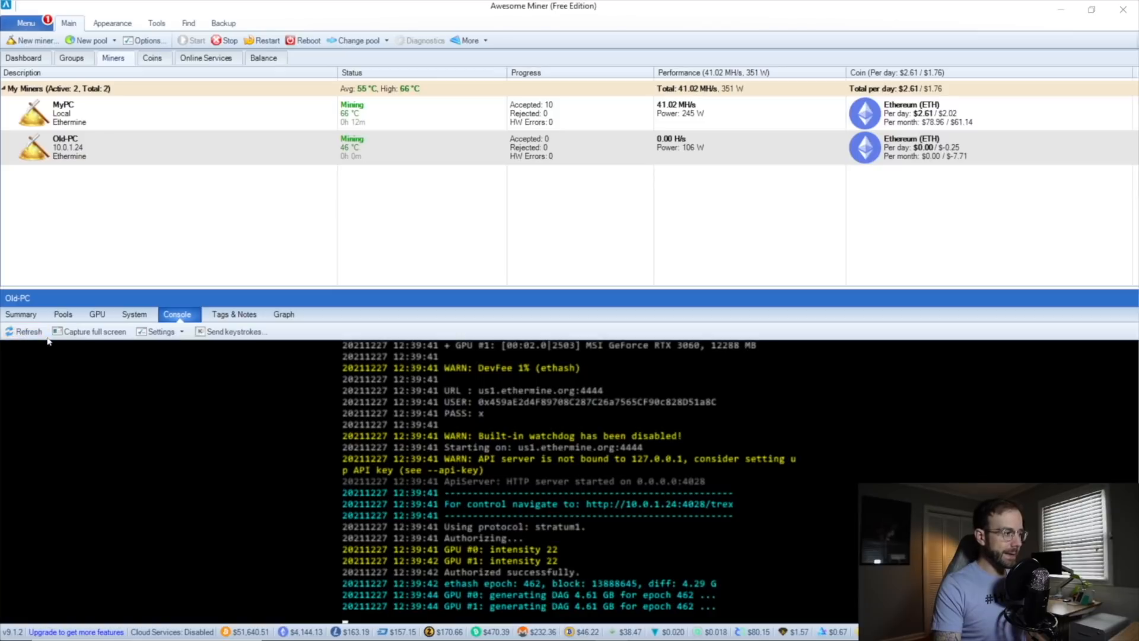
left_click(160, 331)
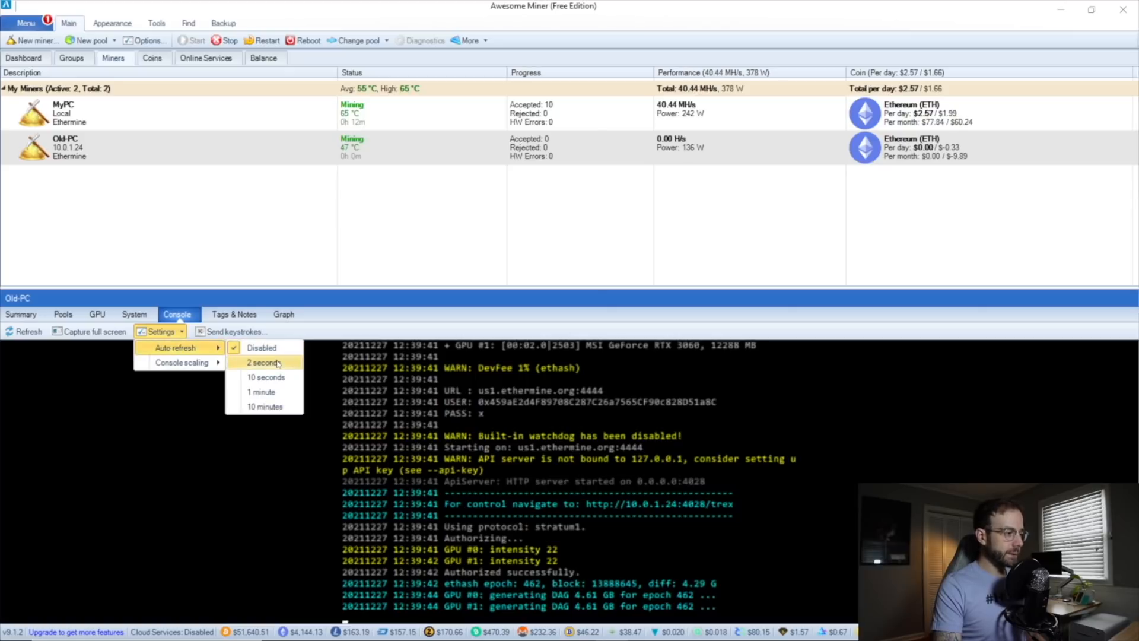
mouse_move(175, 348)
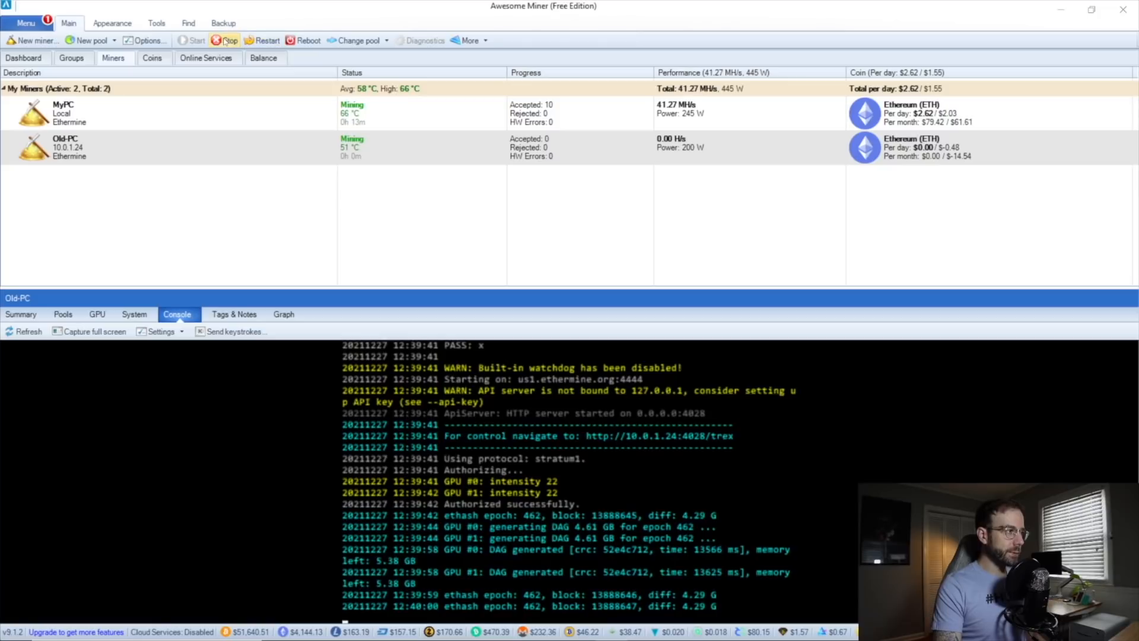
Stop mining on Old-PC from the Main toolbar and return to the browser homepage.
left_click(229, 40)
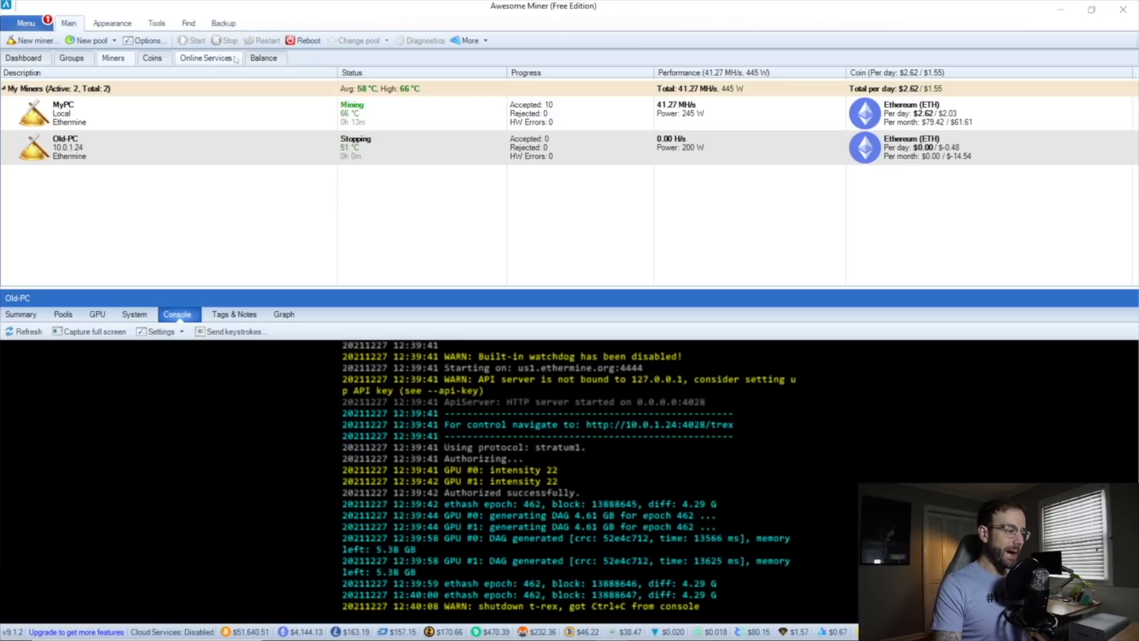
left_click(225, 40)
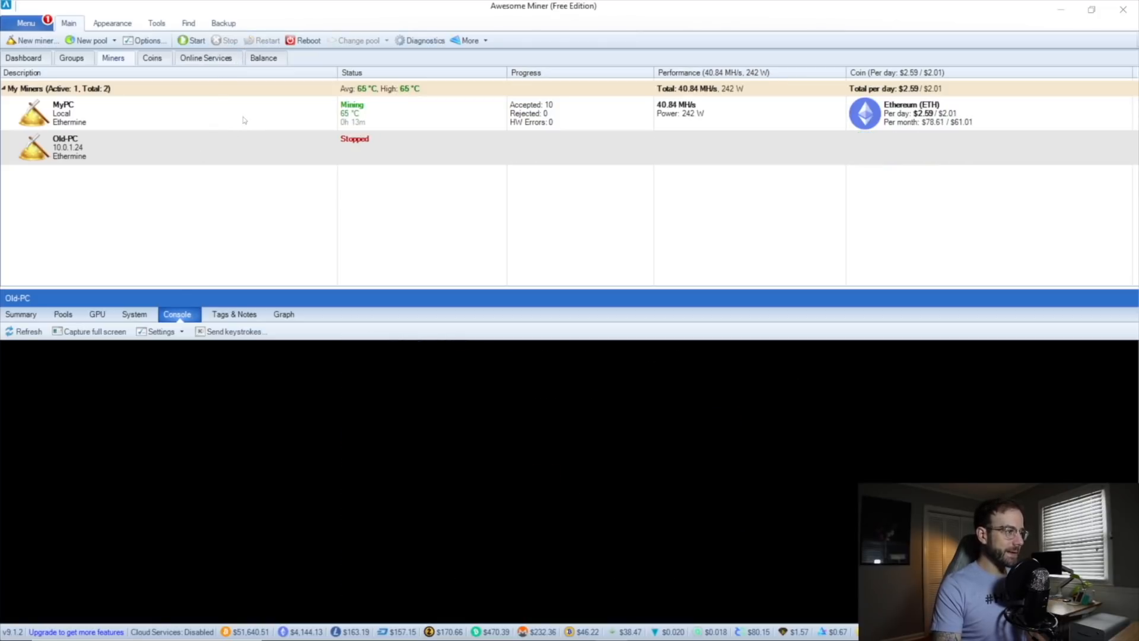
left_click(22, 57)
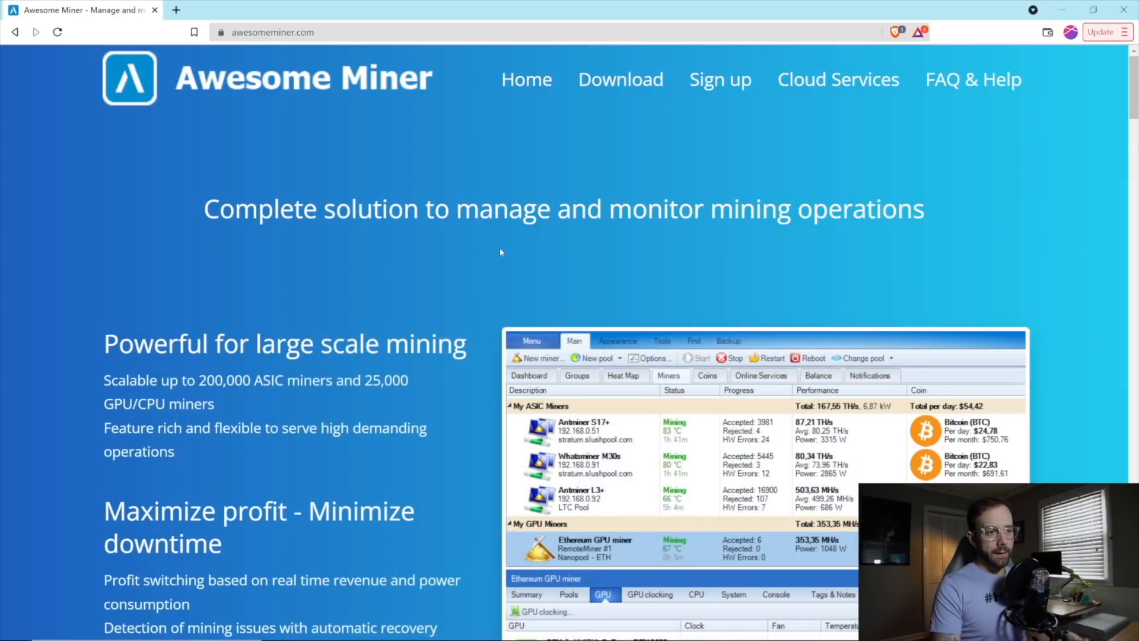
mouse_move(454, 317)
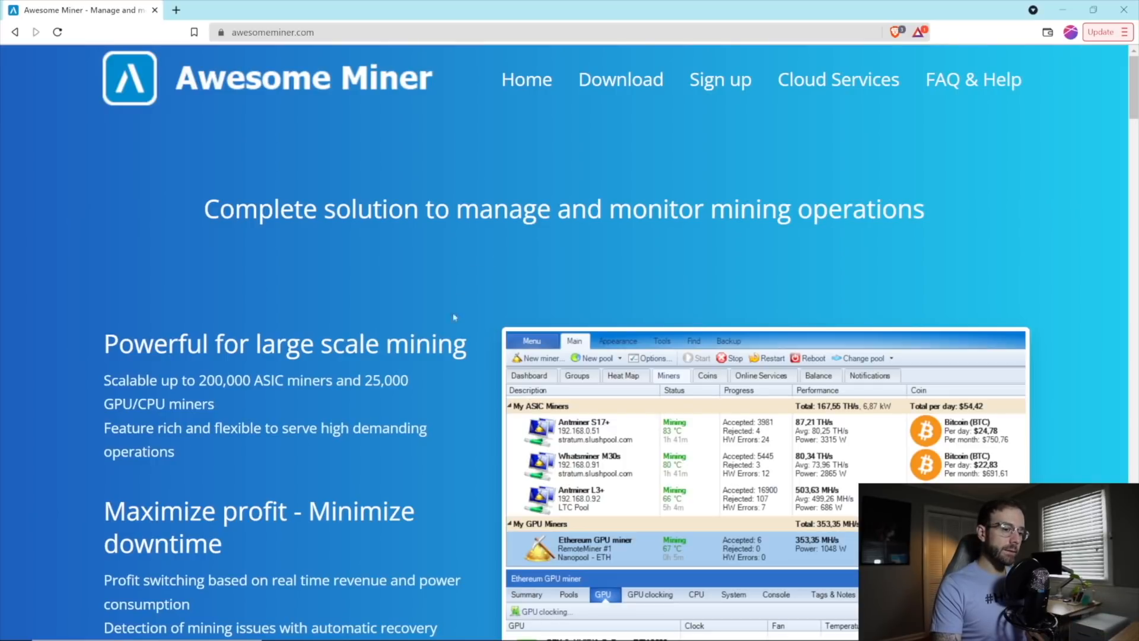
mouse_move(436, 413)
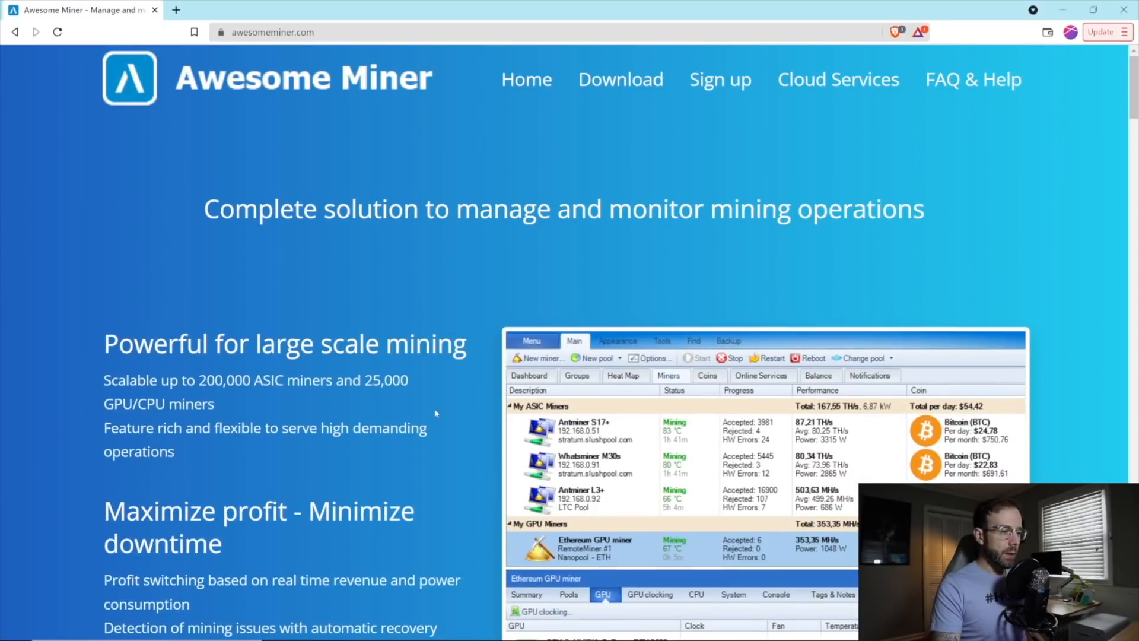